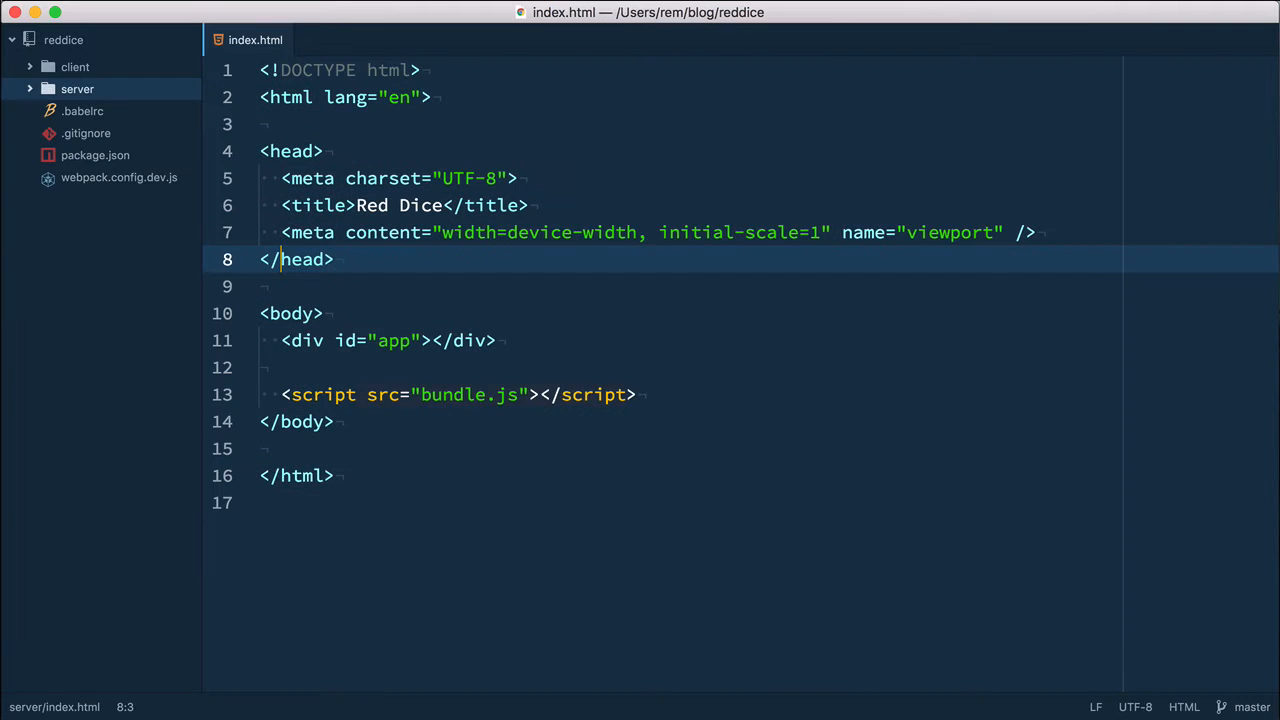
Step: Add a new line in the head of index.html for the Bootstrap 3.3.6 stylesheet link
key("enter")
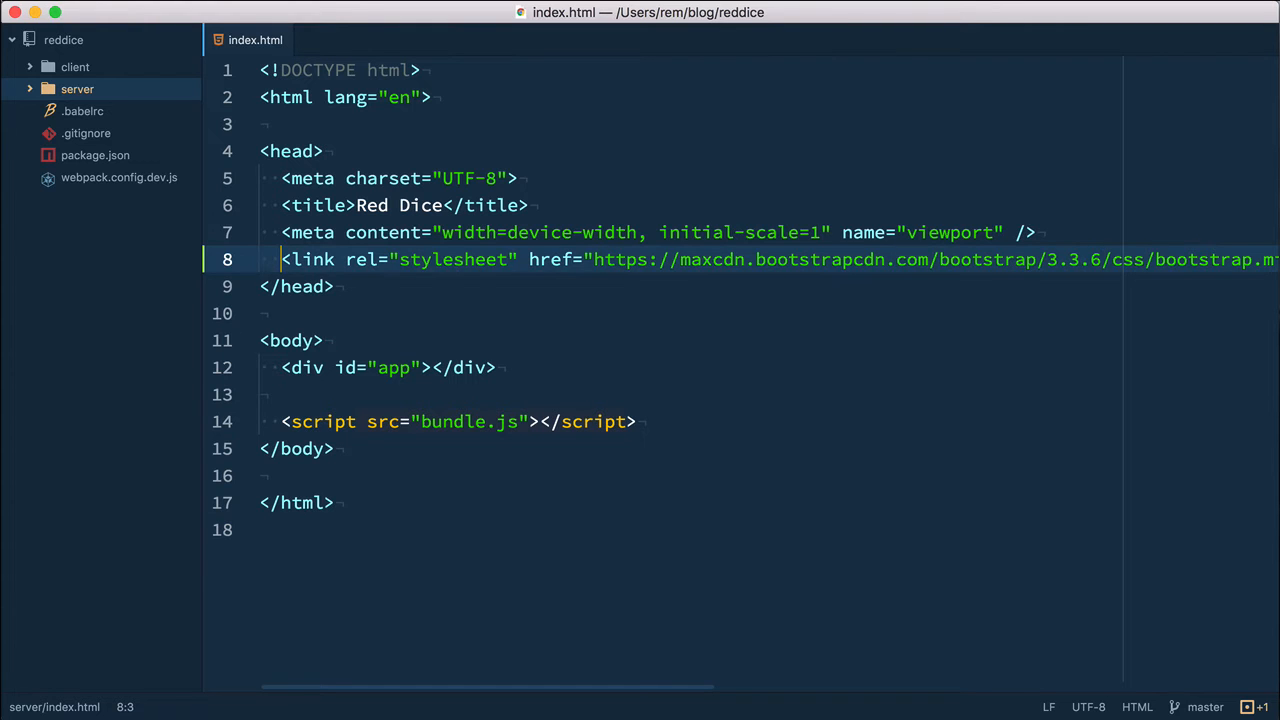
Step: In App.js render a div with className container wrapping <NavigationBar />
left_click(342, 40)
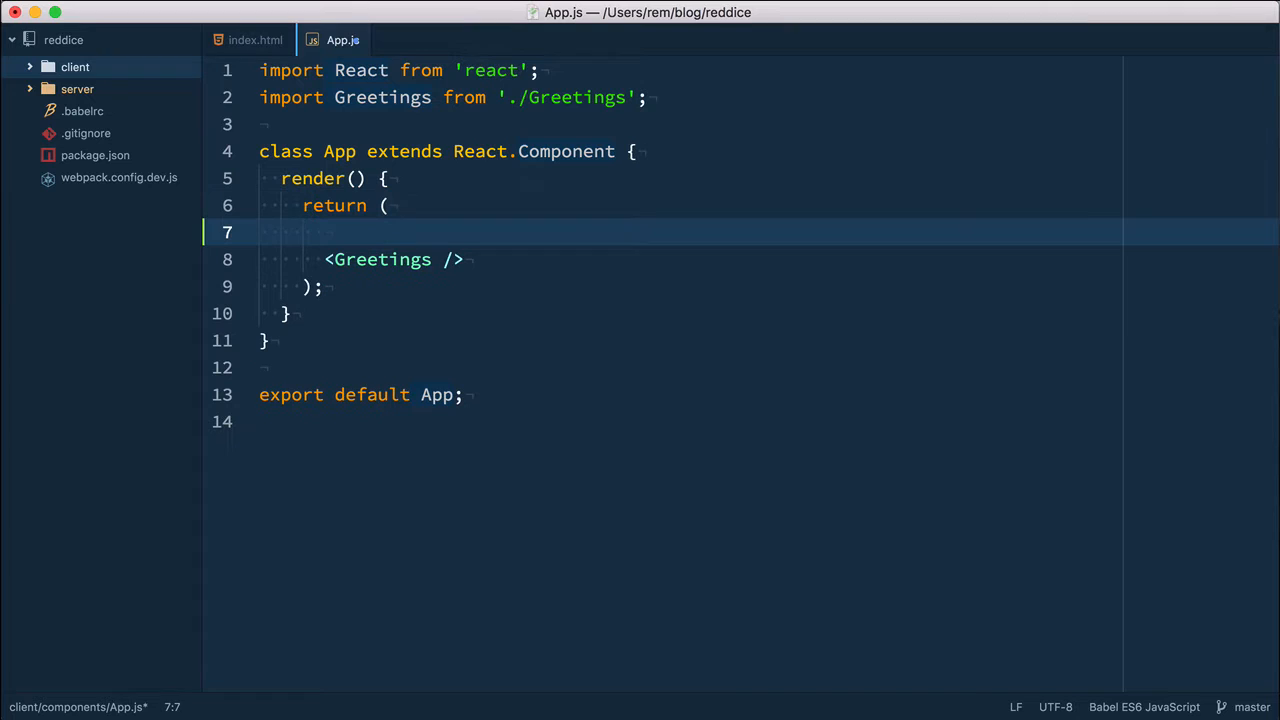
type(".container\">")
type("<")
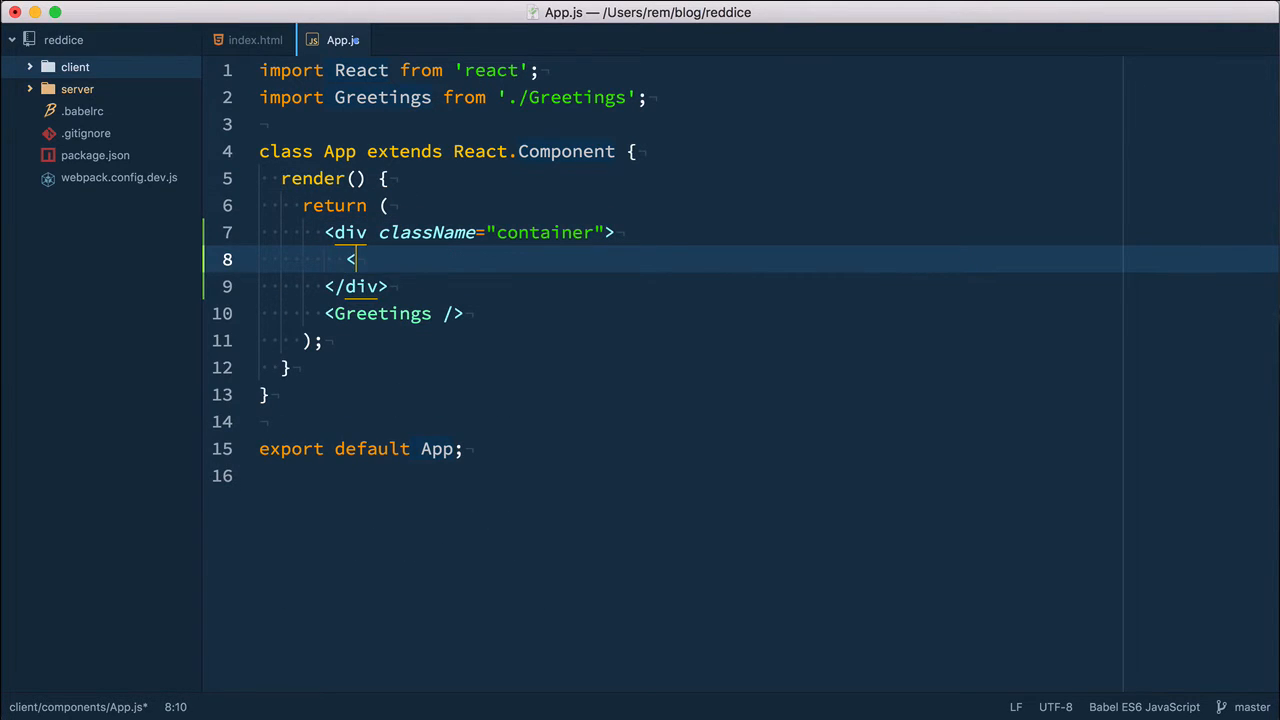
type("Navigation")
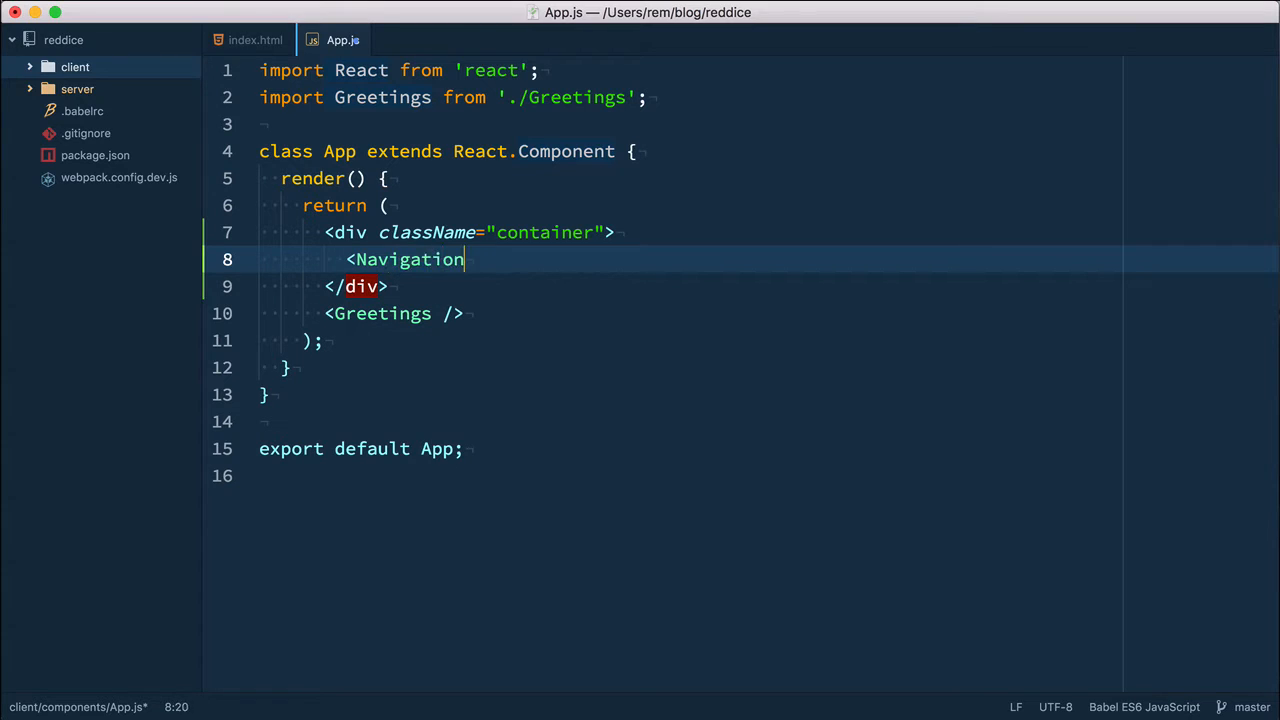
type("Bar />")
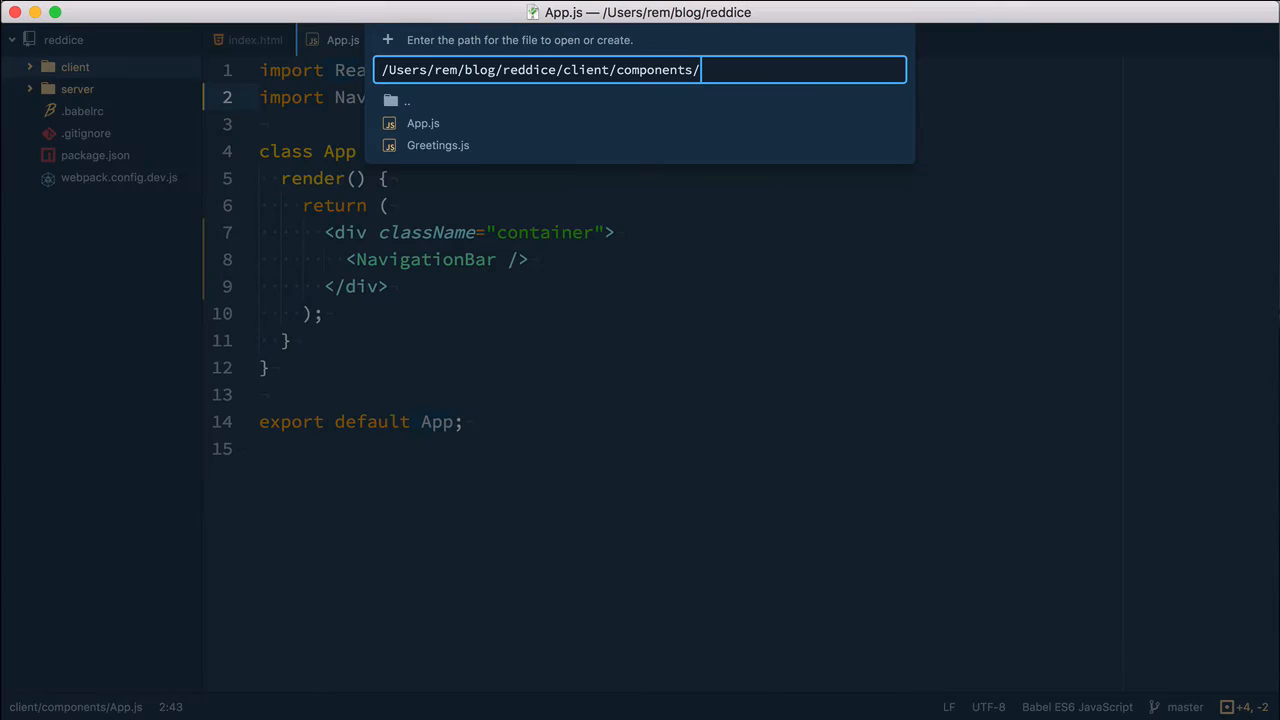
Step: Create and save client/components/NavigationBar.js with Bootstrap navbar markup
type("Navigation")
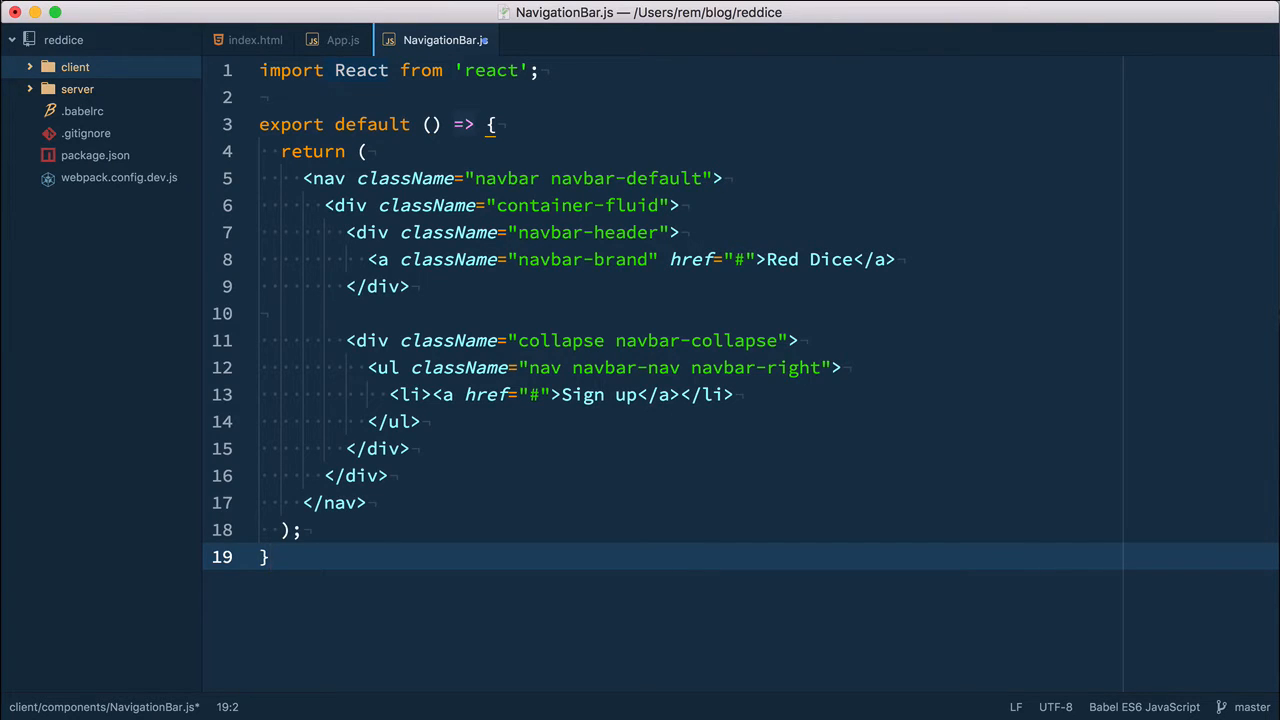
left_click(268, 556)
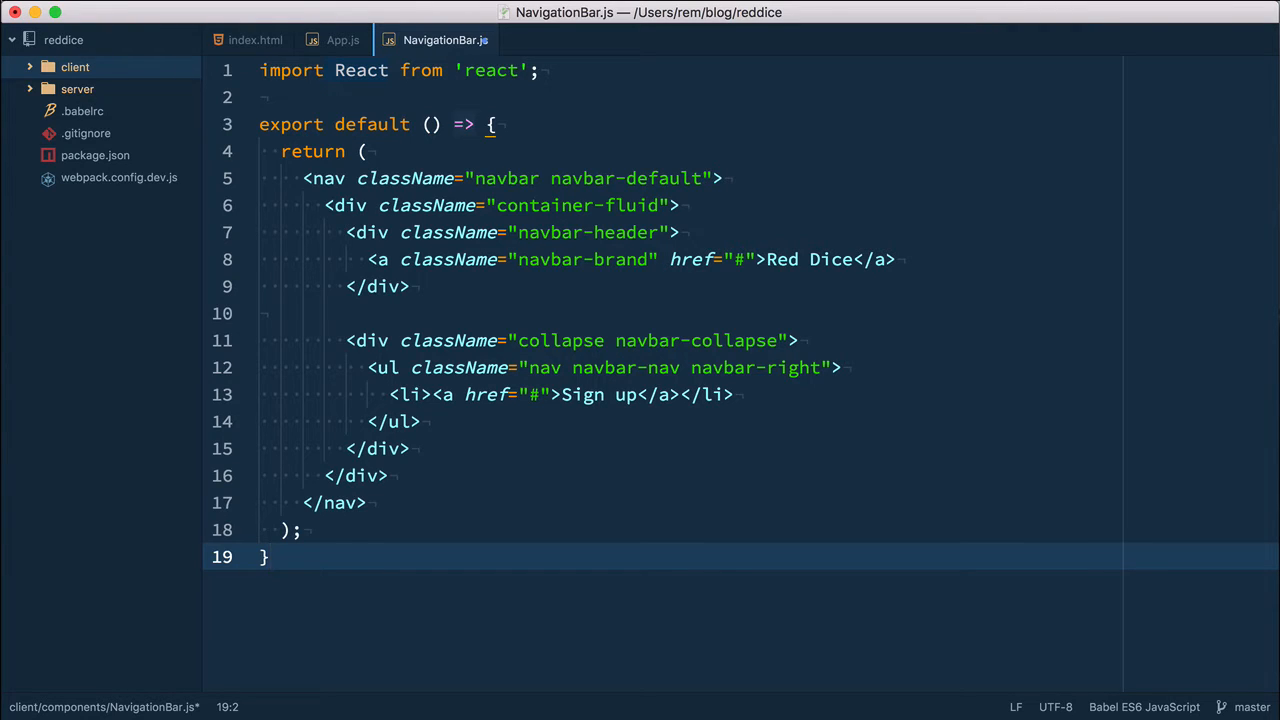
left_click(268, 556)
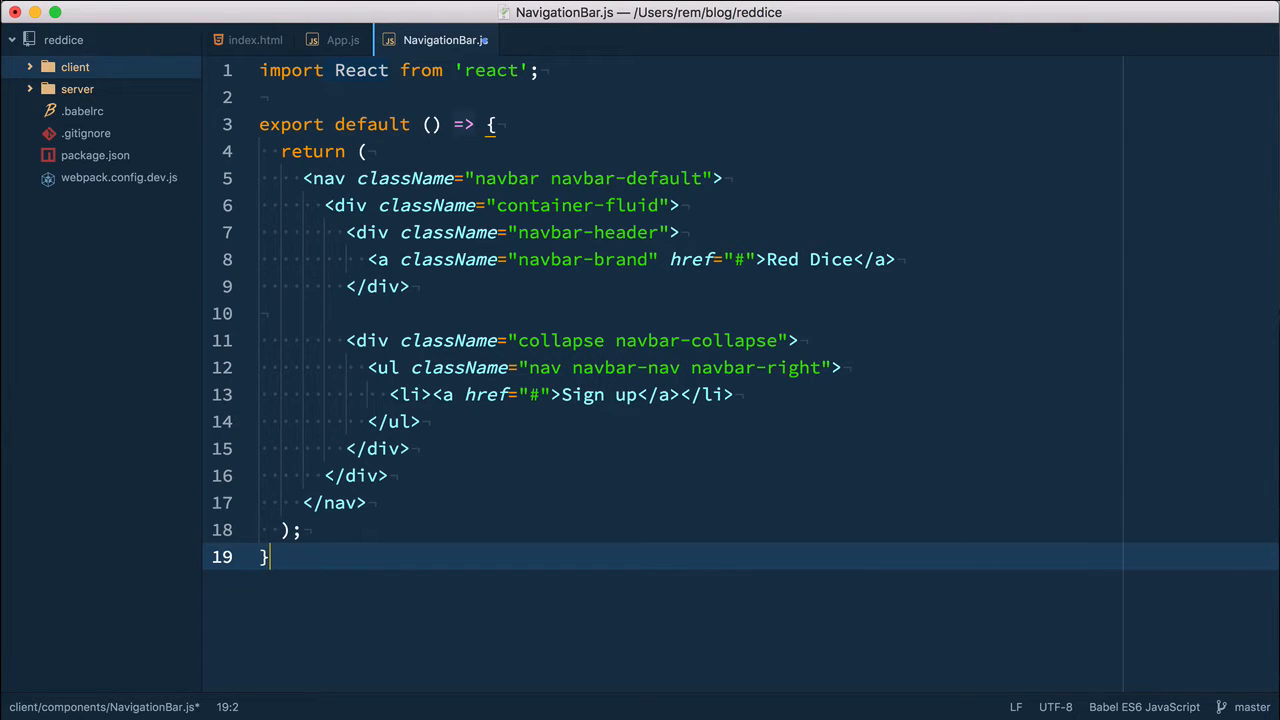
key("enter")
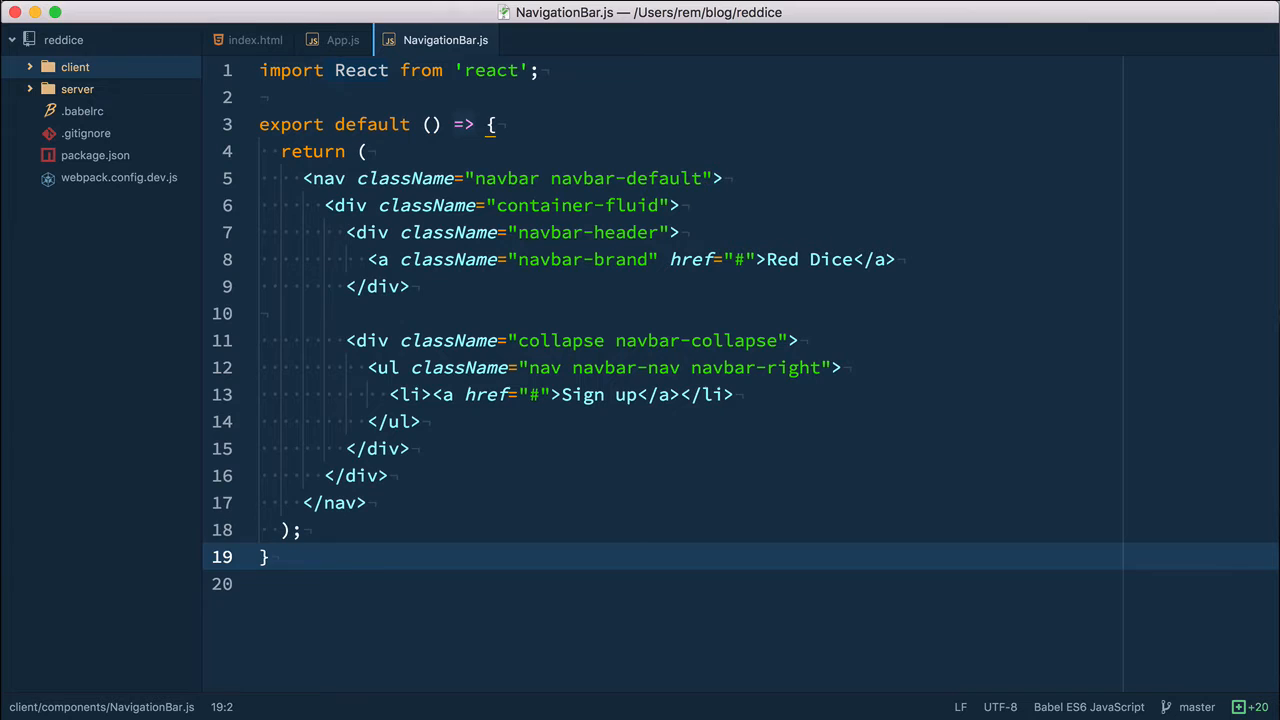
Step: Adjust the Red Dice brand and Sign up links in the navbar, then locate client/index.js
left_click(380, 260)
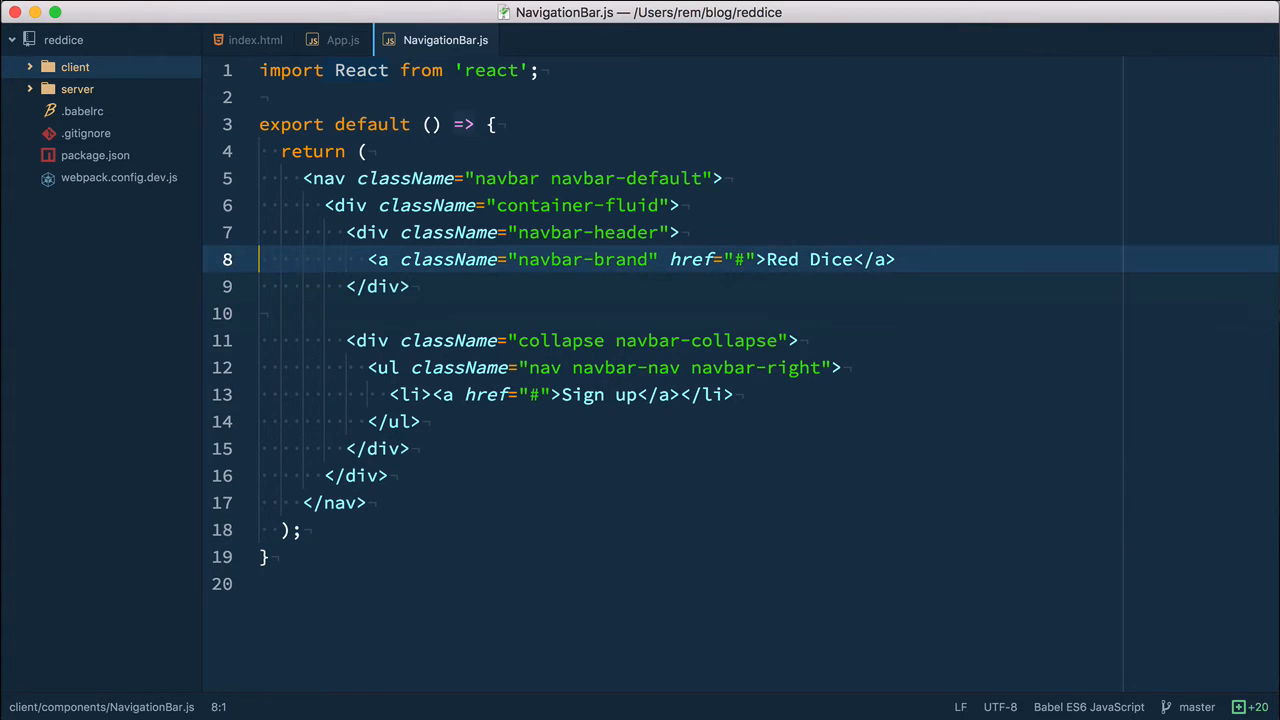
left_click(396, 420)
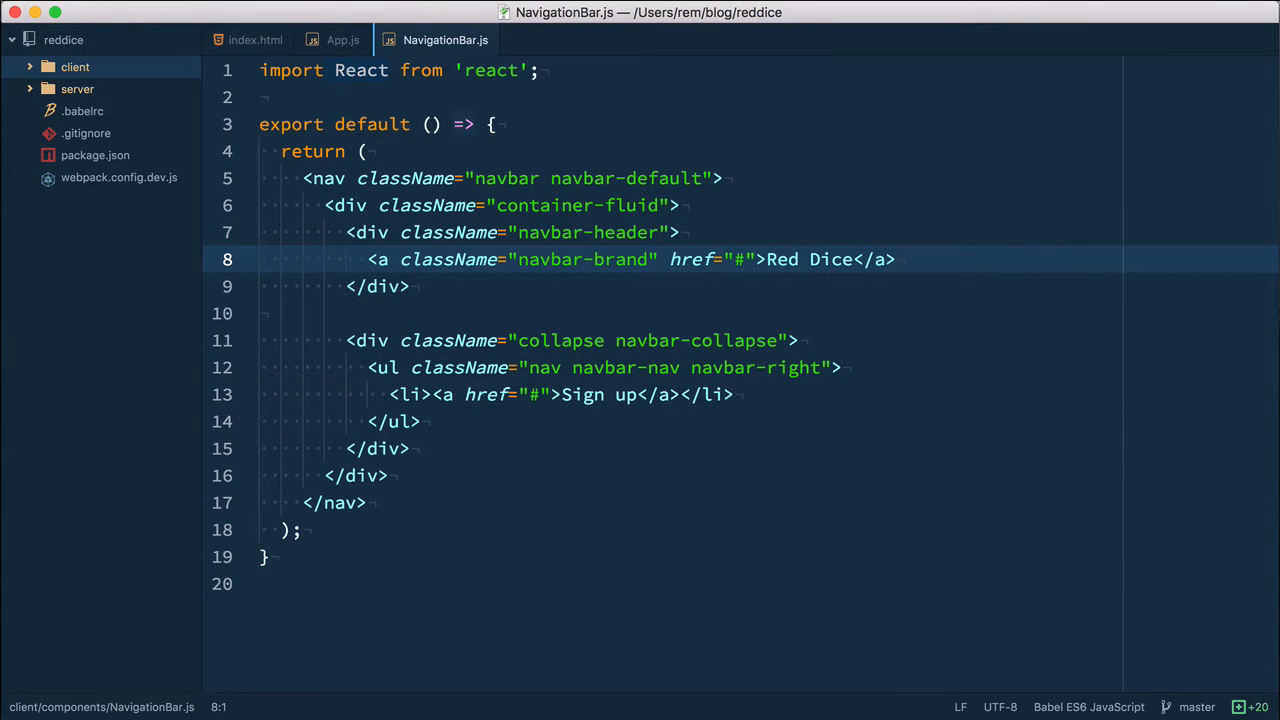
left_click(260, 260)
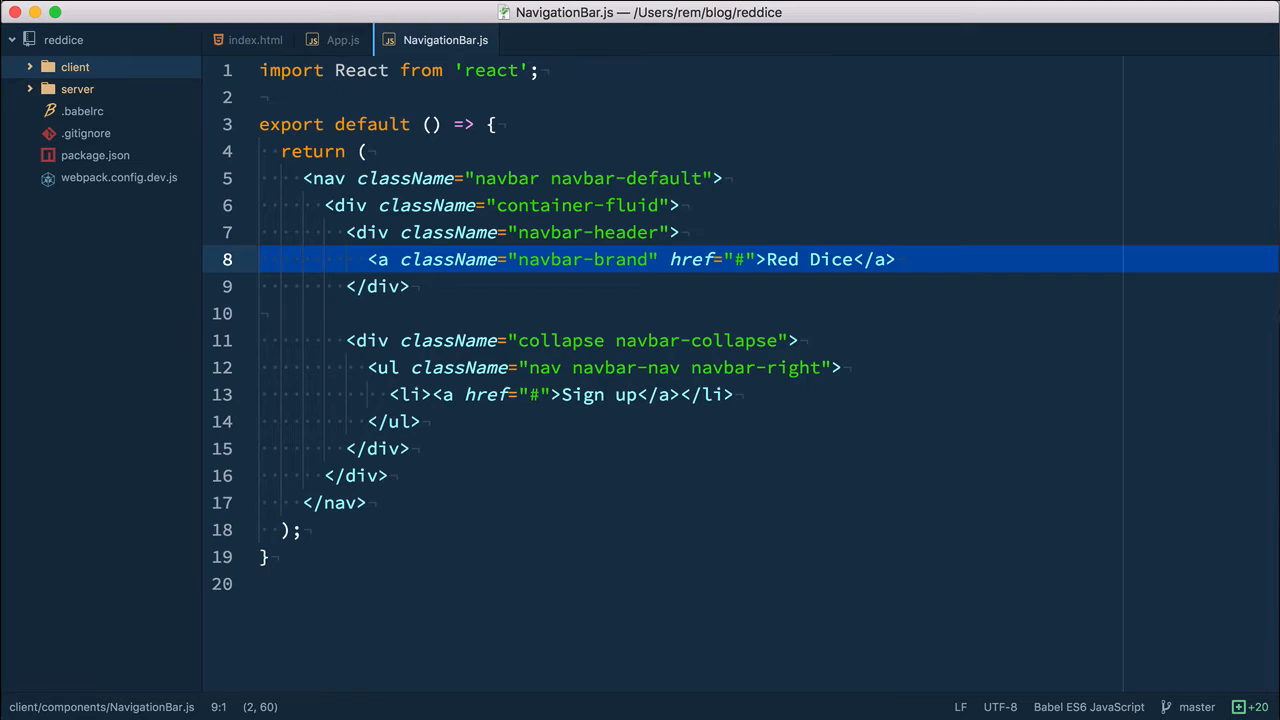
left_click(550, 394)
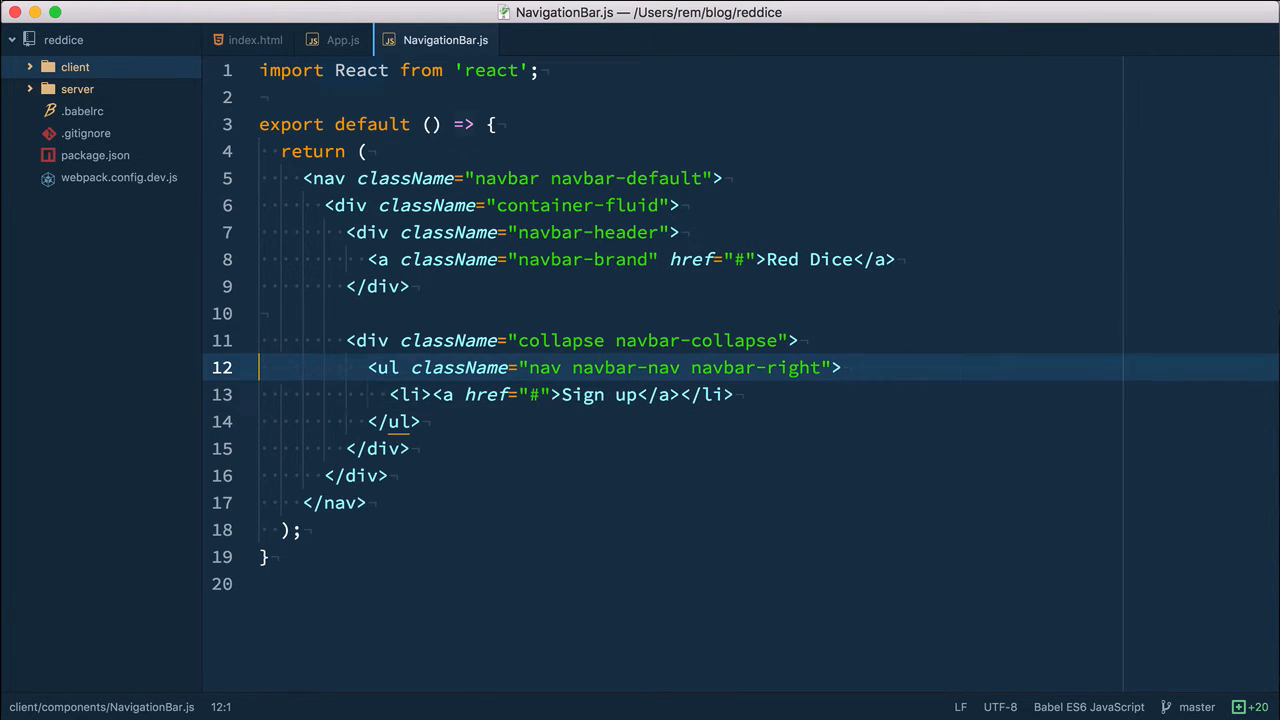
type("inde")
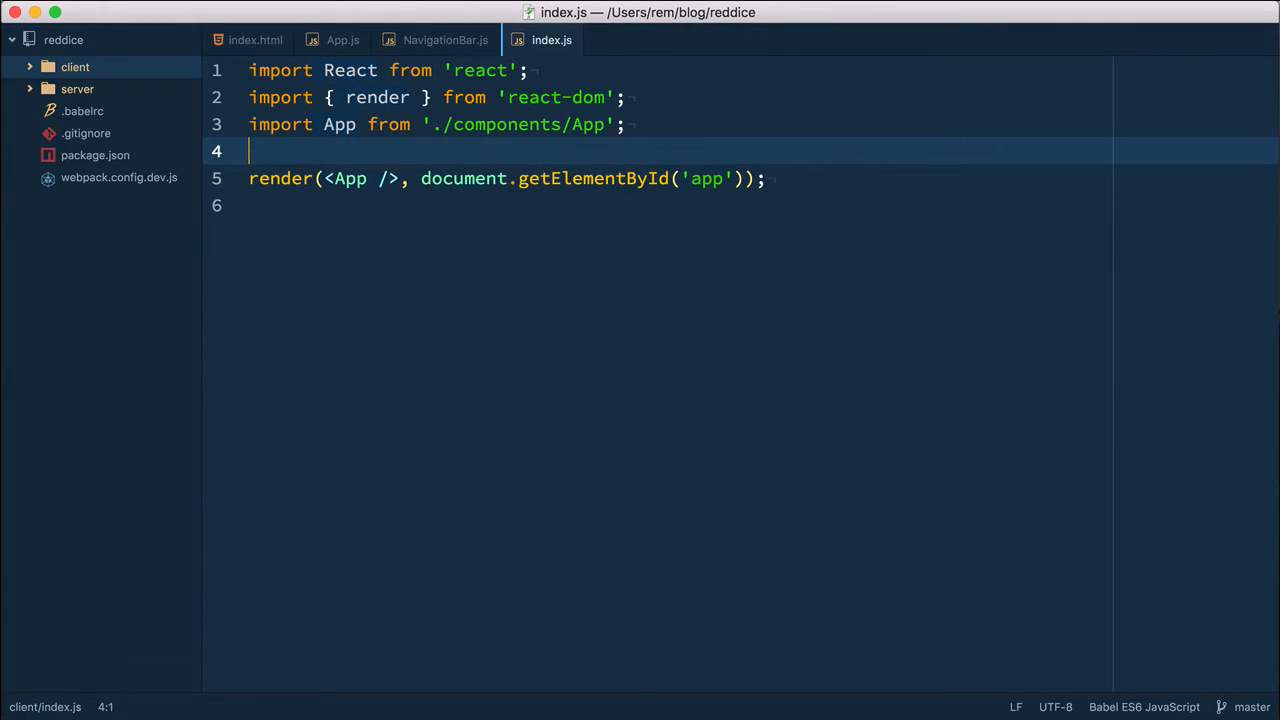
Step: In index.js replace <App /> with <Router /> and import { Router } from 'react-router'
left_click(572, 124)
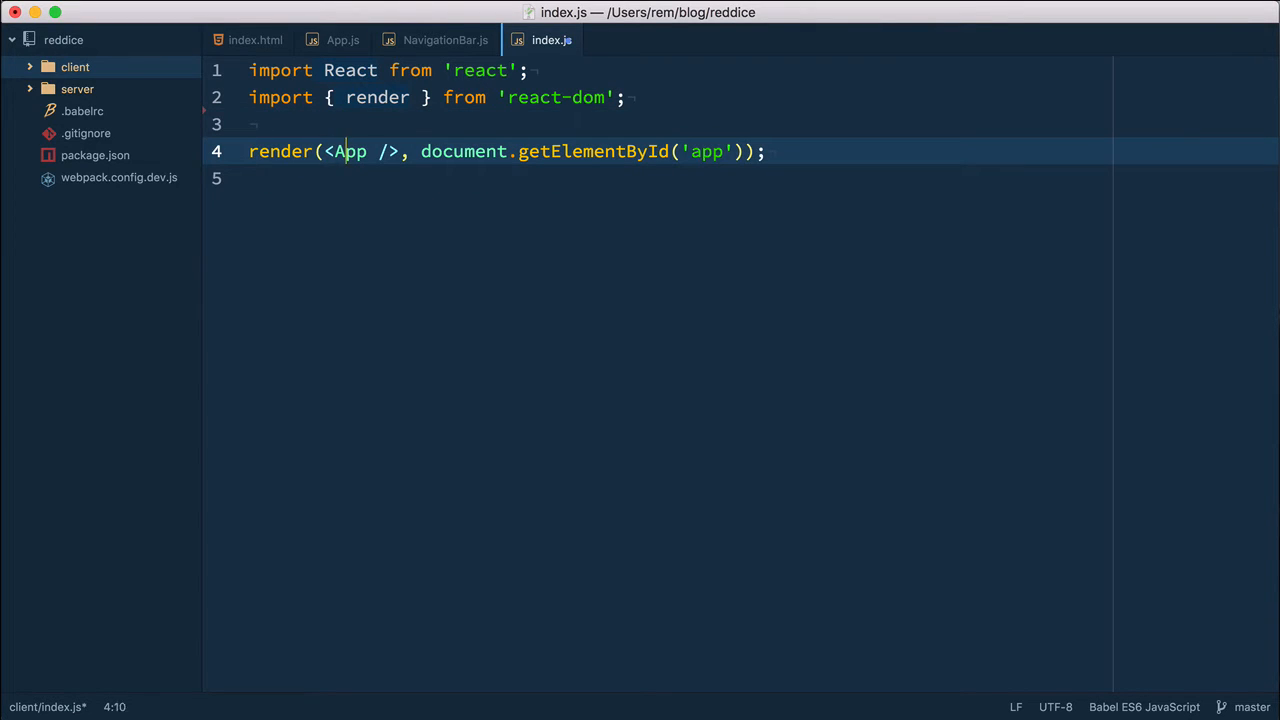
type("Router")
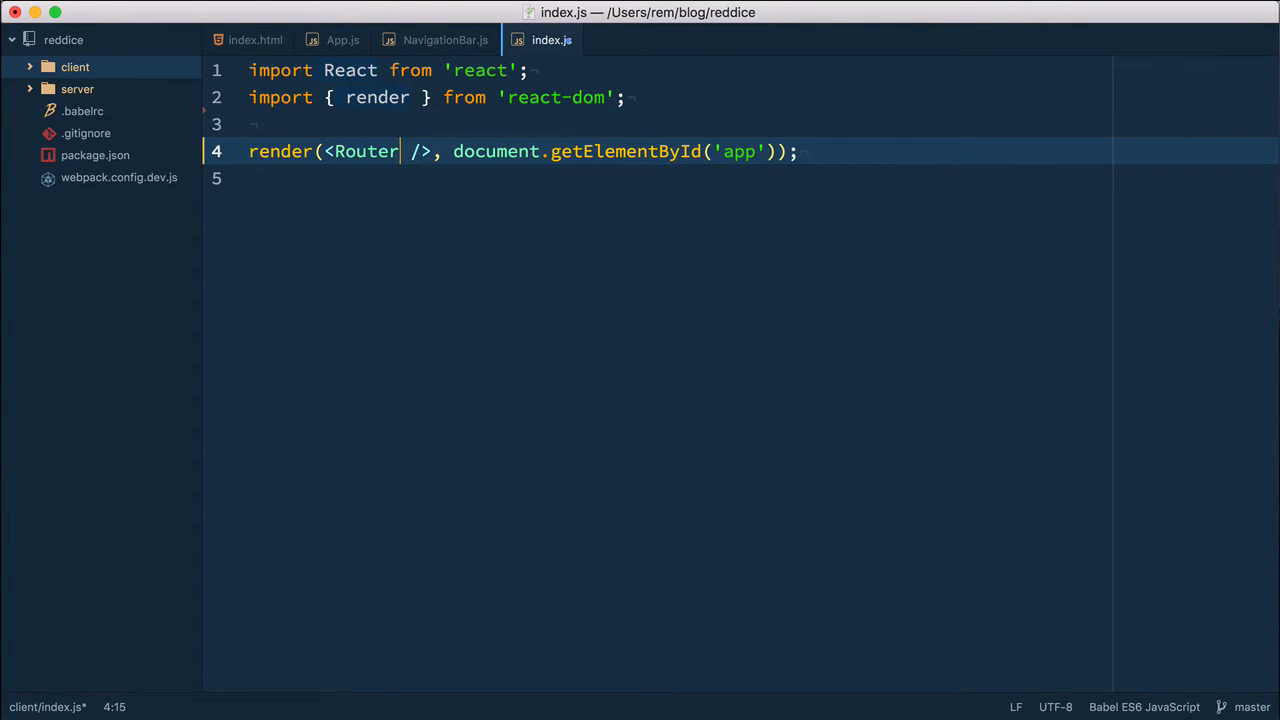
type("import")
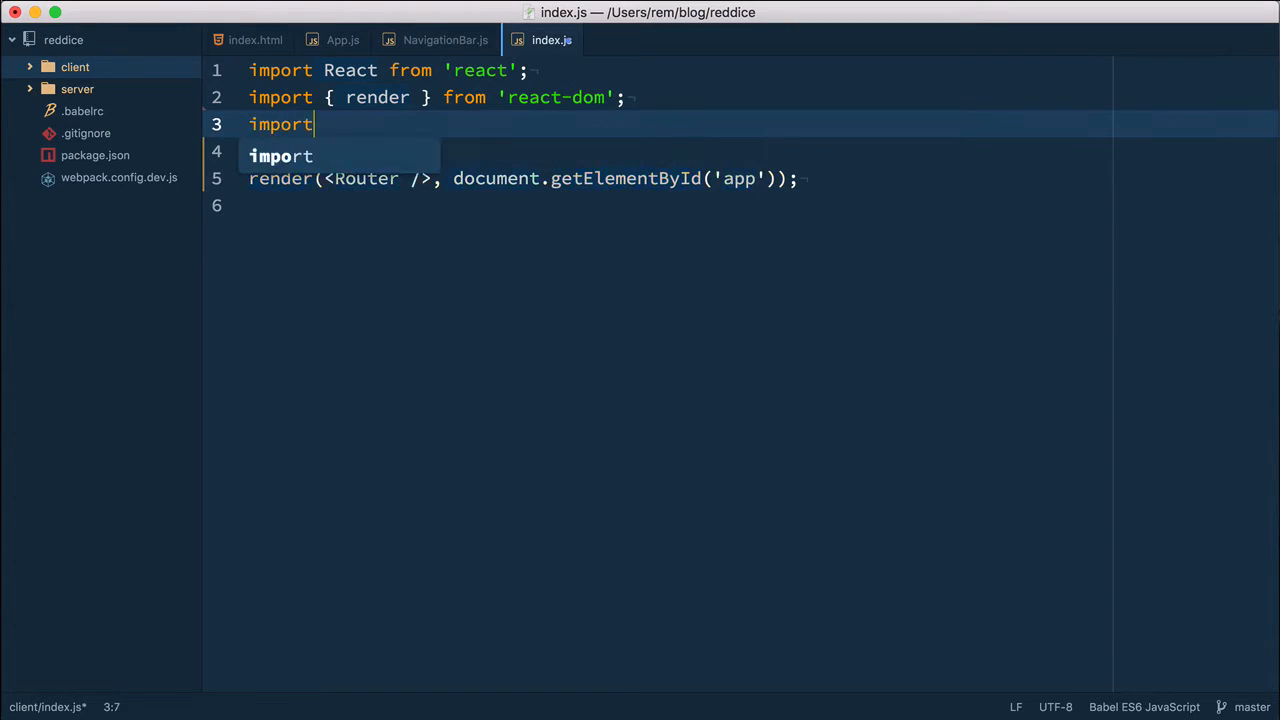
type("{ Router } from 'rea")
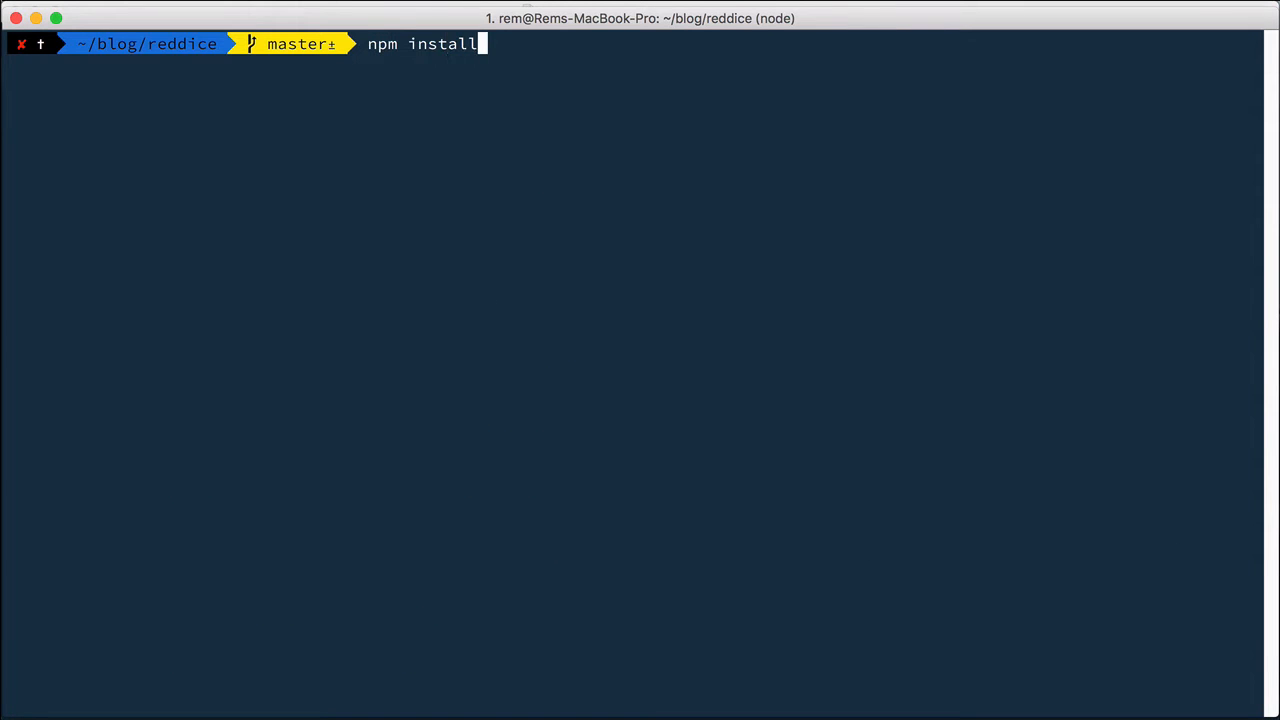
Step: Run npm install --save react-router in the reddice folder
type("--save")
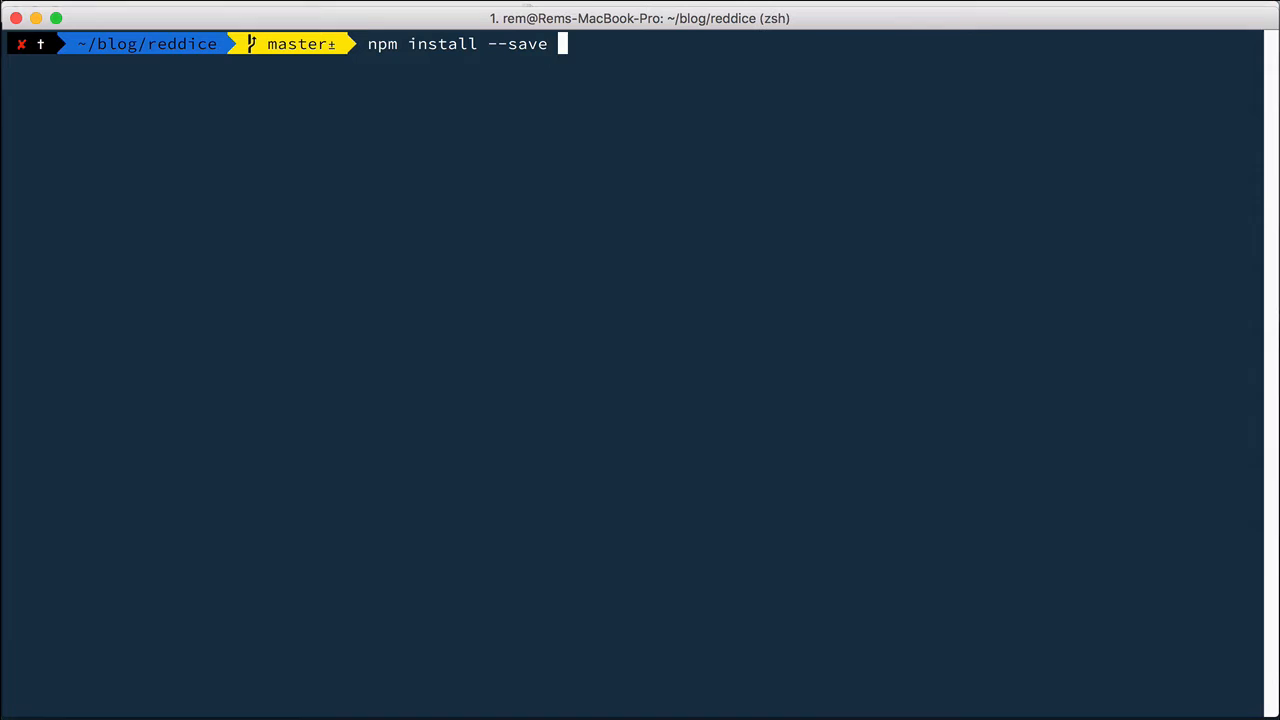
type("react-router';")
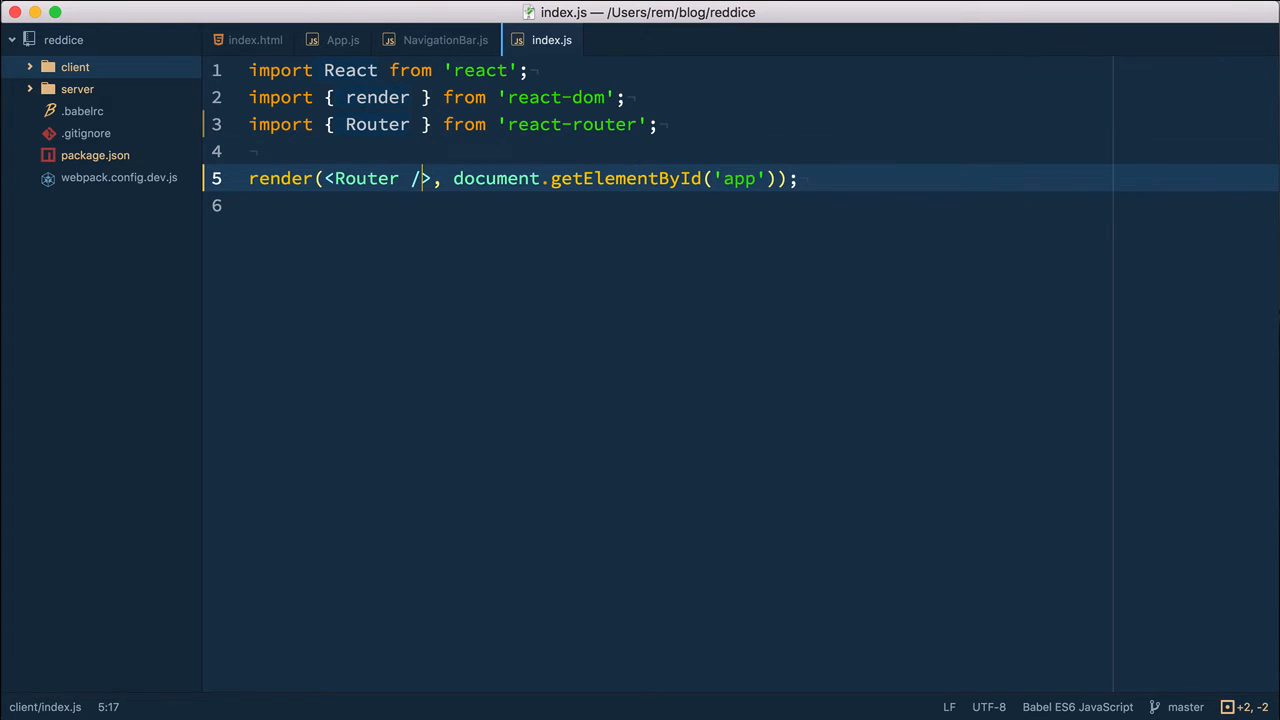
Step: Give Router history={browserHistory} and routes={routes}, adding browserHistory to the react-router import
type("history={browserHistory")
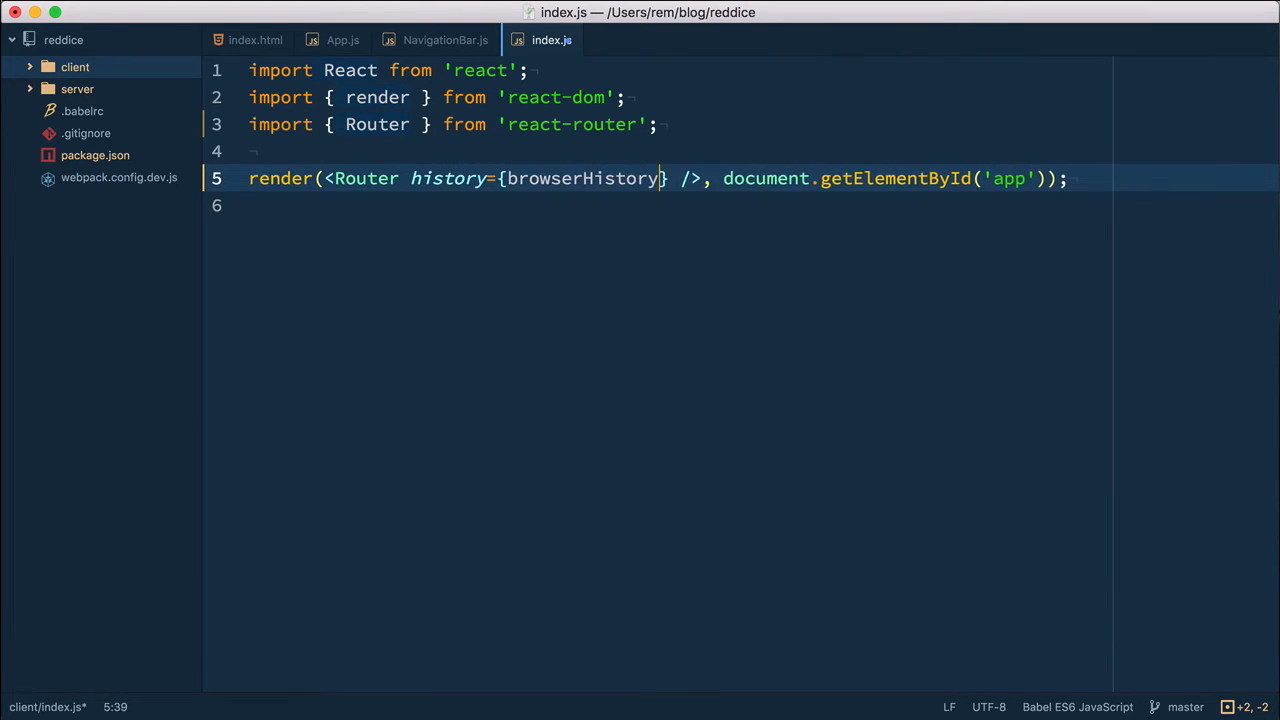
left_click(410, 124)
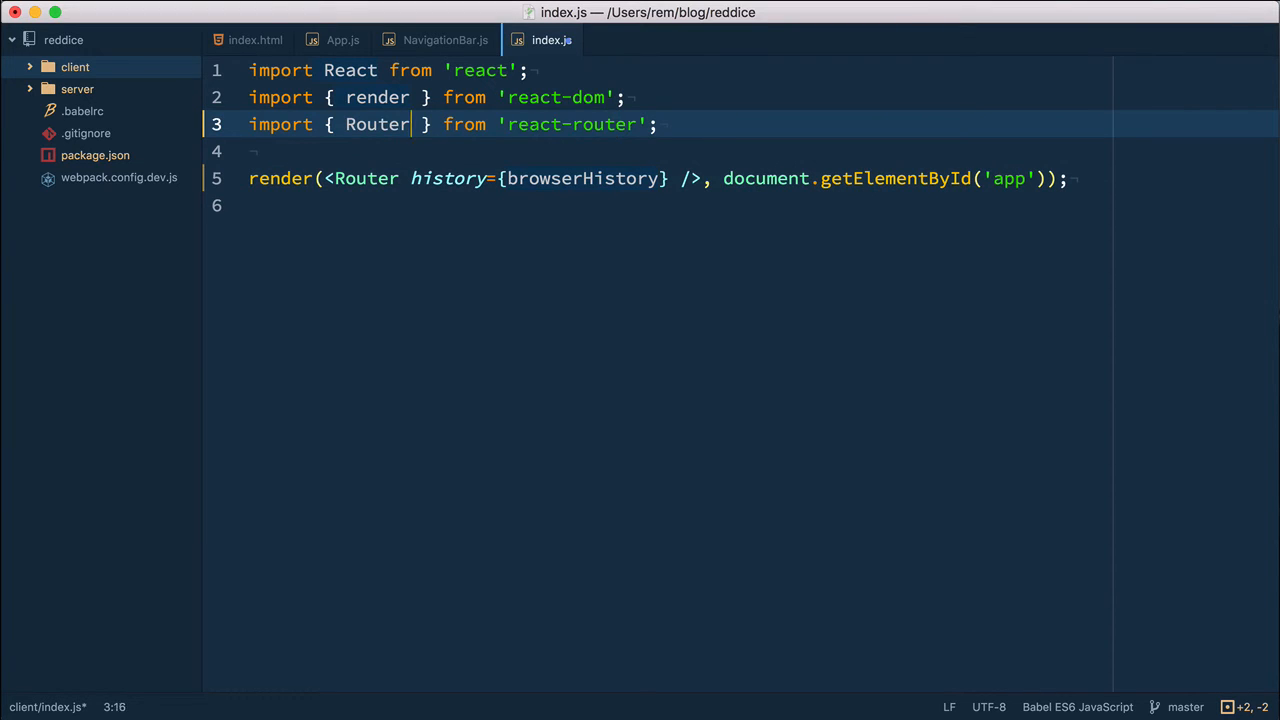
type(", browserHistory")
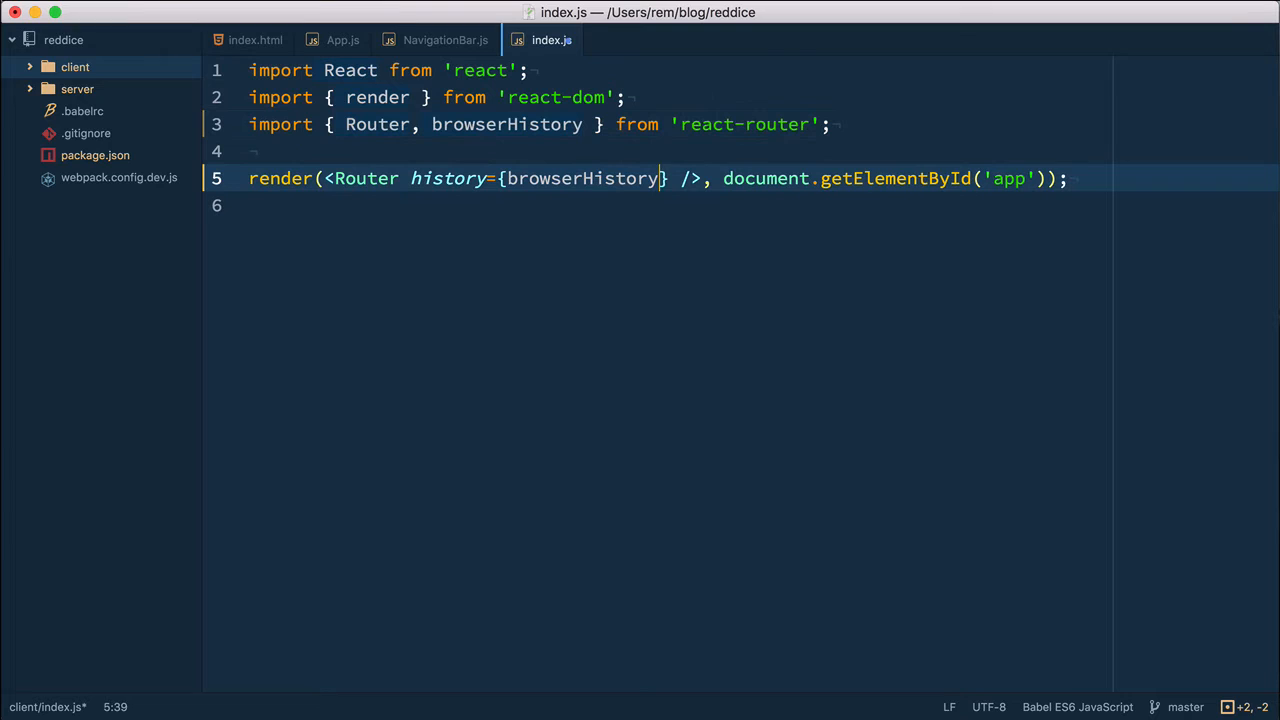
key("Right")
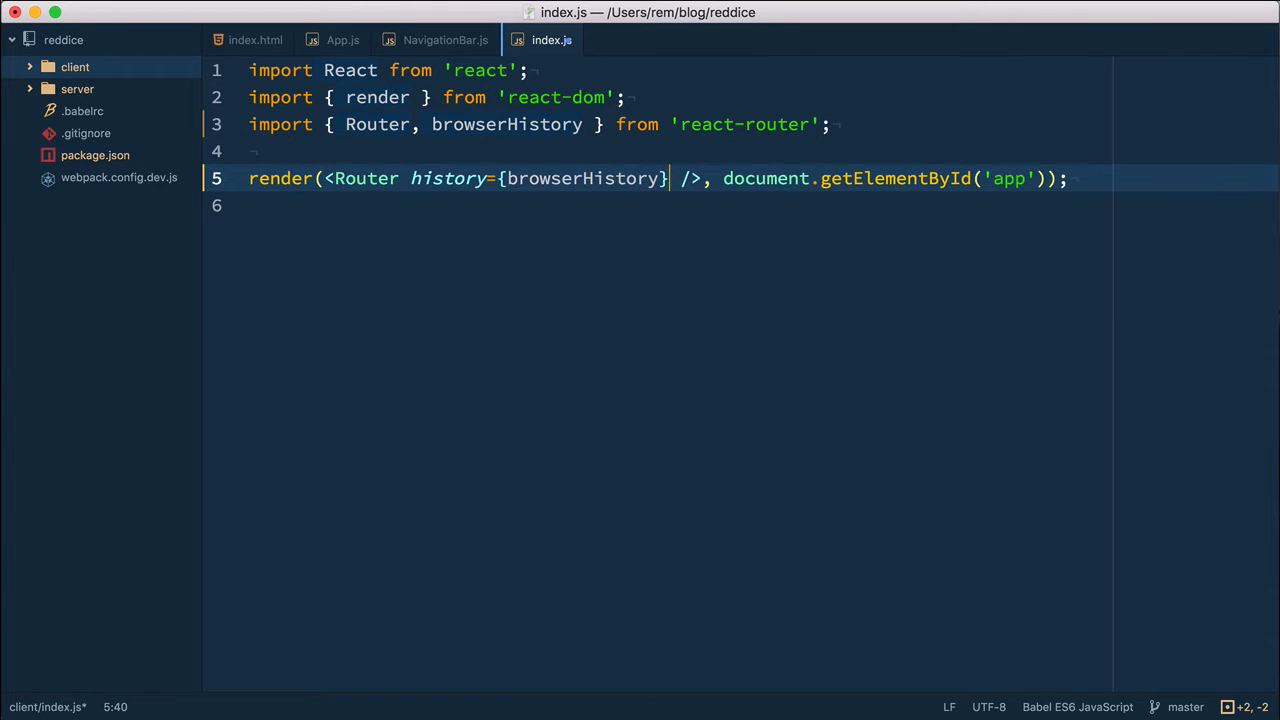
type("routes={routes")
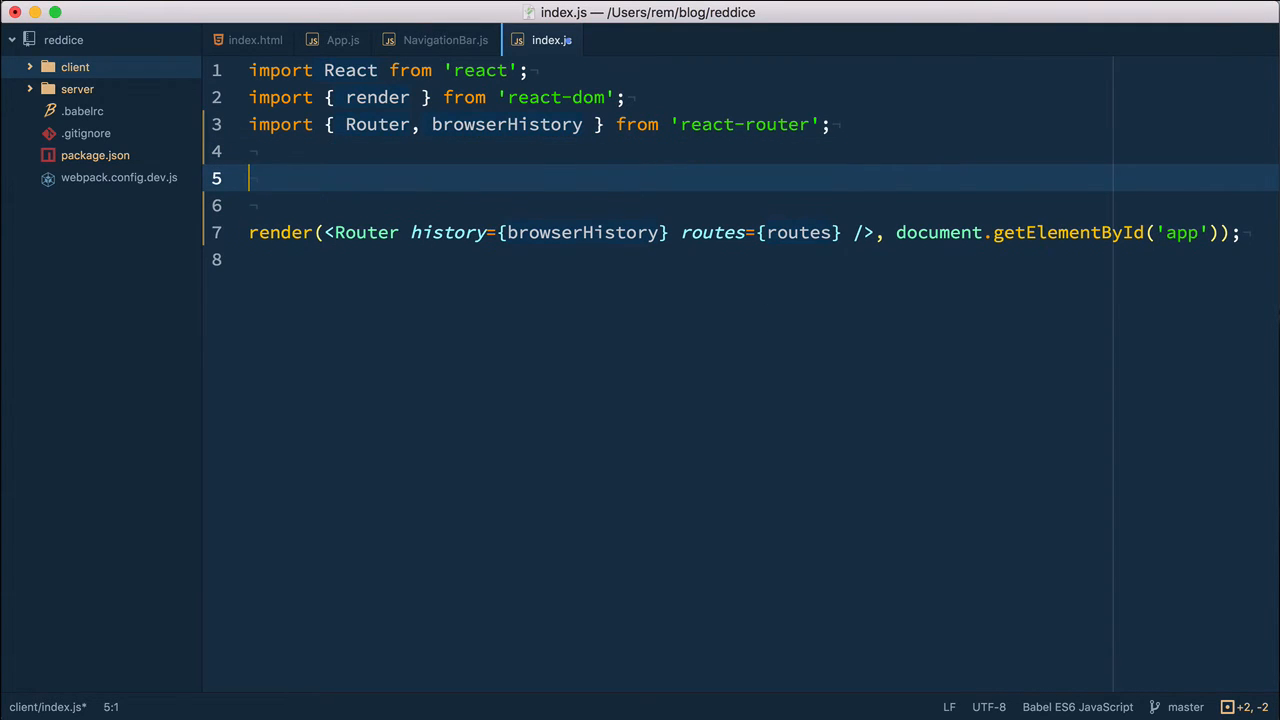
Step: Import routes from './routes' in index.js
type("import")
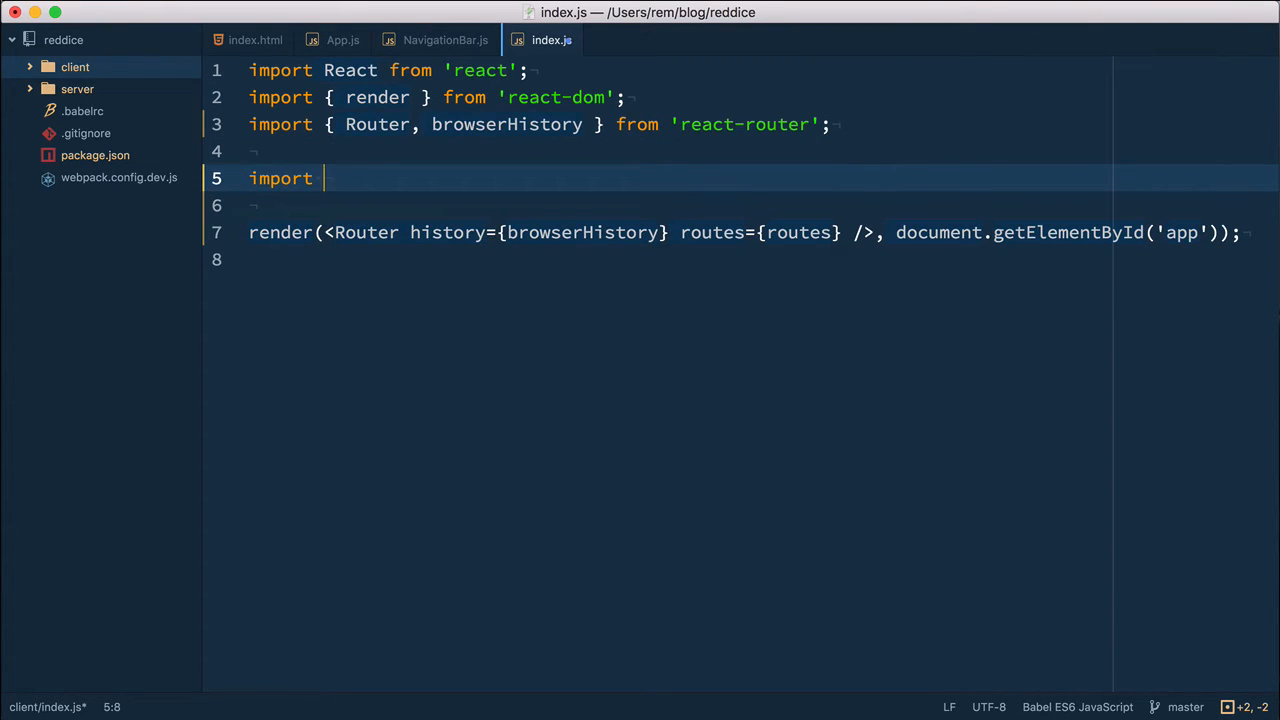
type("routes from '")
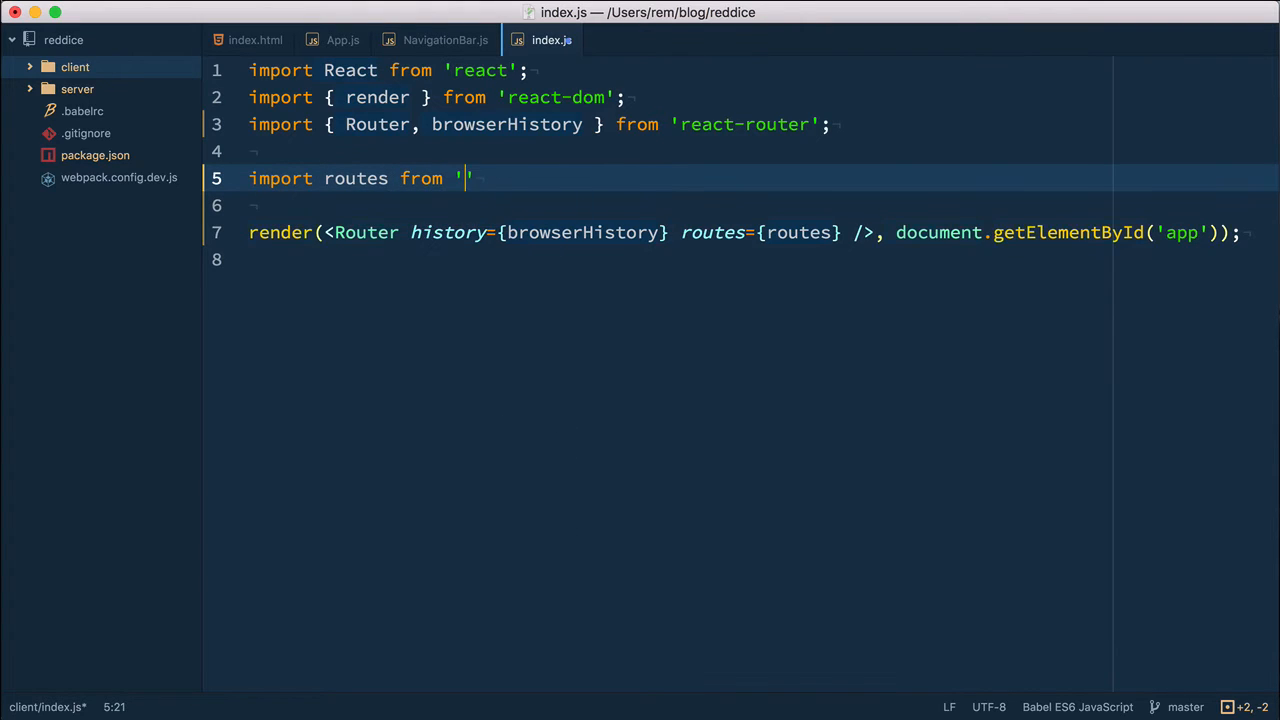
type("./routes")
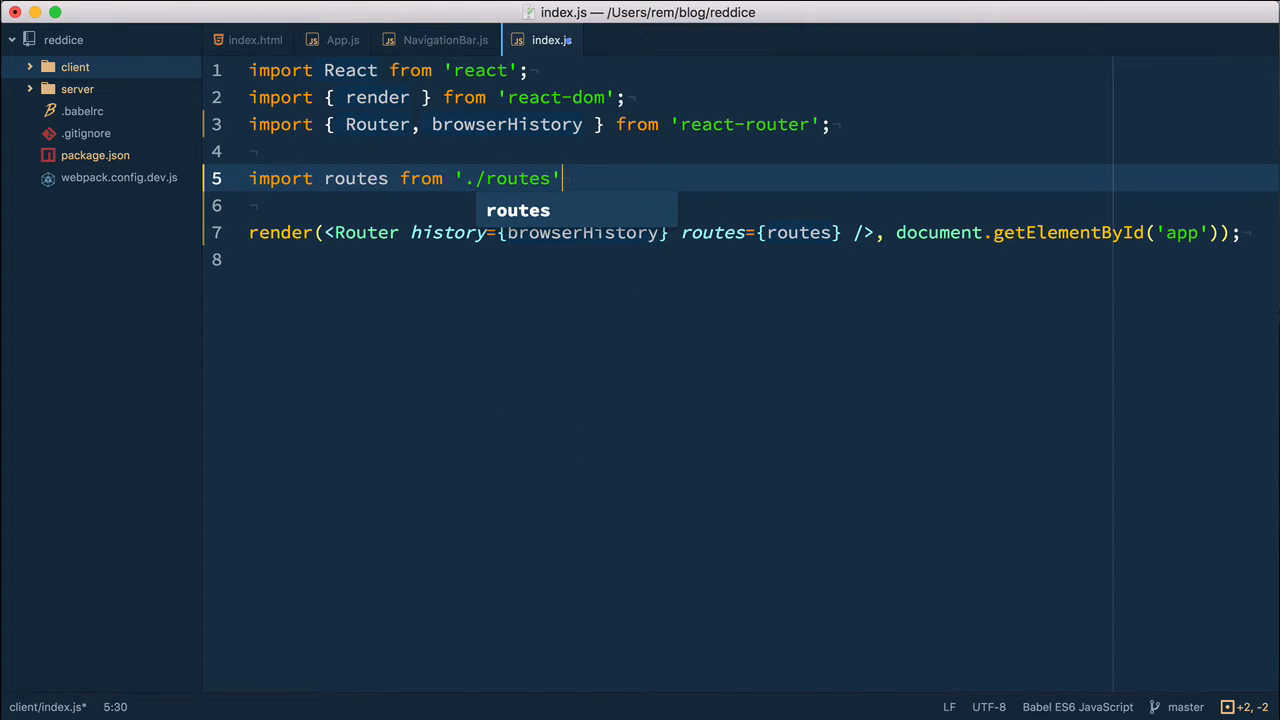
type(";")
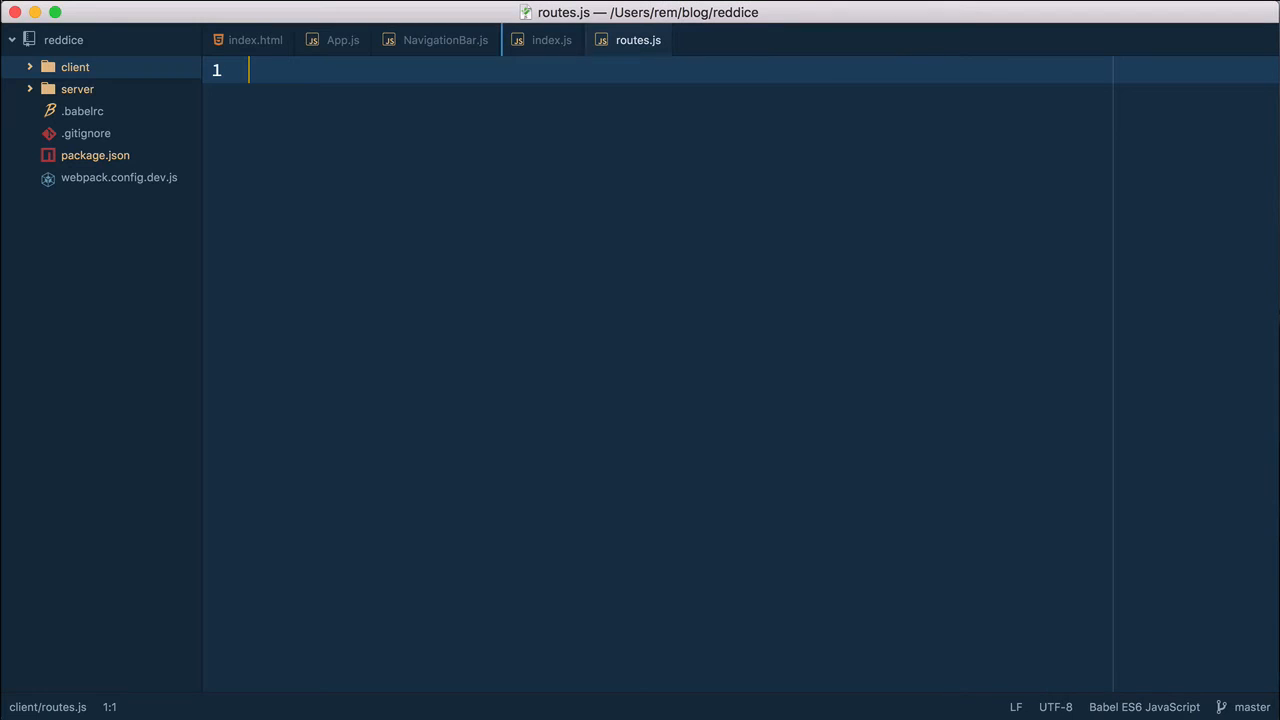
Step: In routes.js export a Route with path="/" and component={App}
type("export default (")
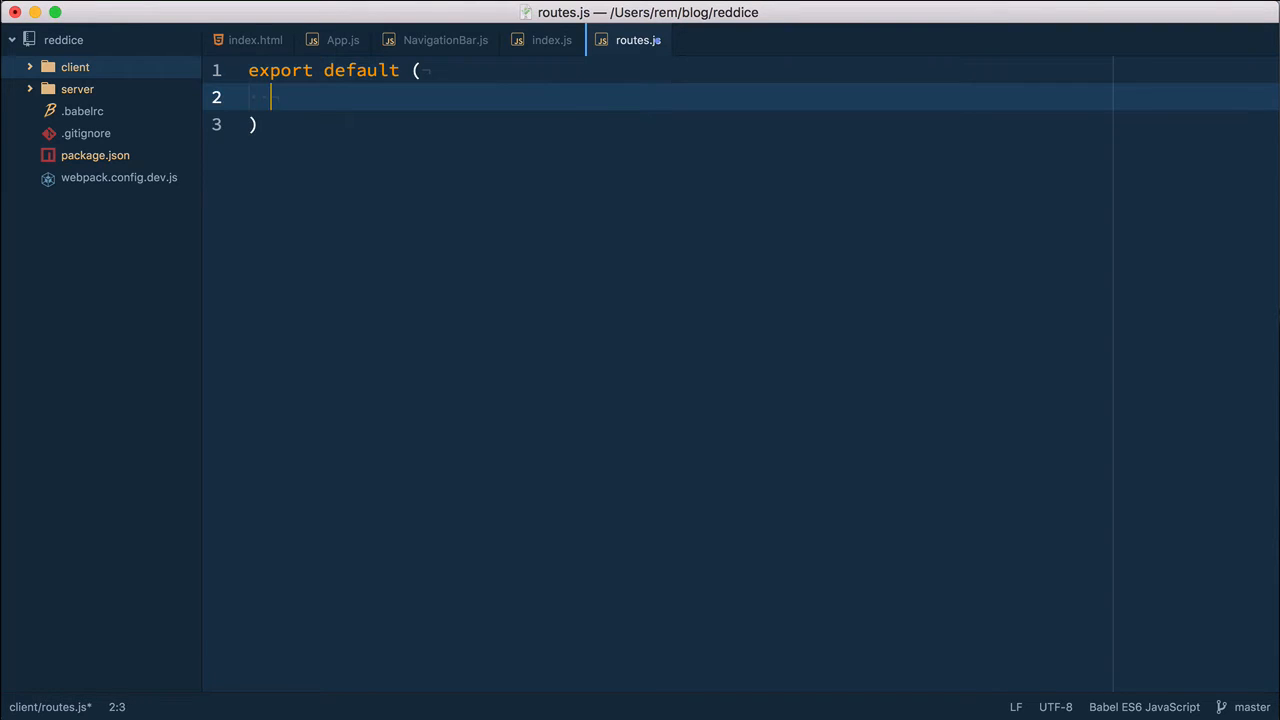
type("<Route")
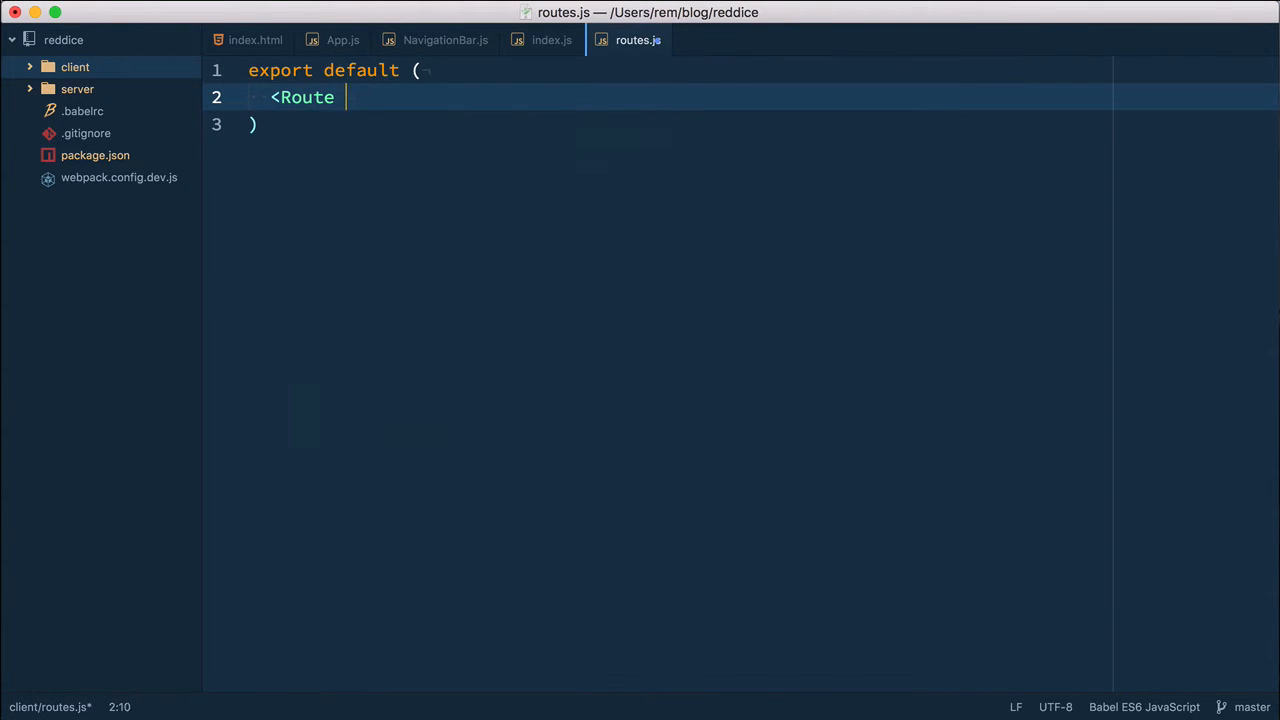
type("path=\"/\"")
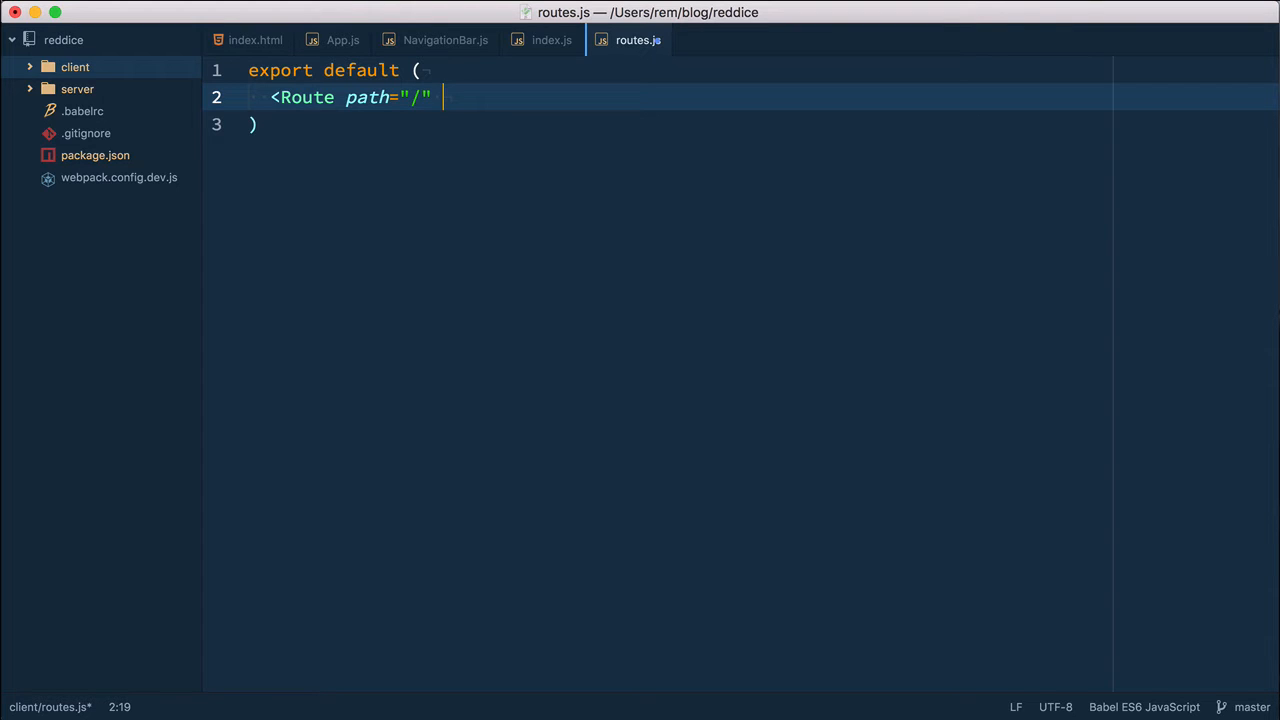
type("component")
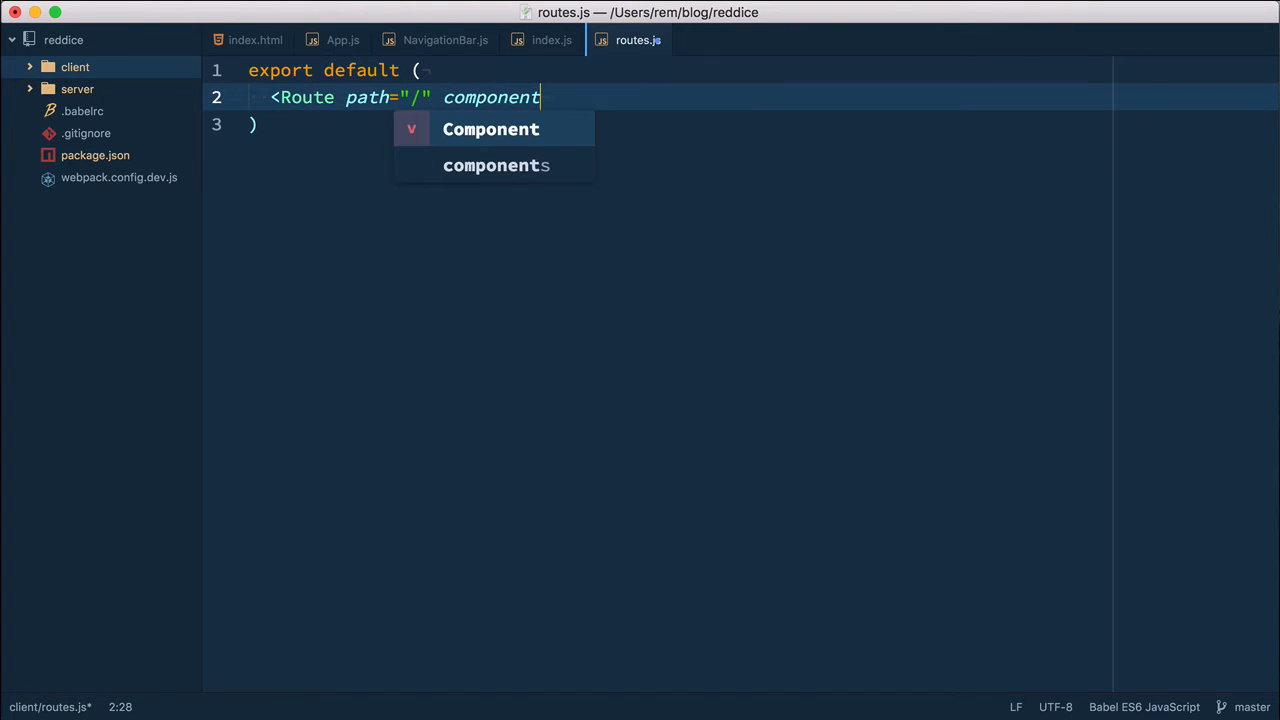
type("={App} />")
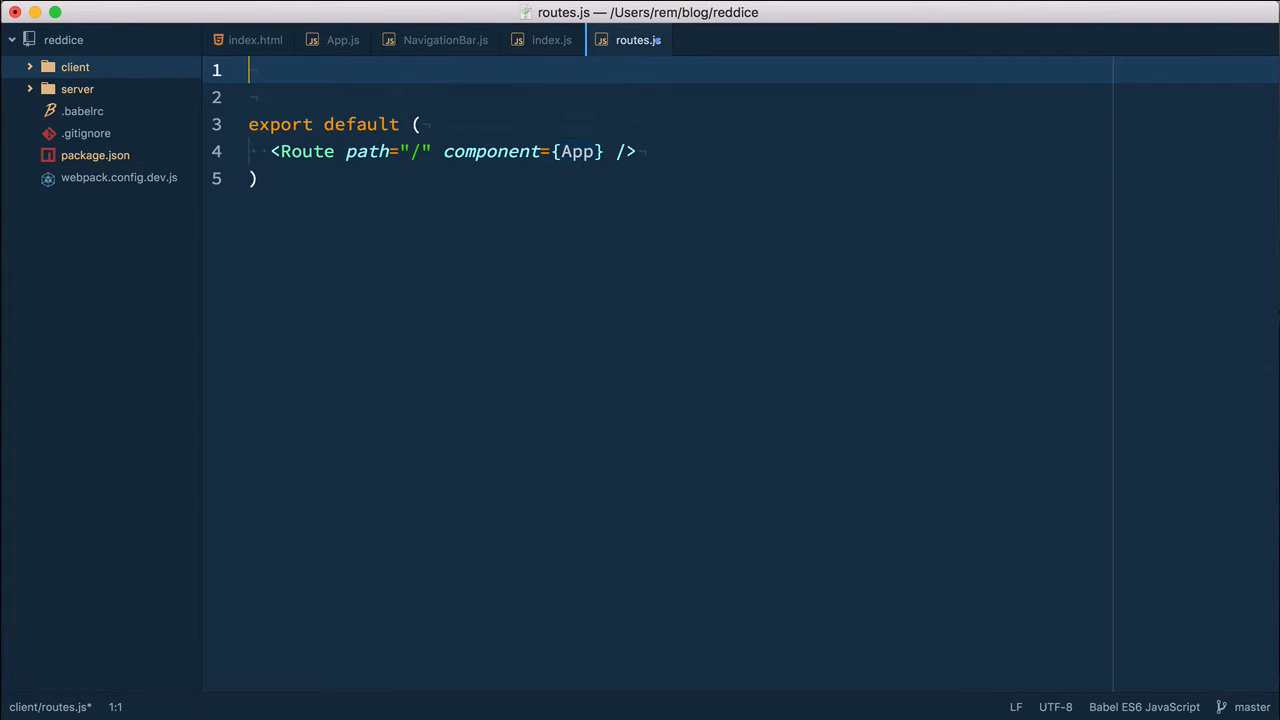
Step: Import React, { Route } from 'react-router', and App from './components/App'
type("import React from 'react';")
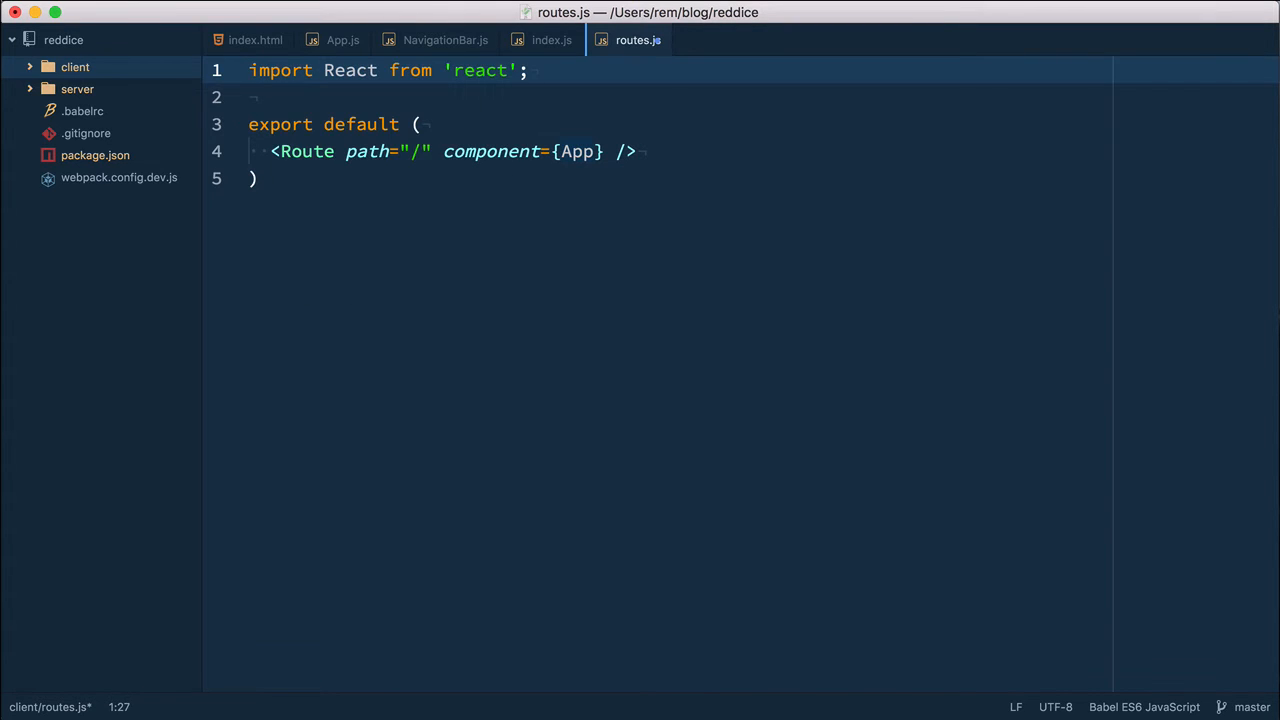
type("import { Route")
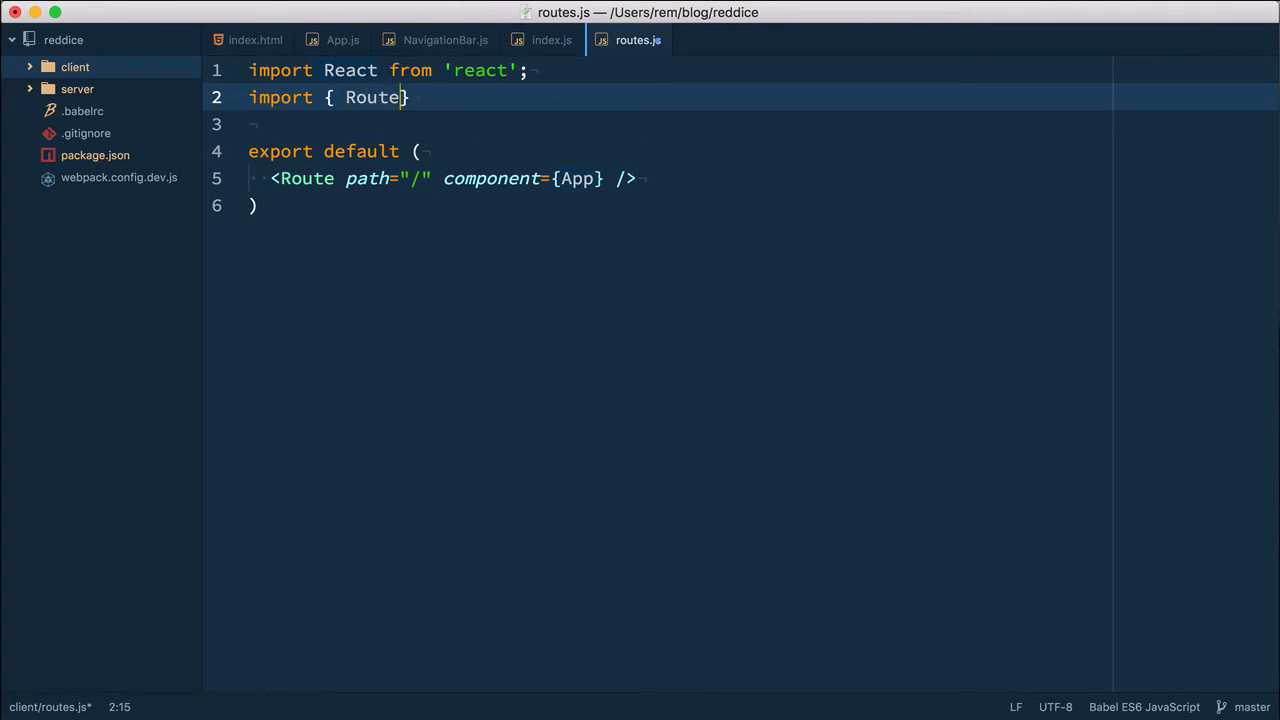
type("} from ''")
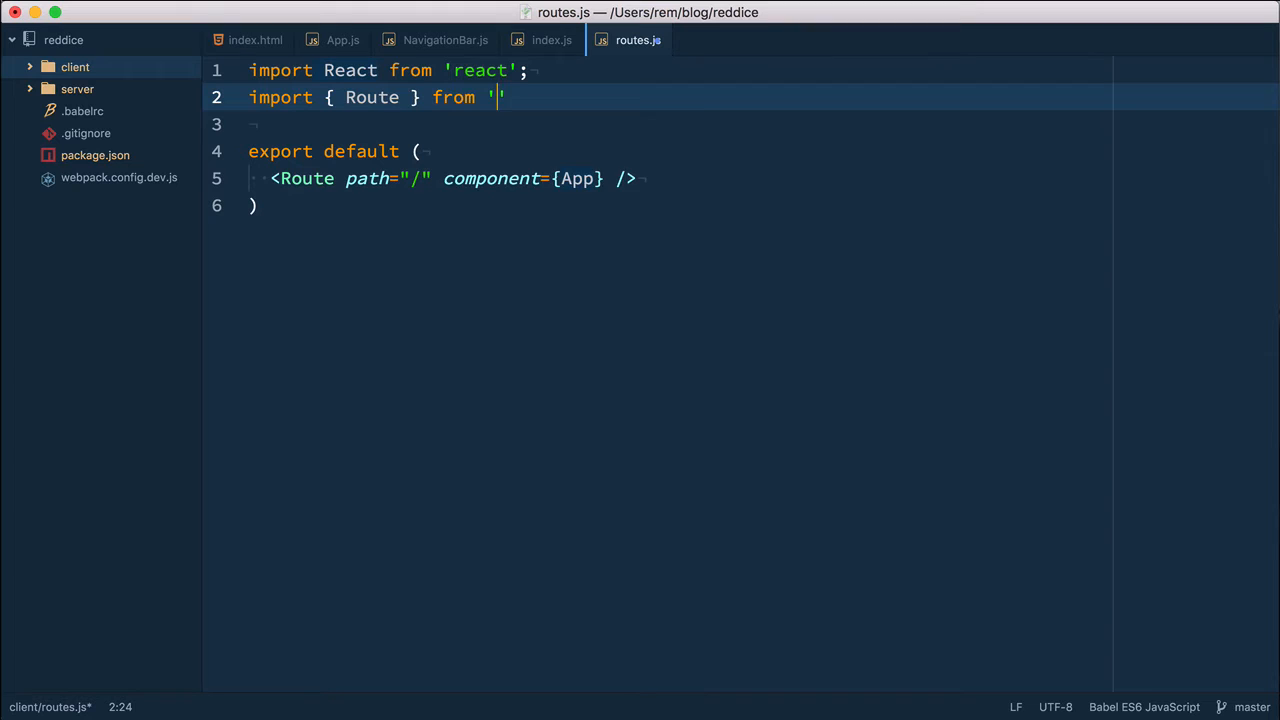
type("react-router';")
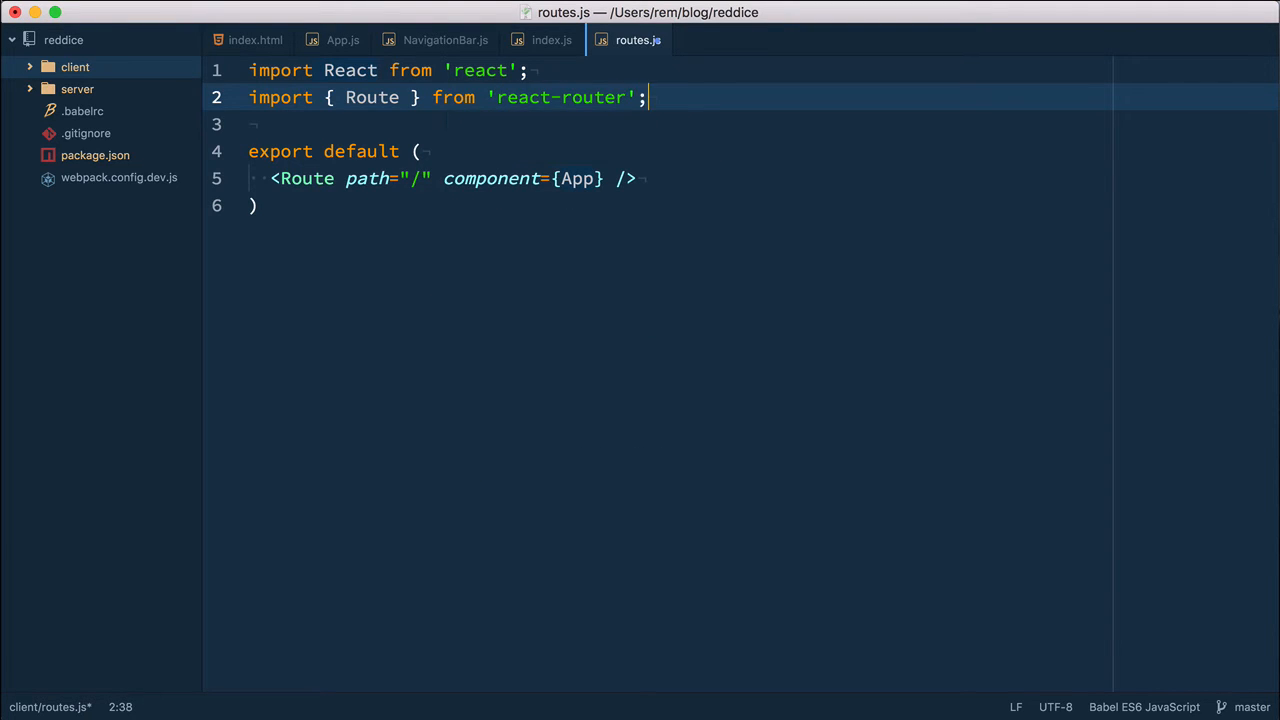
type("import App")
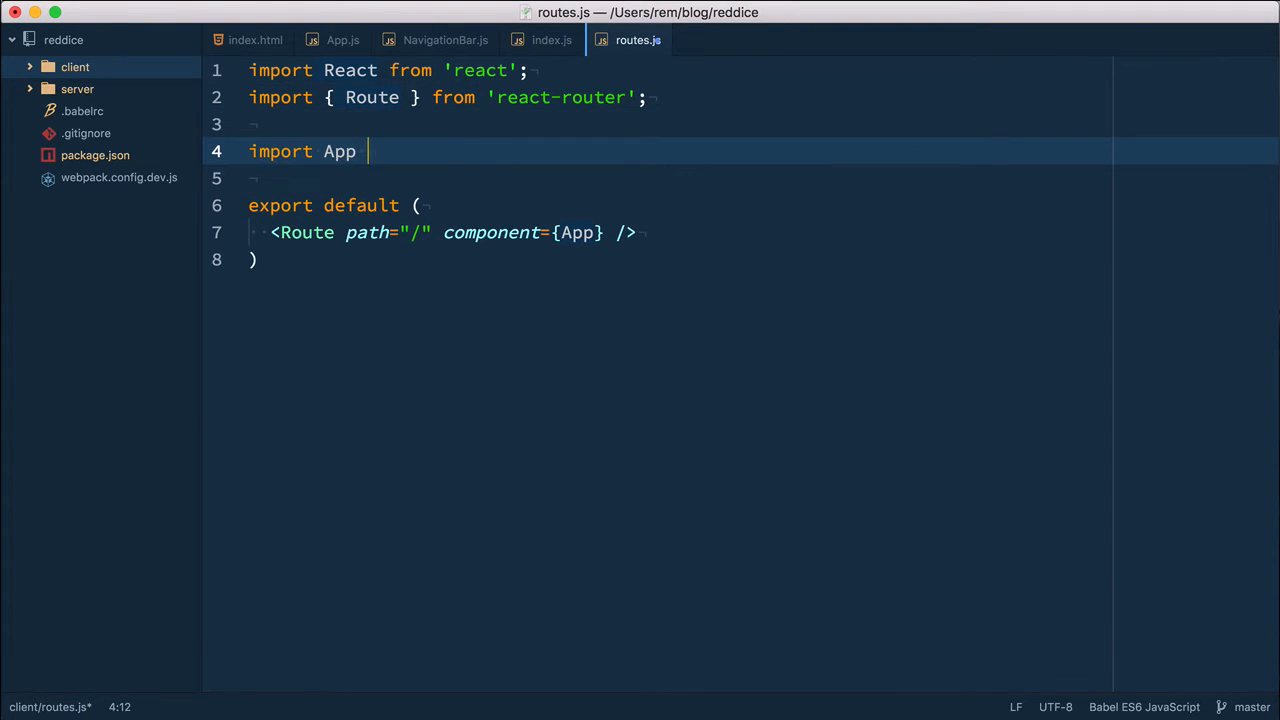
type("from './components'")
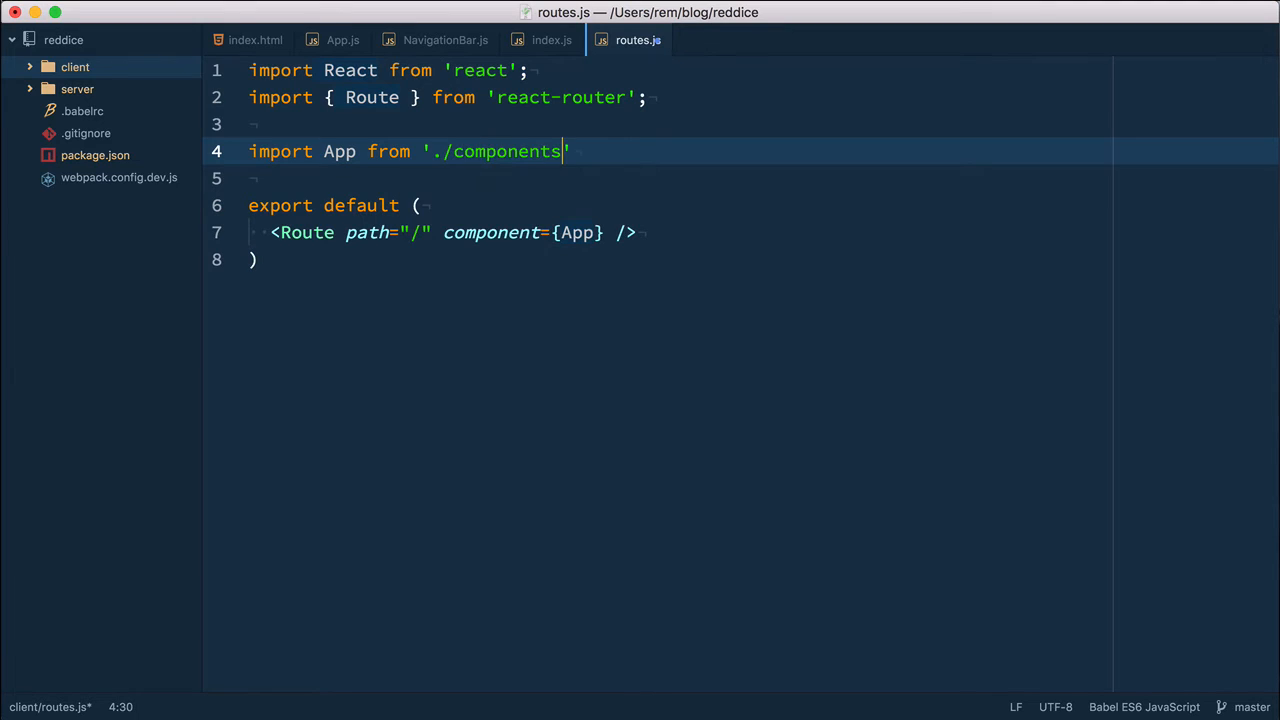
type("/App';")
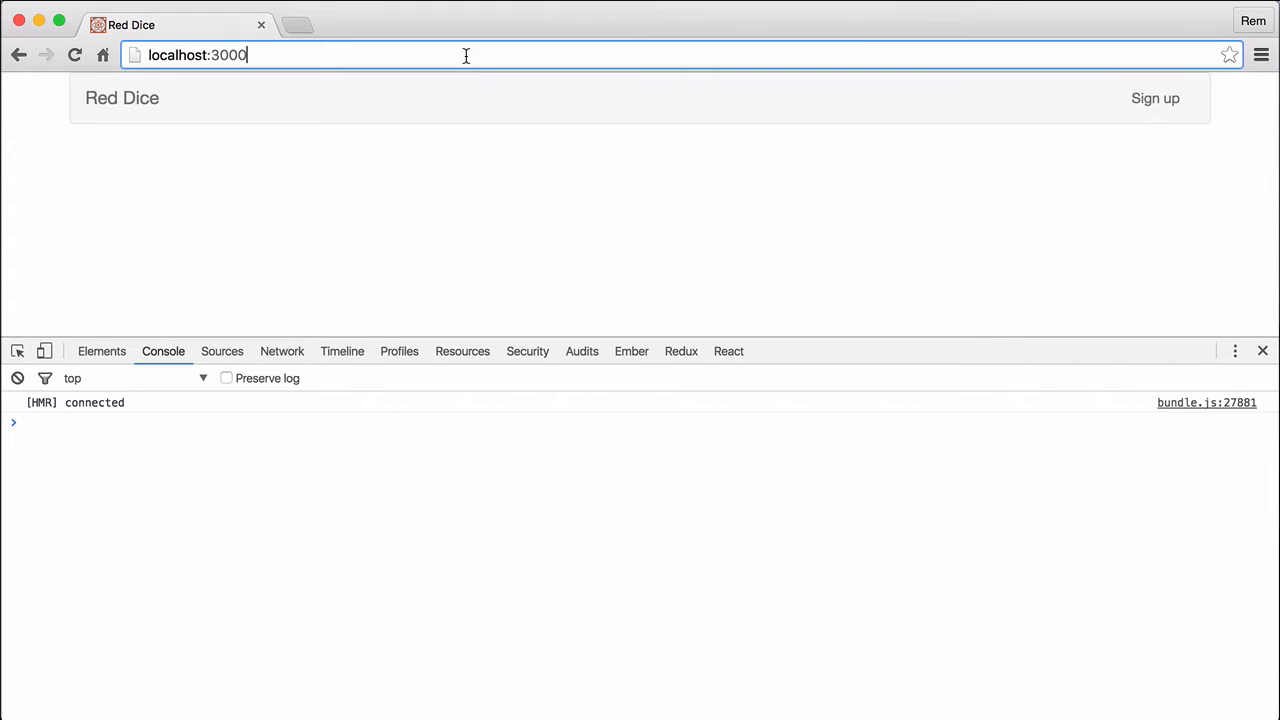
Step: Navigate the browser to localhost:3000/signup
type("/signup")
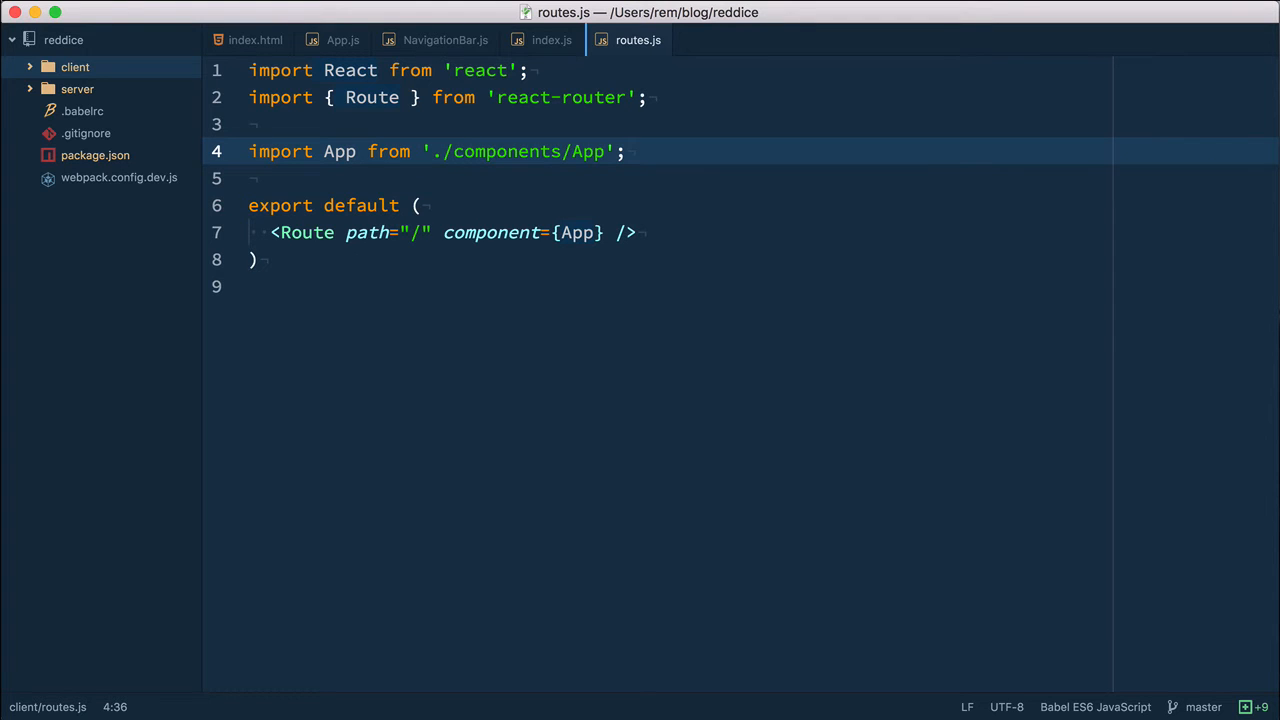
Step: Switch back to the App.js source file in Atom
left_click(624, 152)
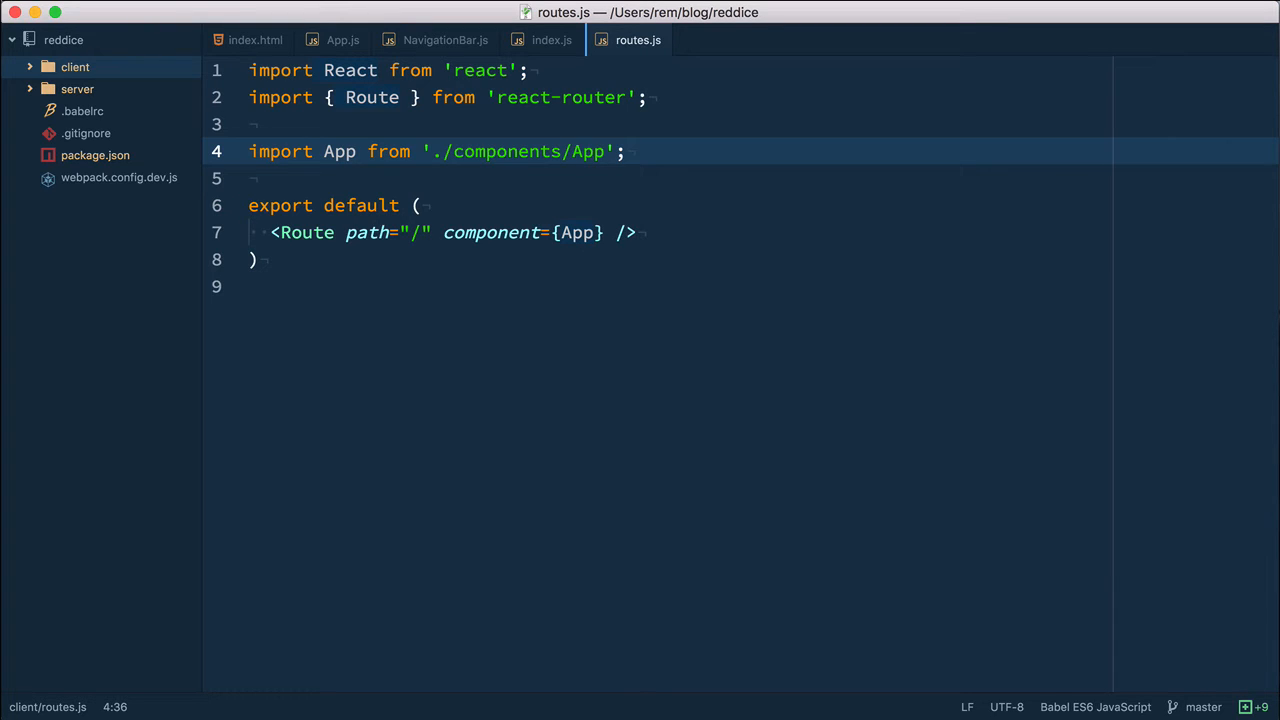
left_click(624, 152)
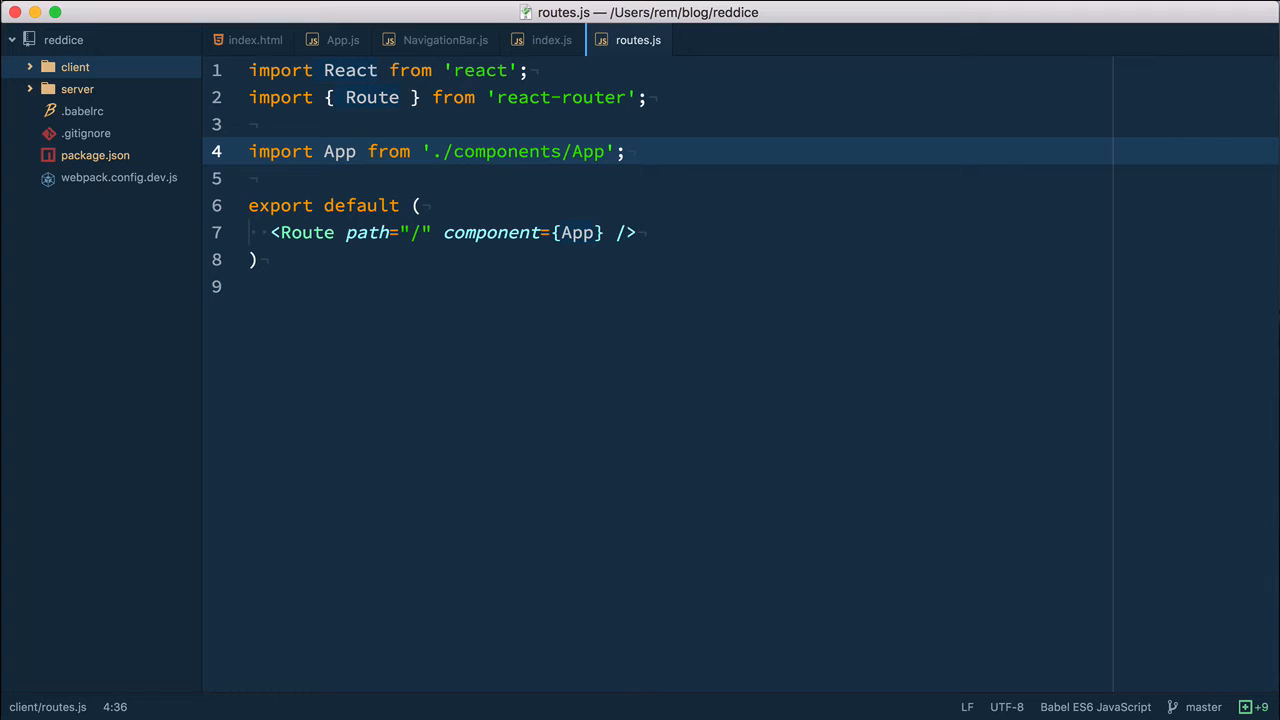
left_click(628, 152)
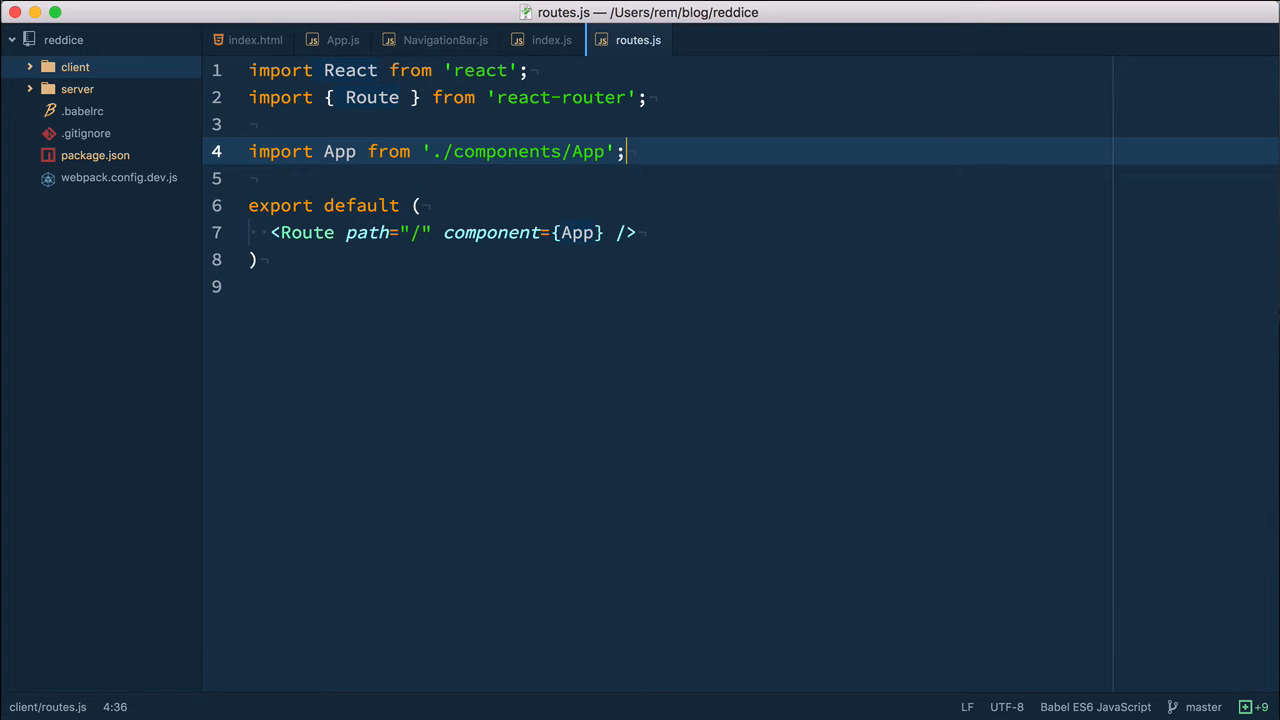
left_click(342, 40)
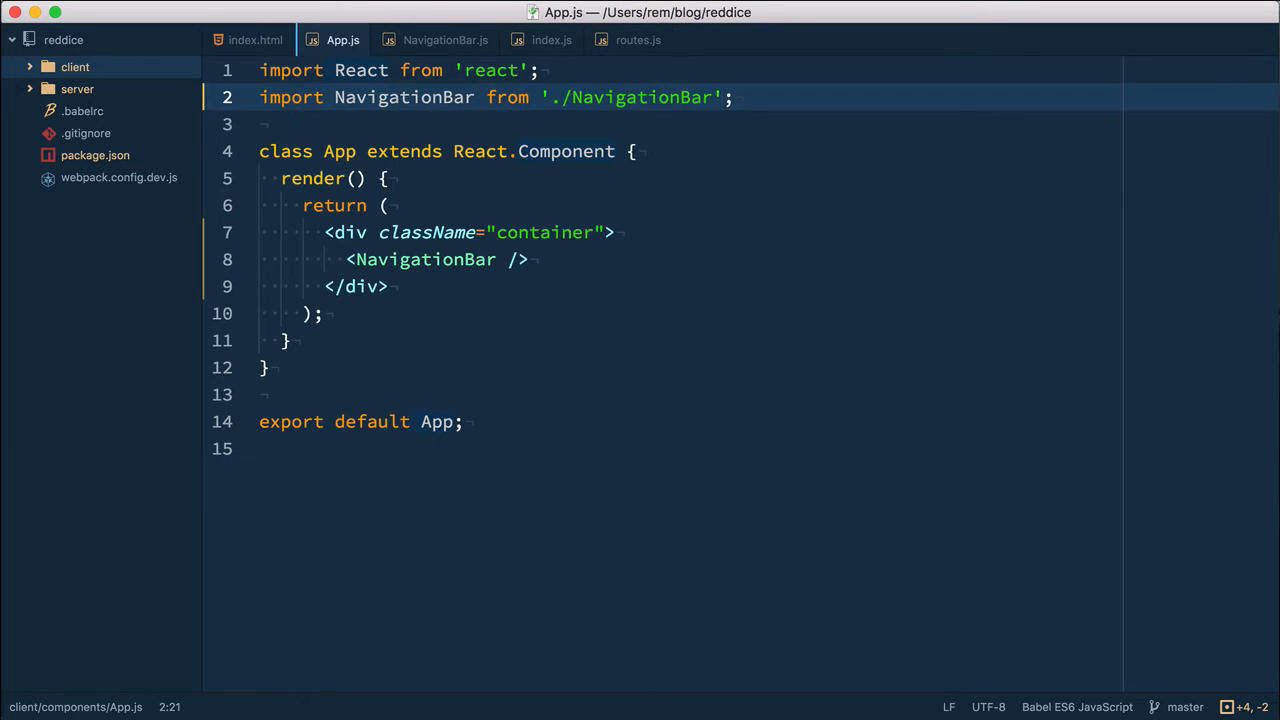
Step: Render {this.props.children} beneath <NavigationBar /> in App.js, then return to routes.js
left_click(530, 260)
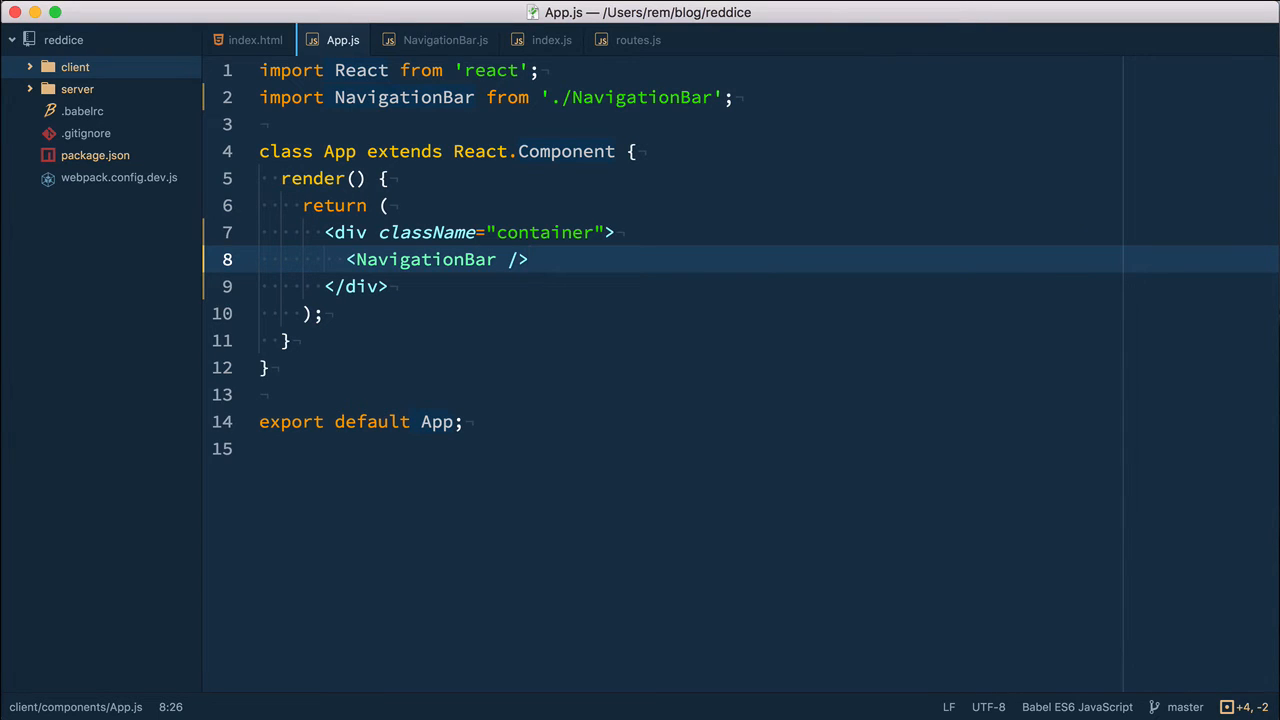
left_click(528, 260)
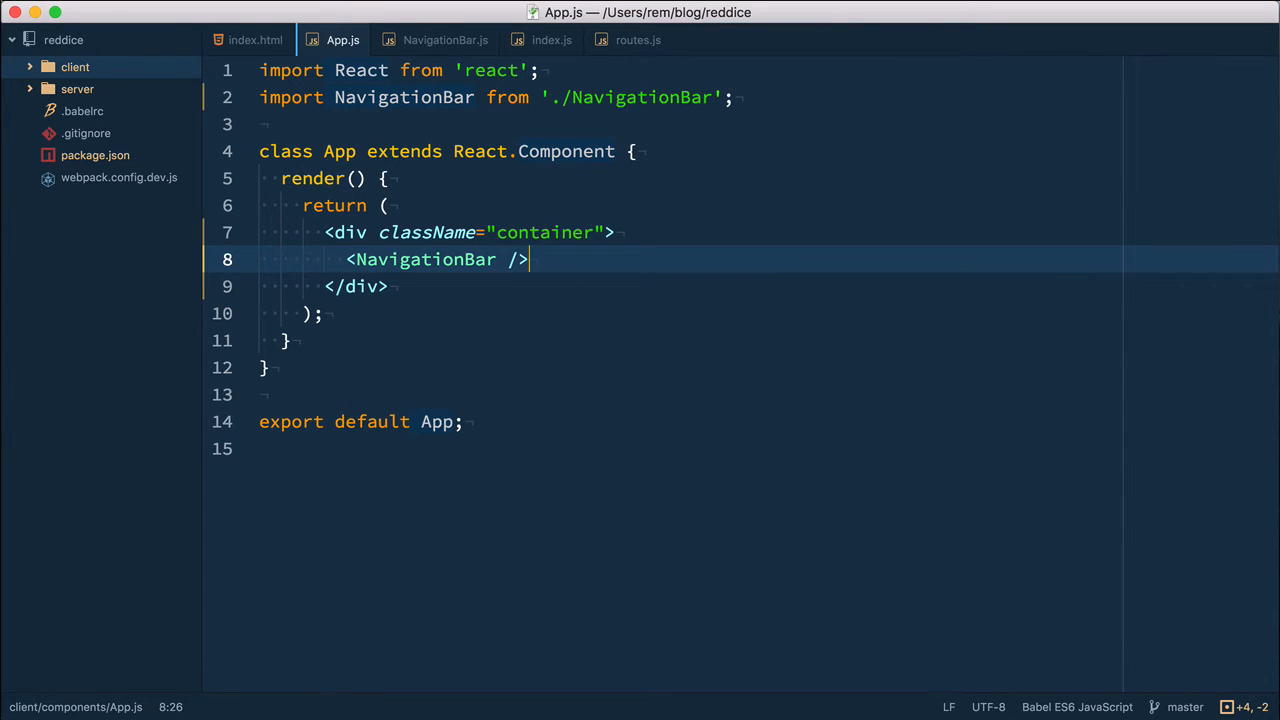
type("{this.")
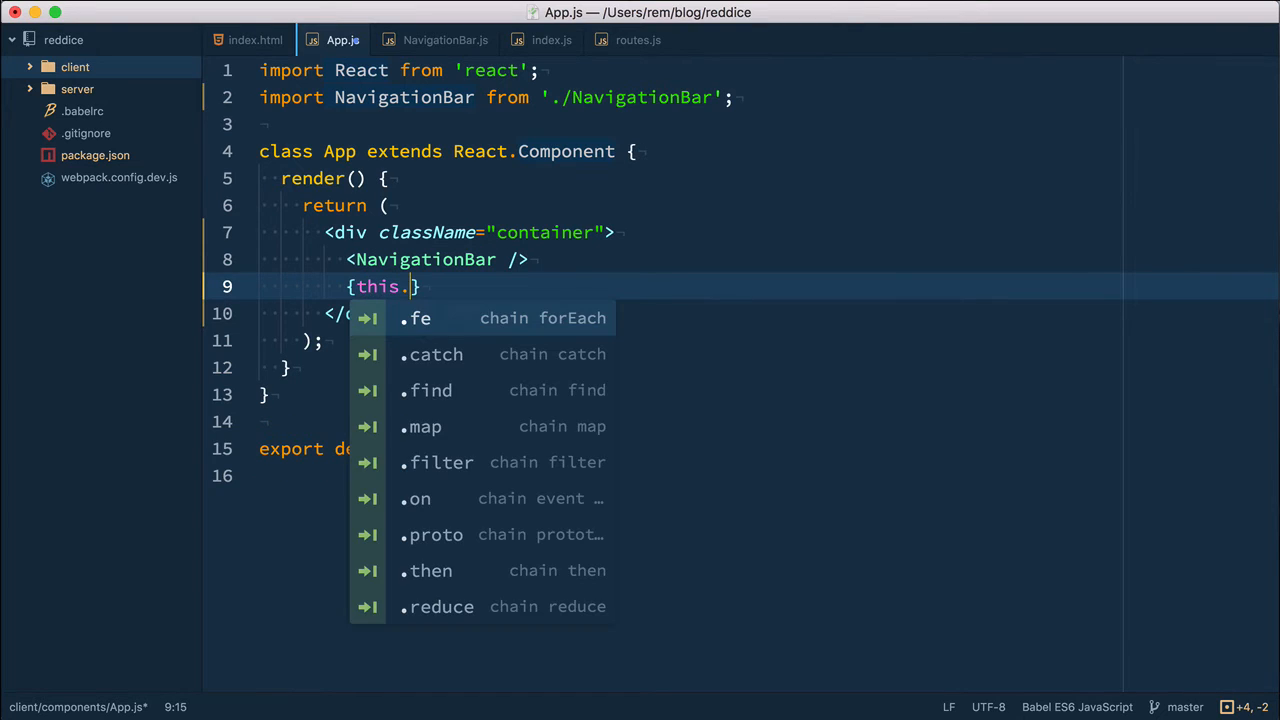
type("props.")
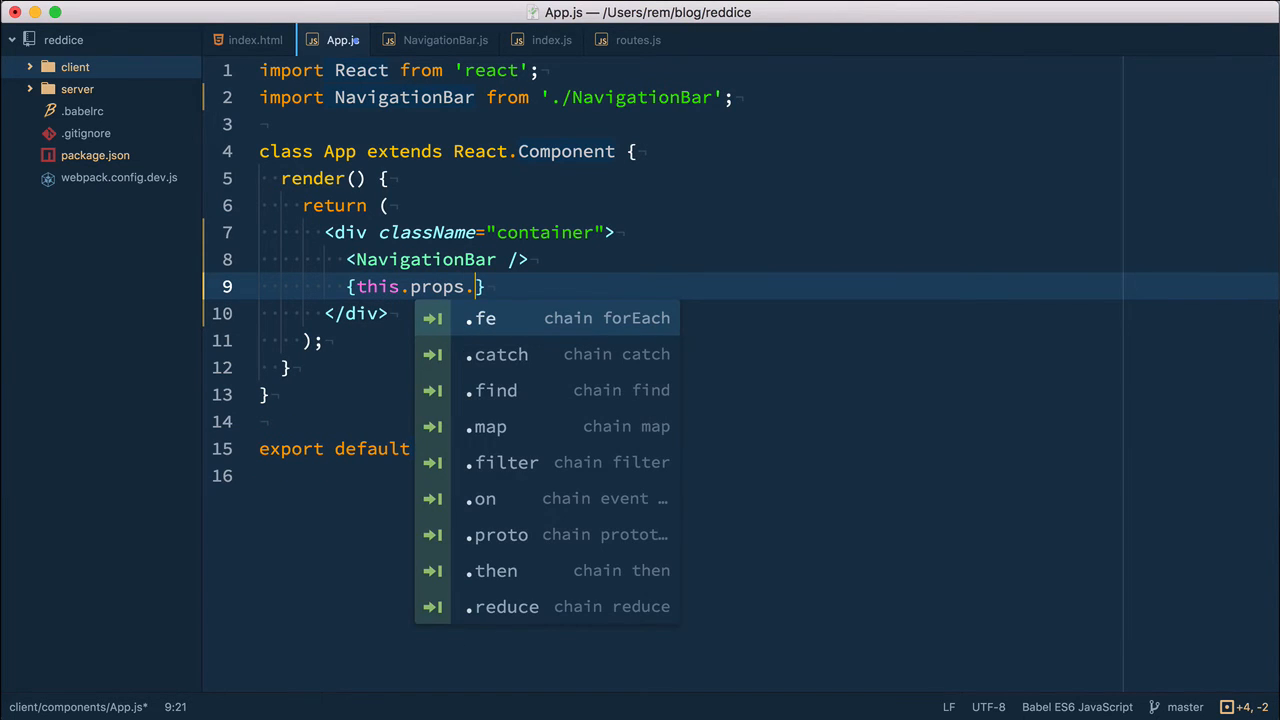
type("children")
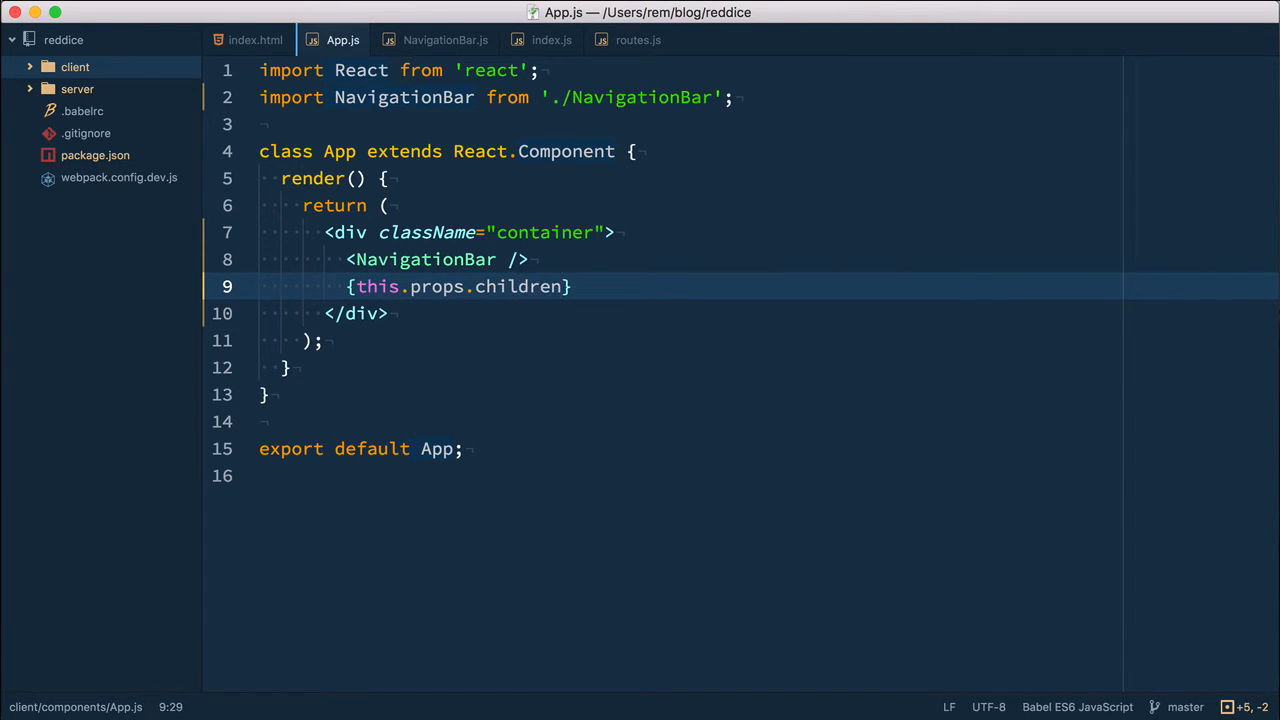
left_click(638, 40)
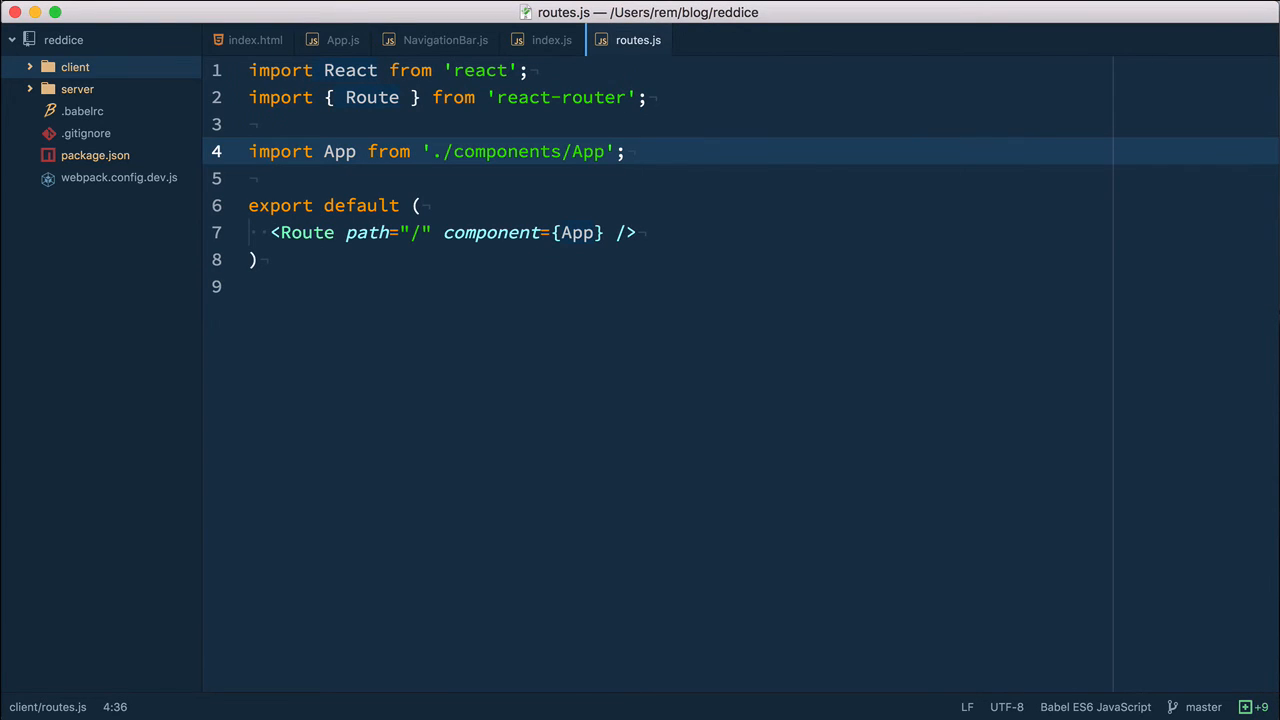
Step: Nest <IndexRoute component={Greetings} /> inside the opened-up root Route
left_click(620, 232)
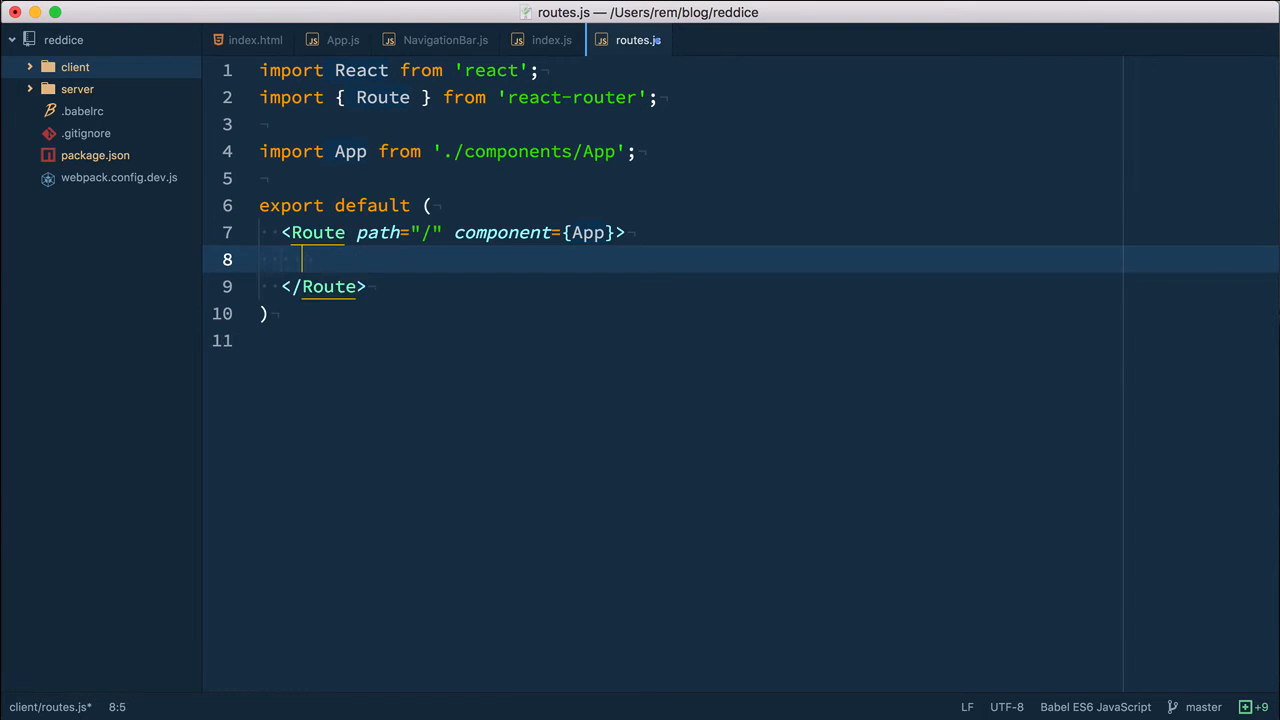
type("<Inden")
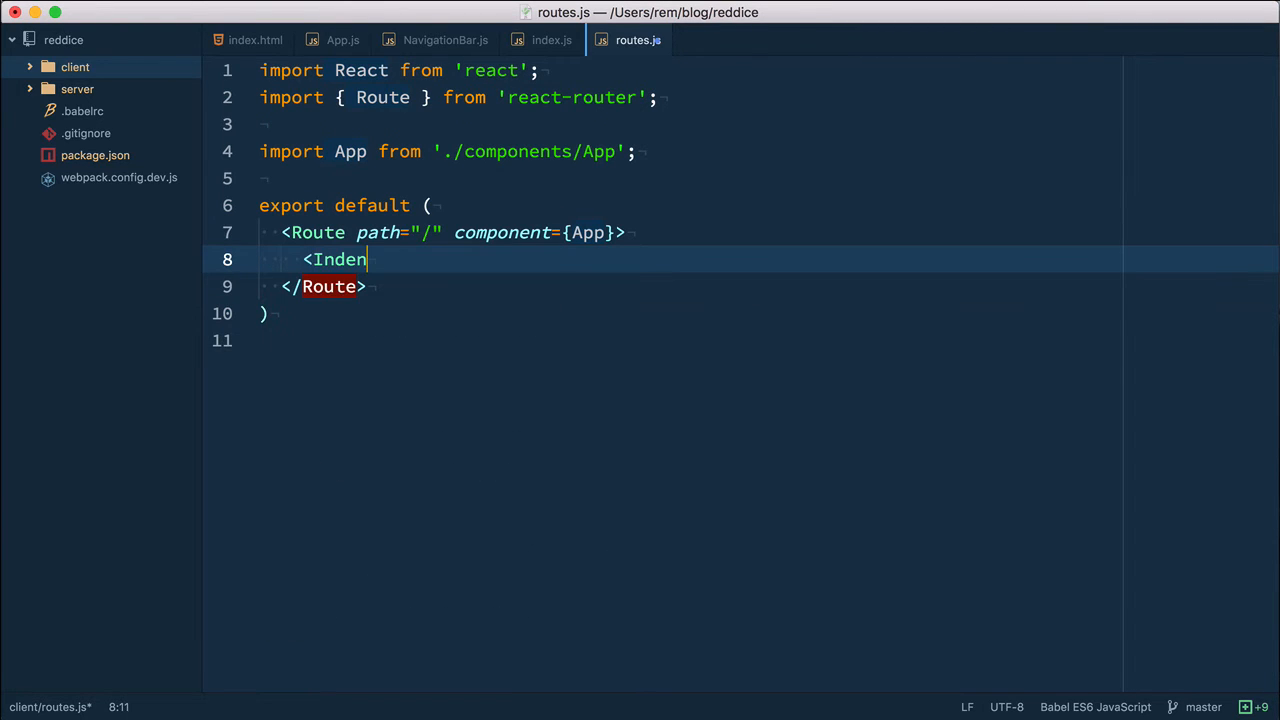
type("xRoute")
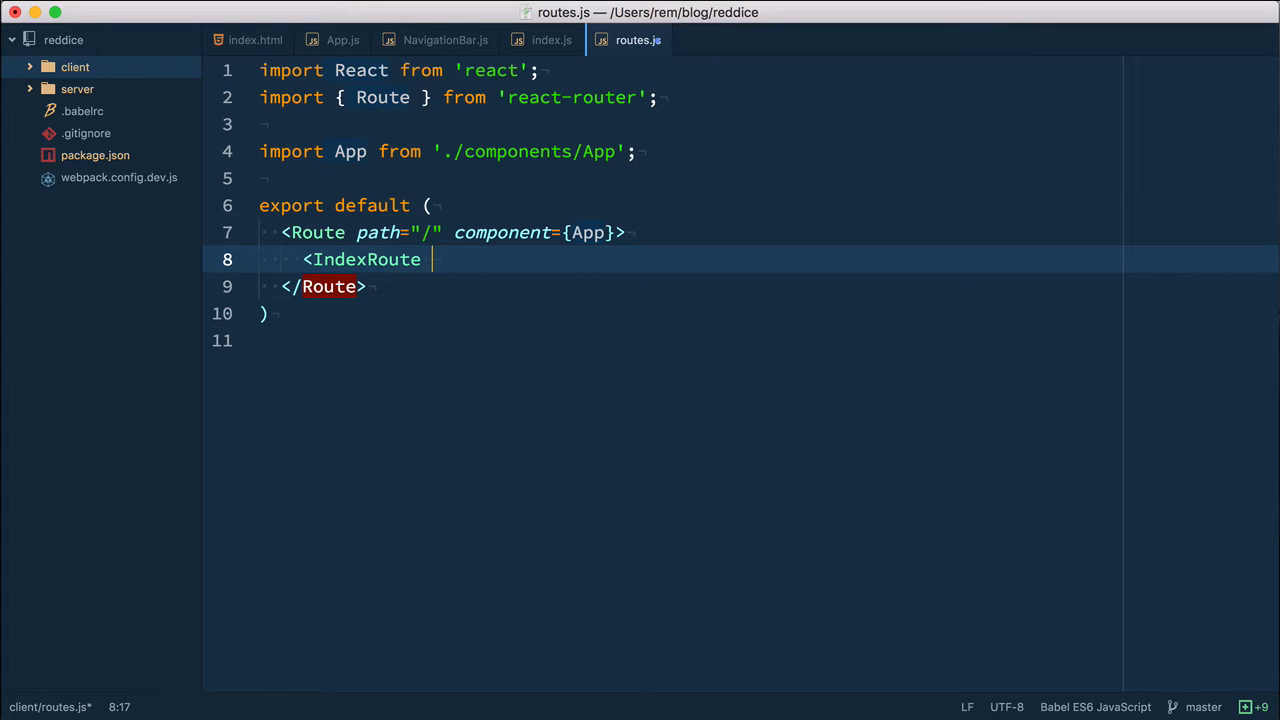
type("compone")
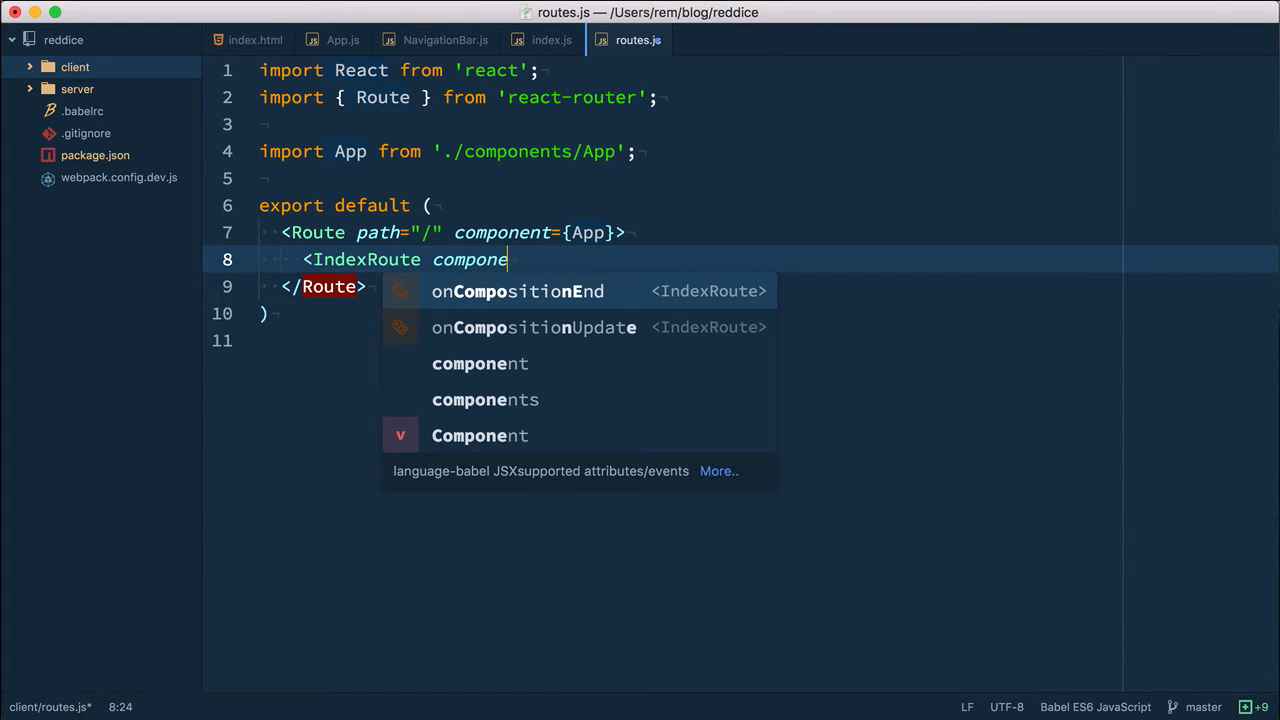
type("nt={Gr")
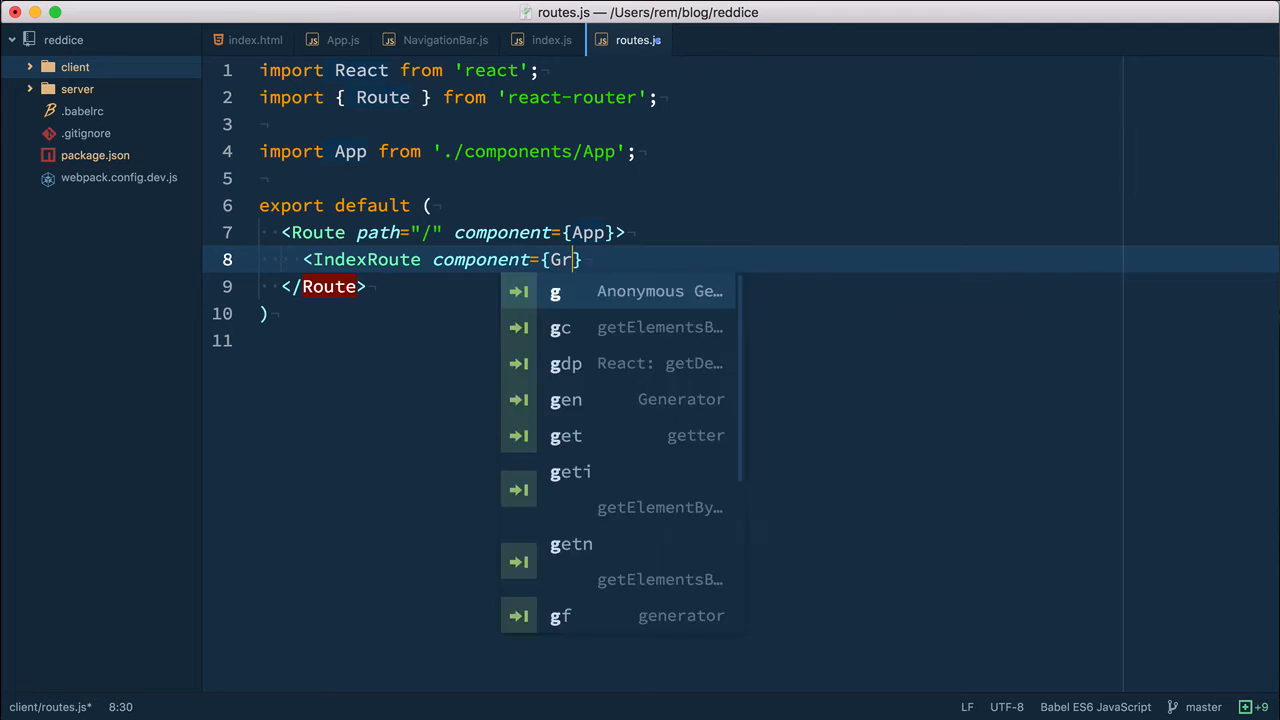
type("eetings")
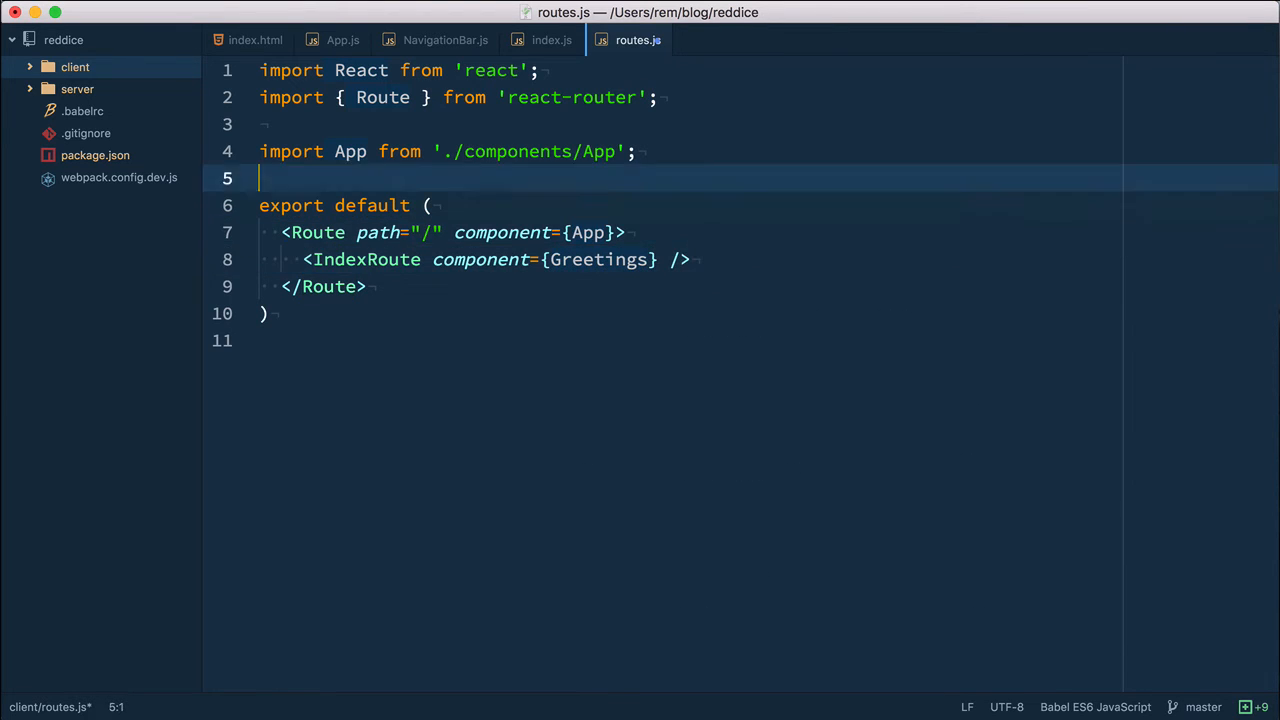
Step: Add IndexRoute to the react-router import and import Greetings from ./components/Greetings
left_click(410, 96)
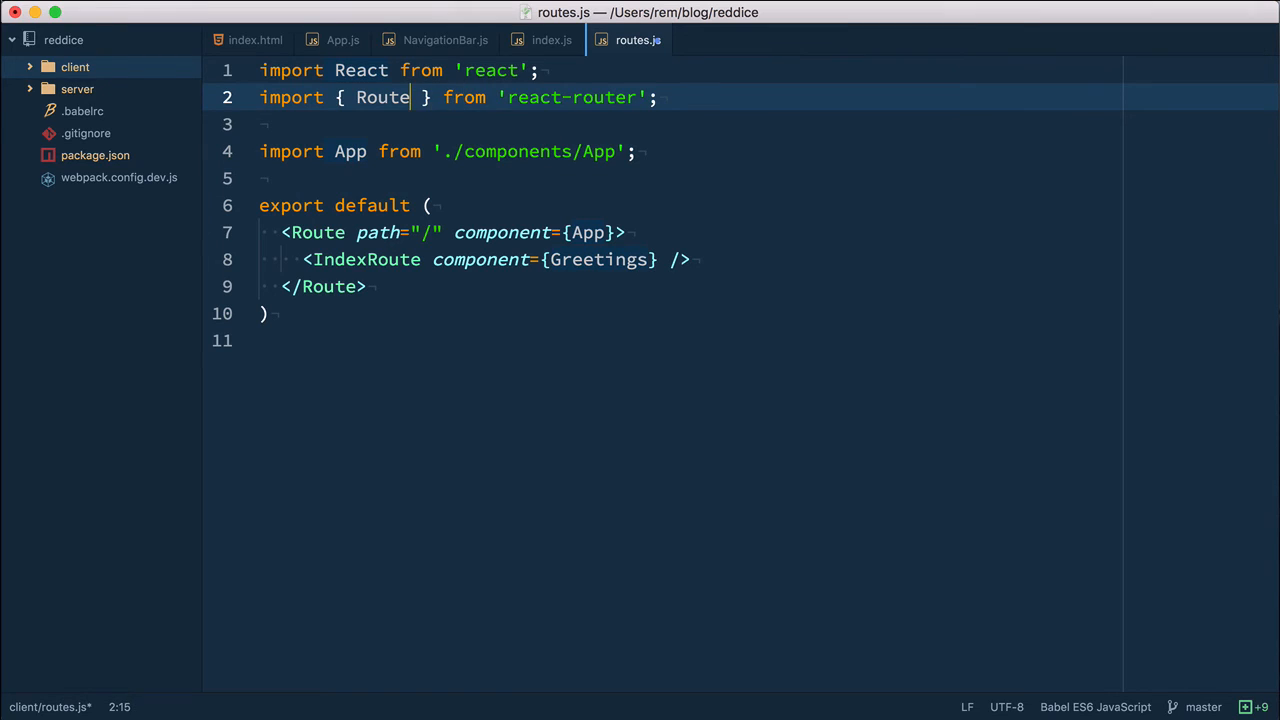
type(", Inte")
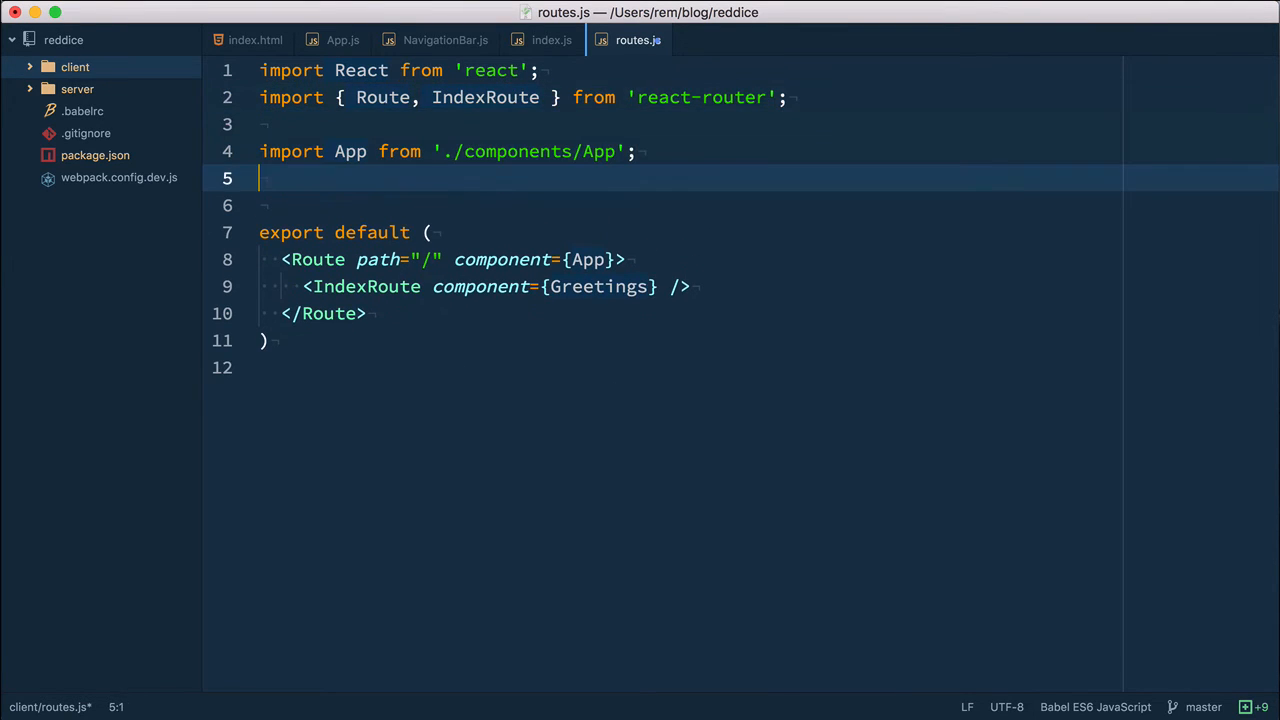
type("import Greetings from './components/Greetings';")
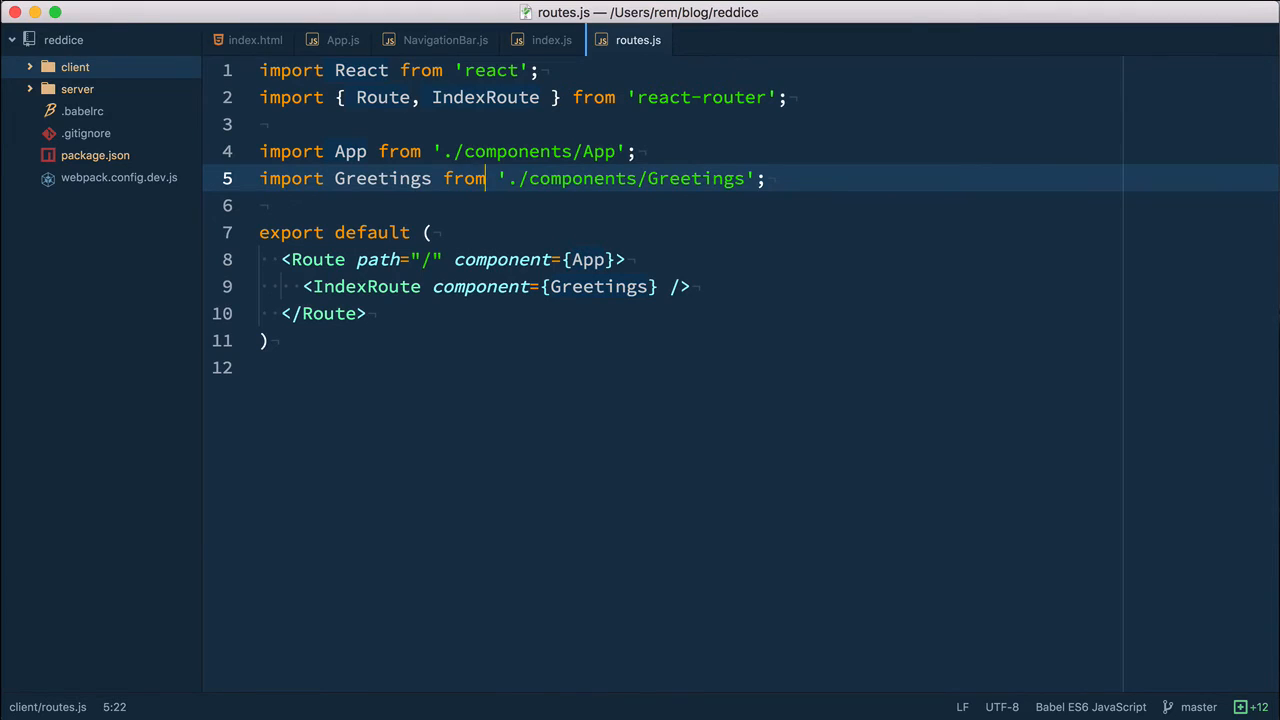
left_click(736, 40)
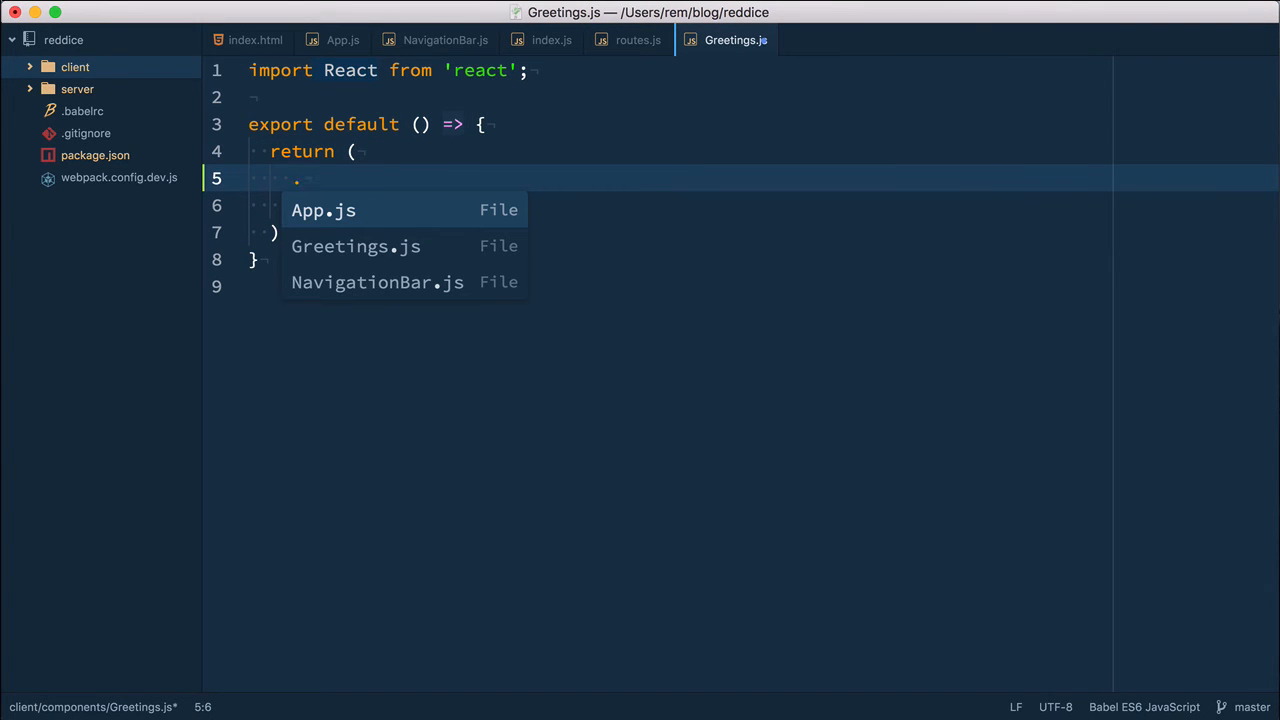
Step: Give Greetings a render() returning a jumbotron div with <h1>Hi!</h1>, then return to routes.js
type("jumbotron\">")
type("export default Greetings;")
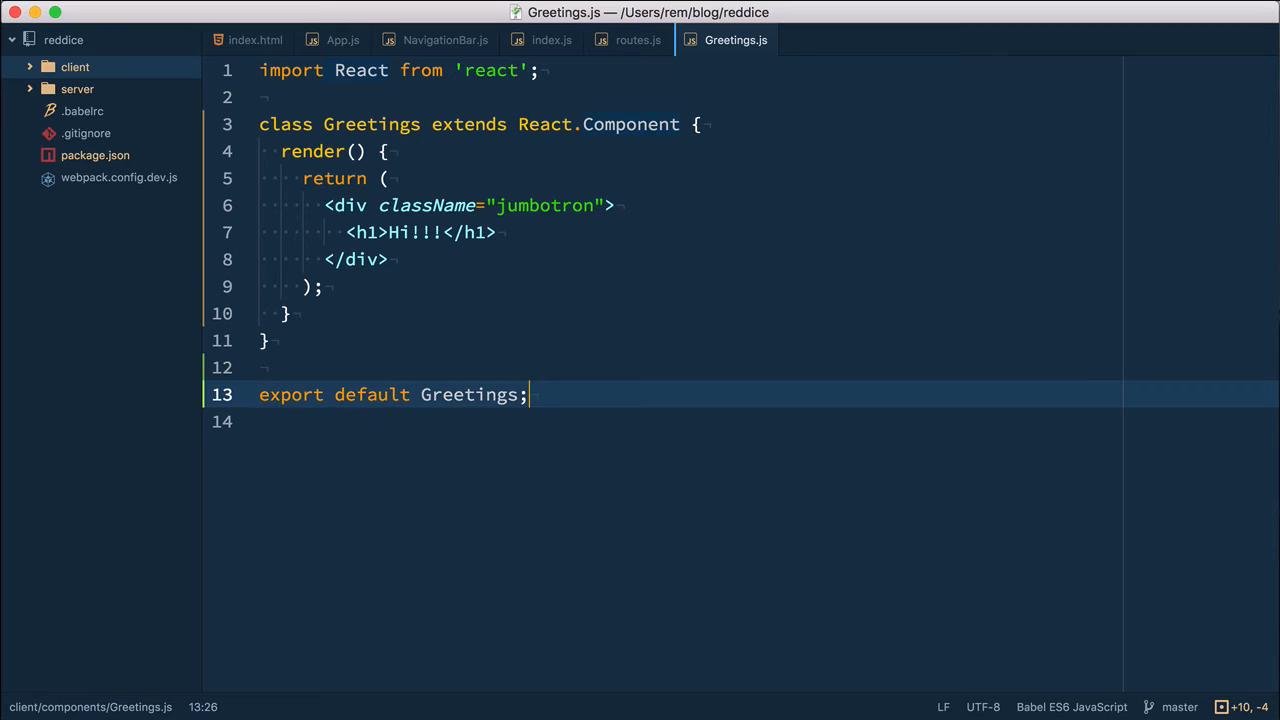
left_click(438, 232)
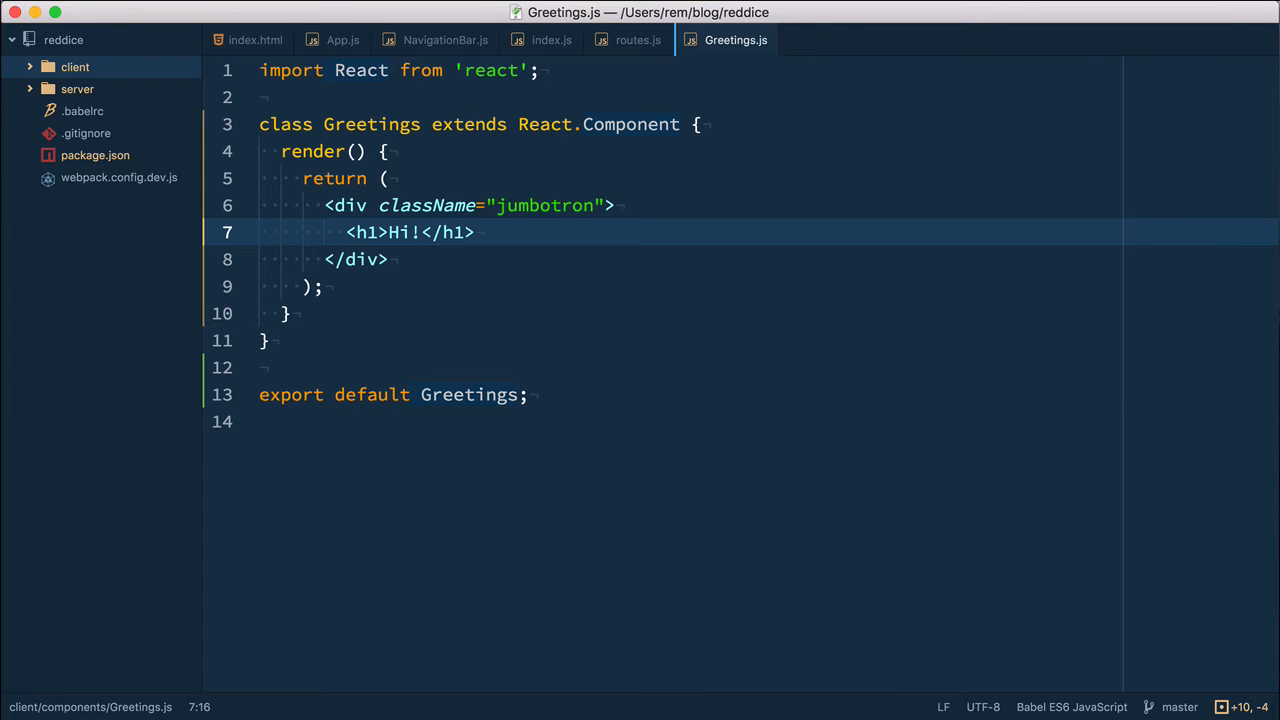
left_click(638, 40)
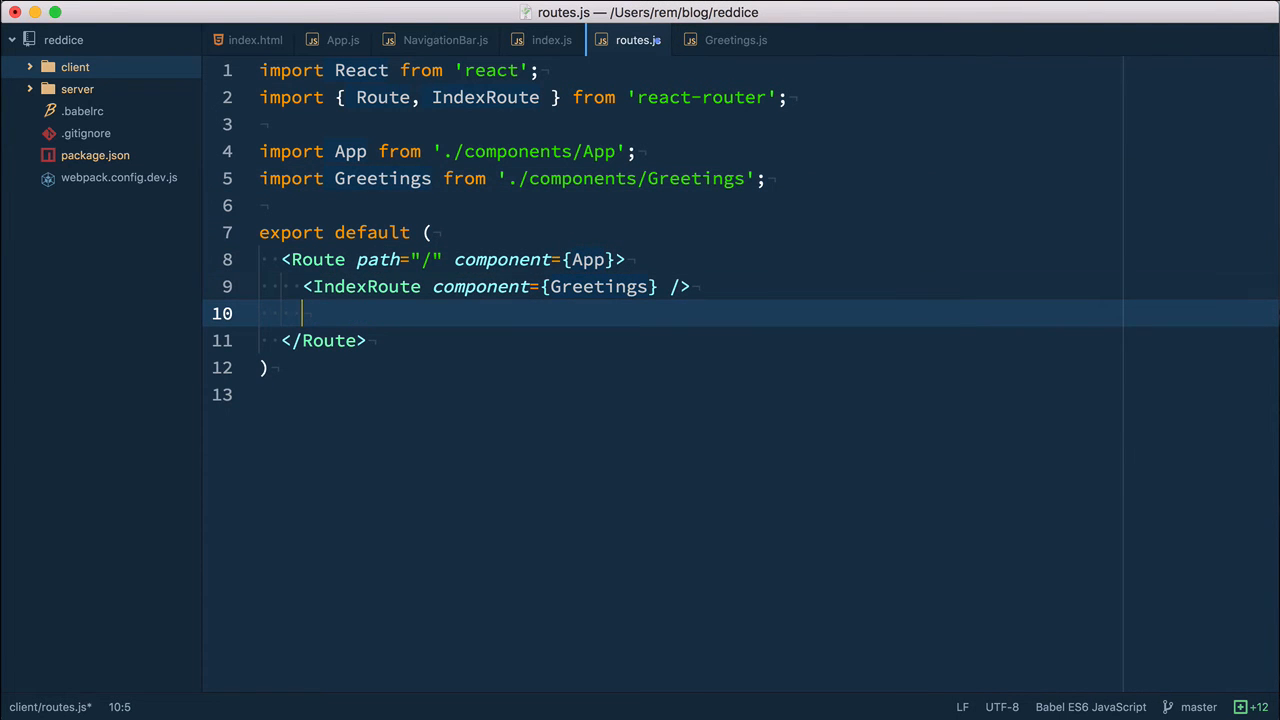
Step: Add <Route path="signup" component={SignupPage} /> under the IndexRoute
type("<Route")
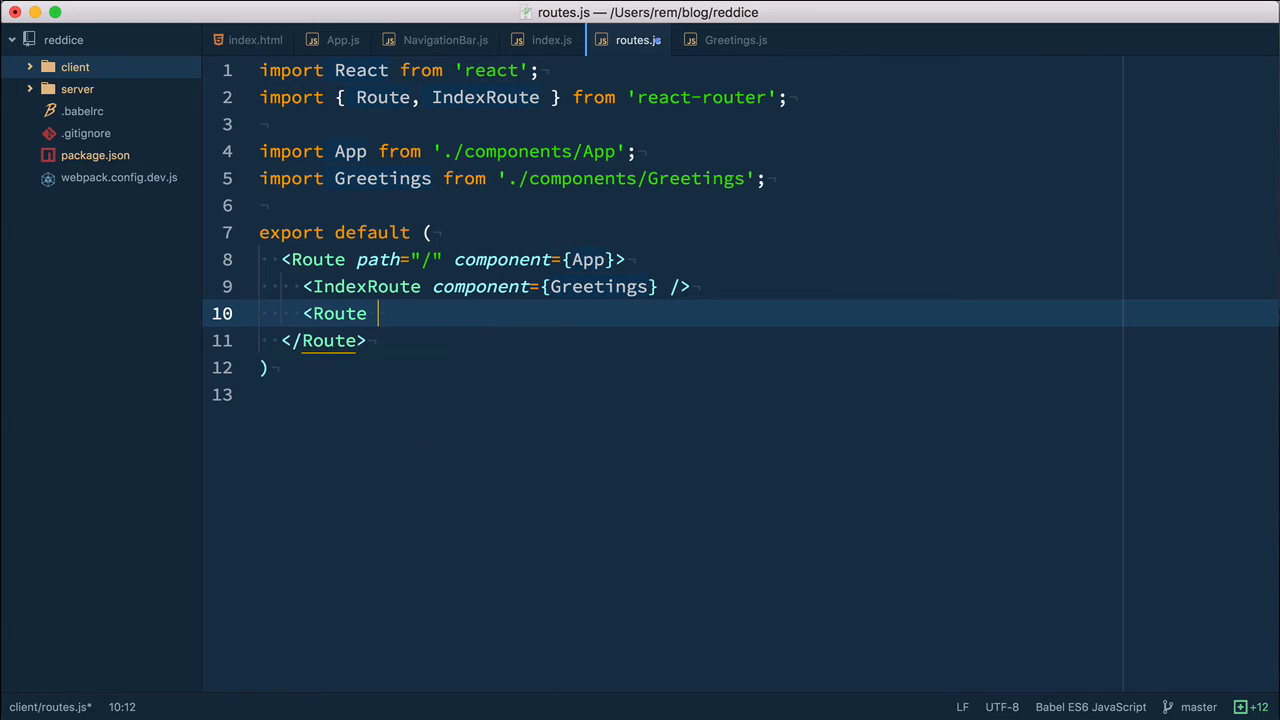
type("path=\"sin")
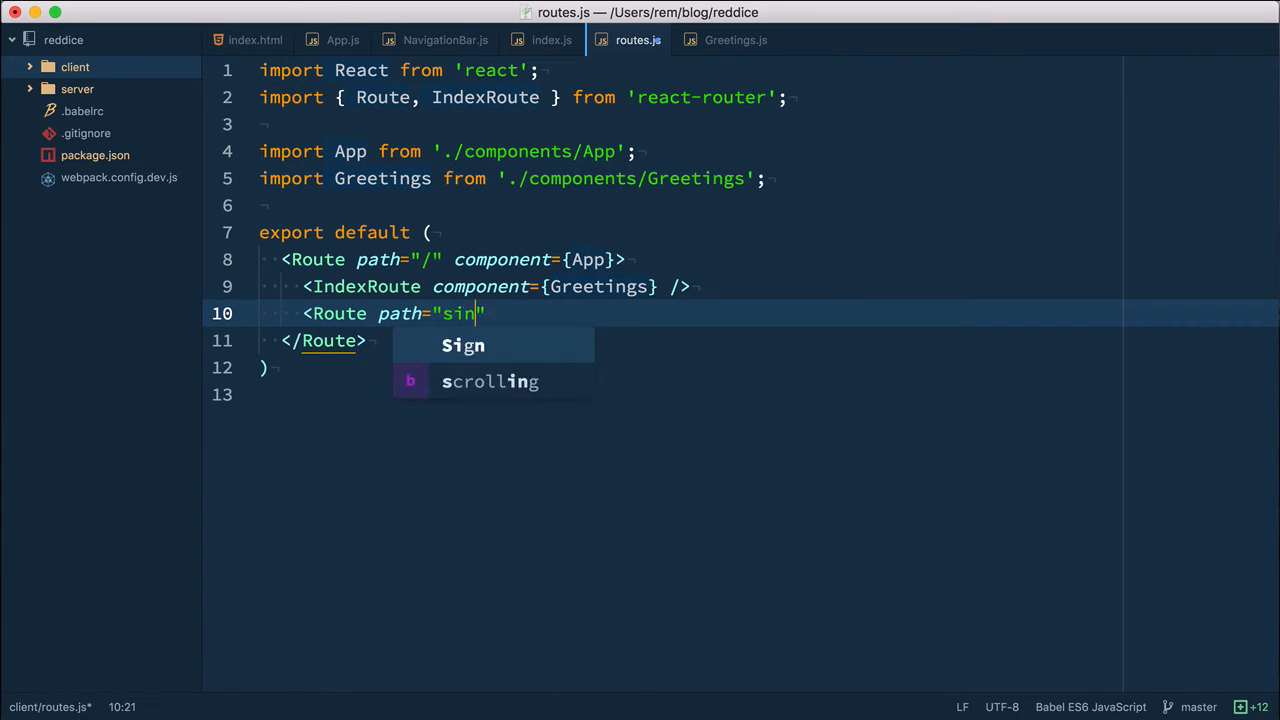
type("gup\" component")
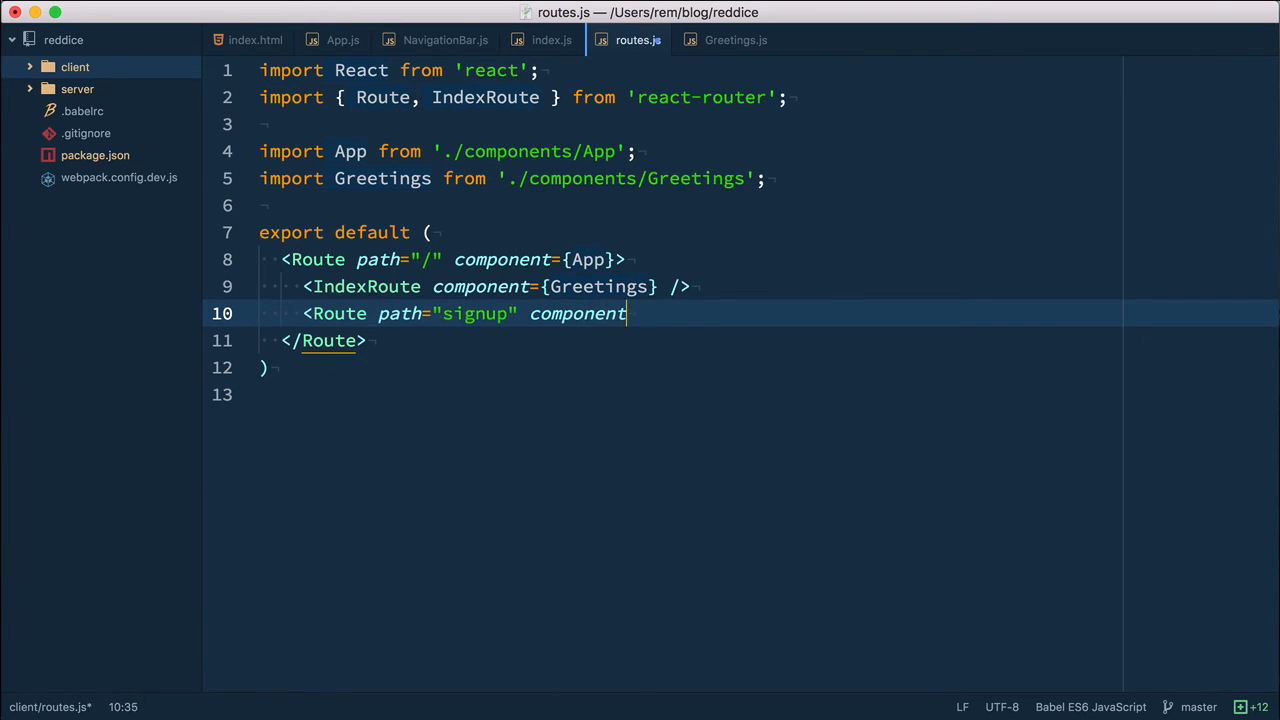
type("={SignupPage}")
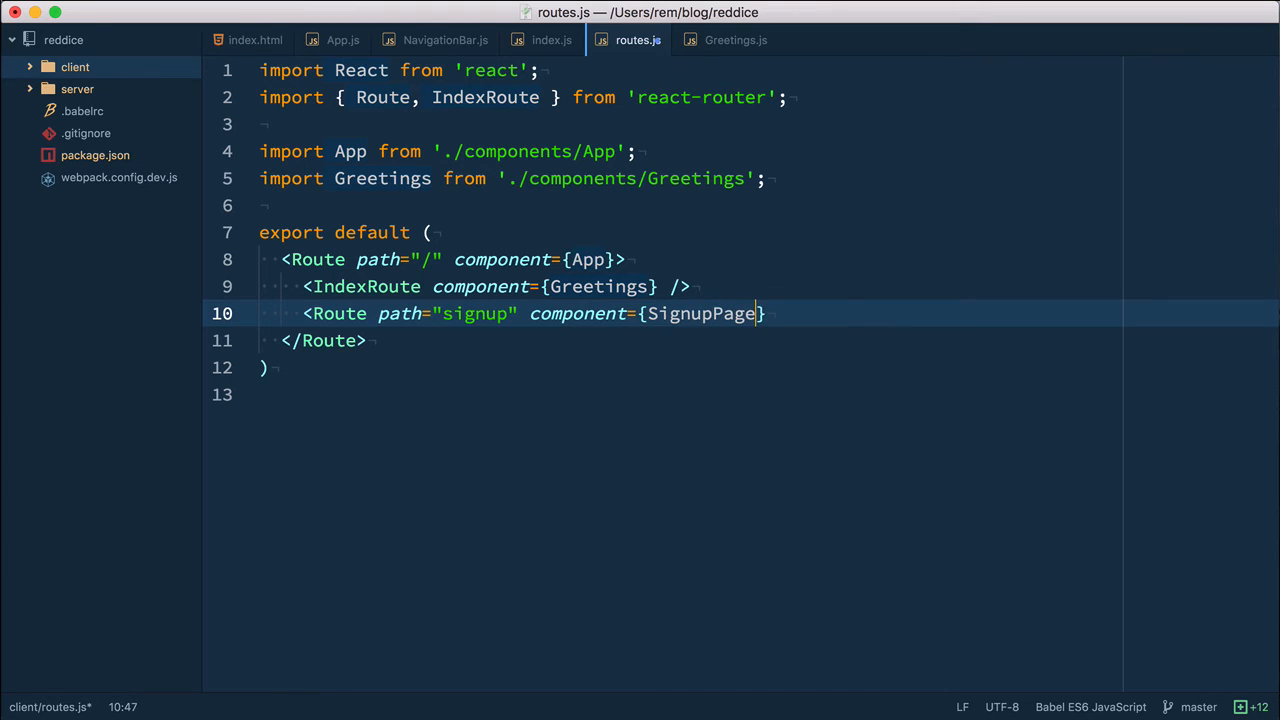
Step: Import SignupPage from './components/signup/SignupPage' and start a new-file prompt
type("import")
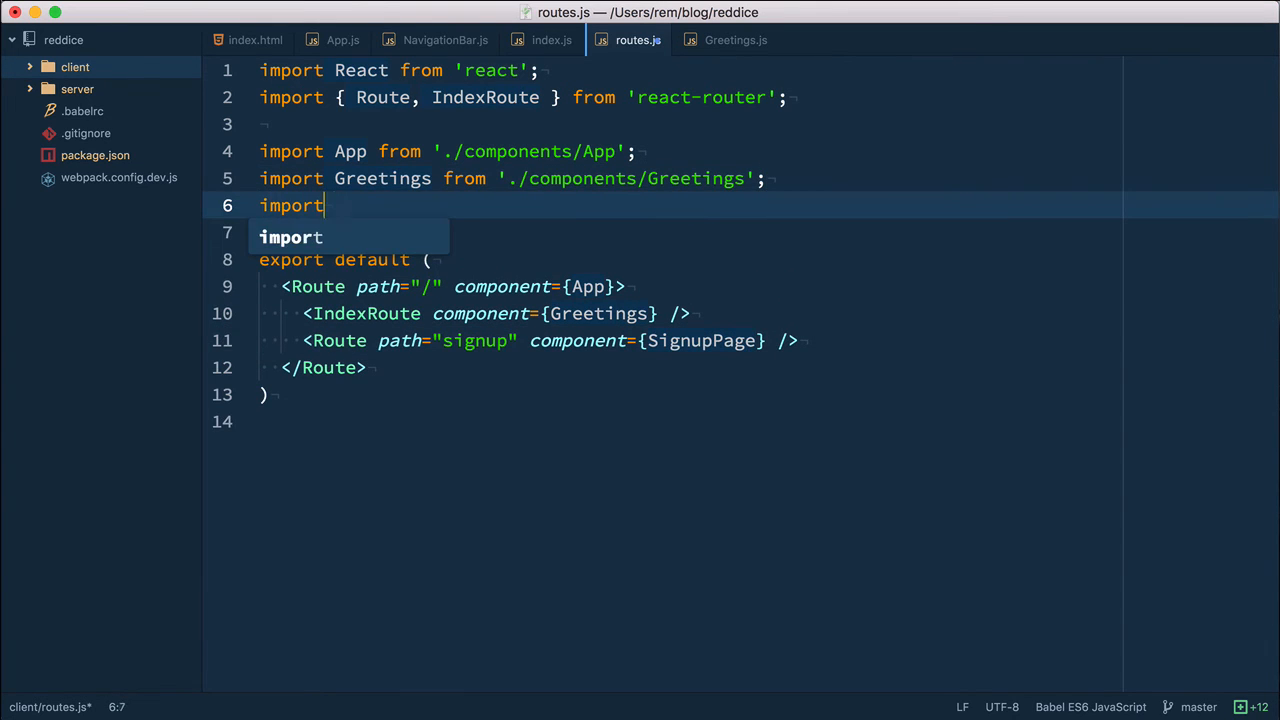
type("SignupPage from './components'")
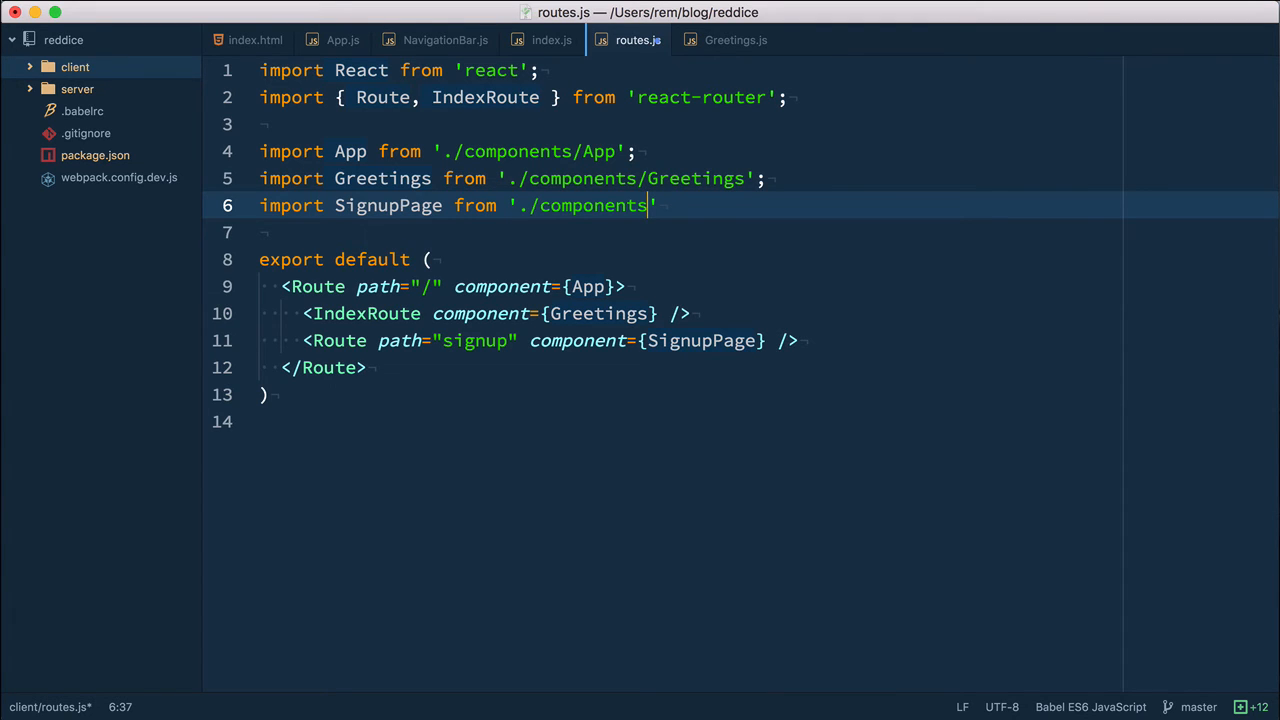
type("/signup/")
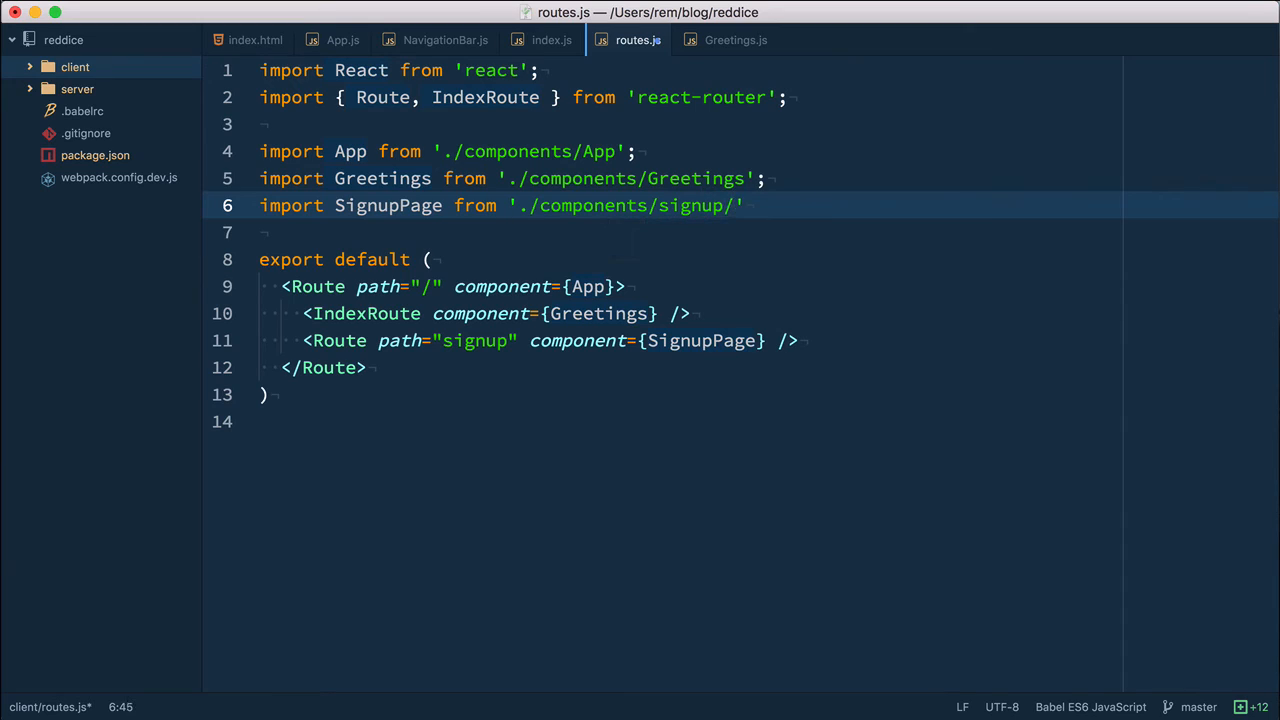
type("SignupPage")
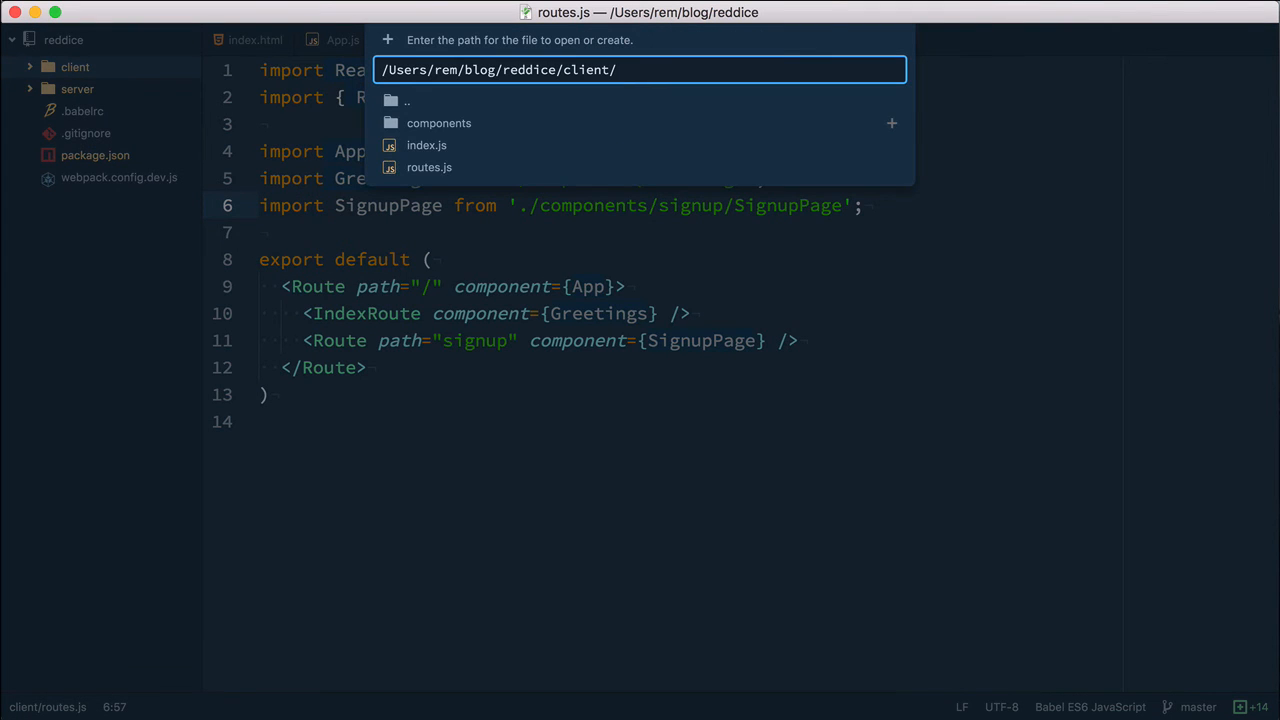
Step: Create components/signup/SignupPage.js exporting a SignupPage class rendering <h1>Sign up page</h1>
type("components/signu")
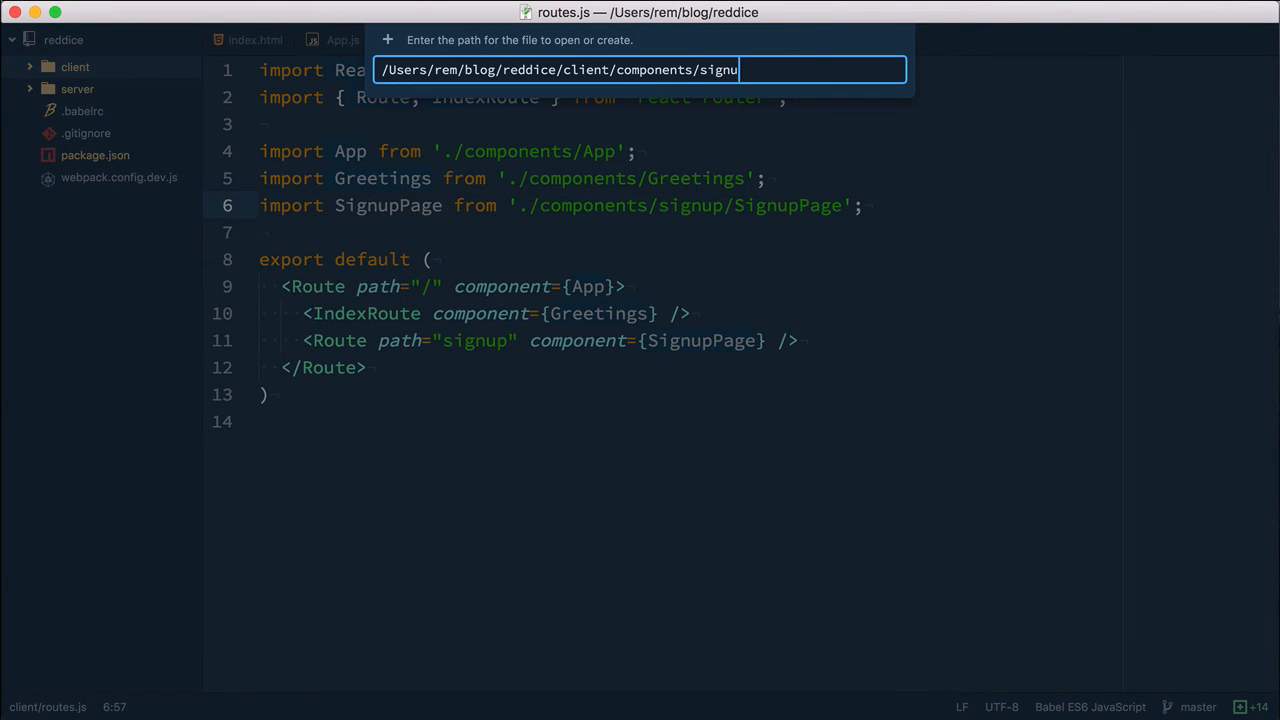
type("p/SignupP")
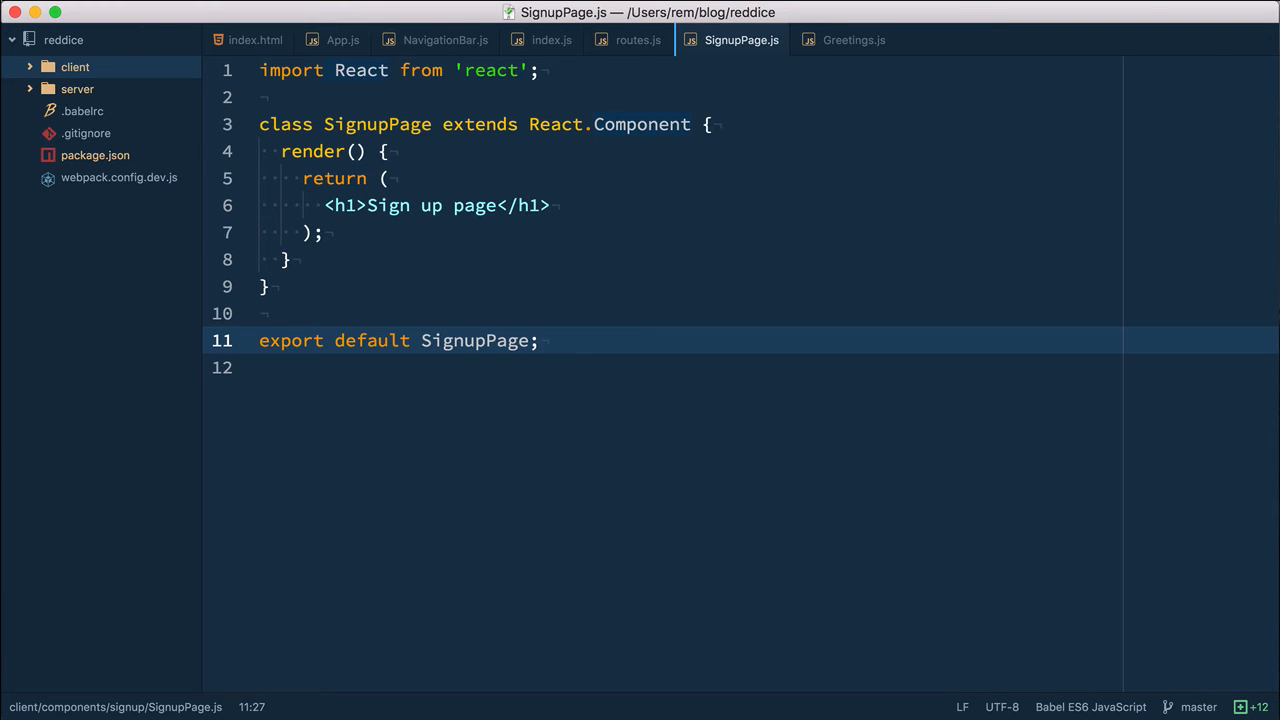
left_click(538, 340)
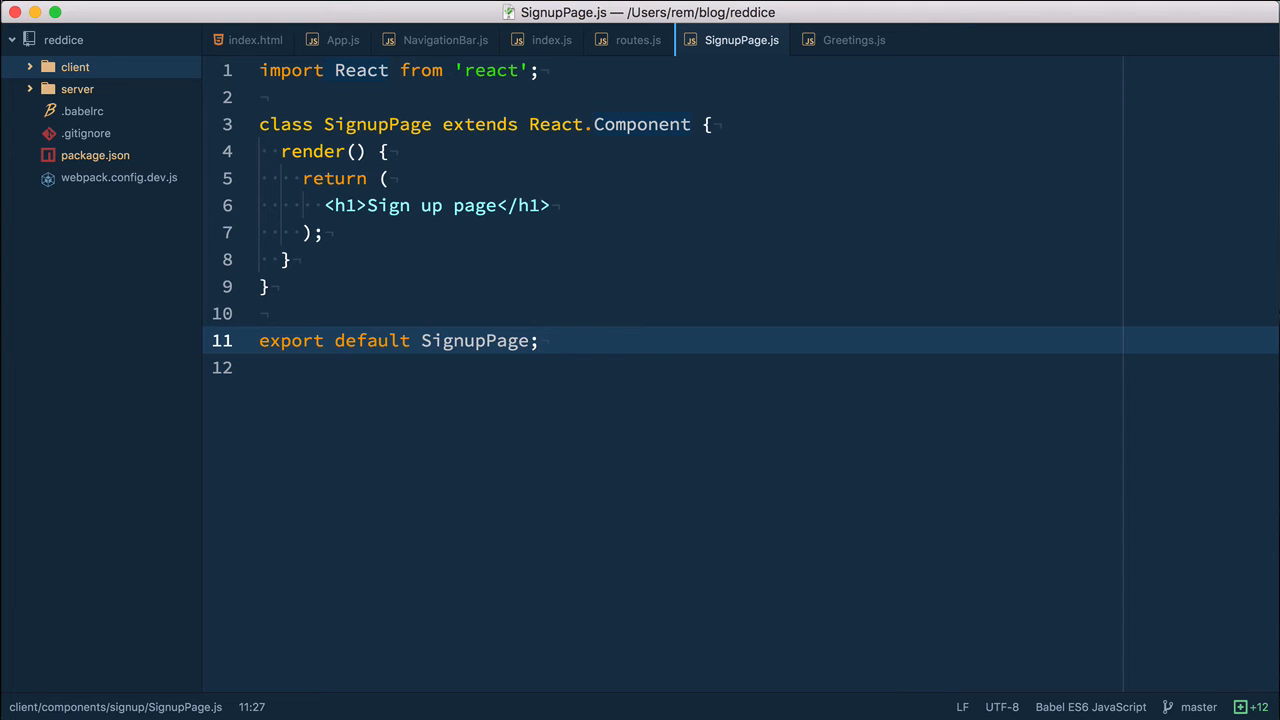
left_click(540, 340)
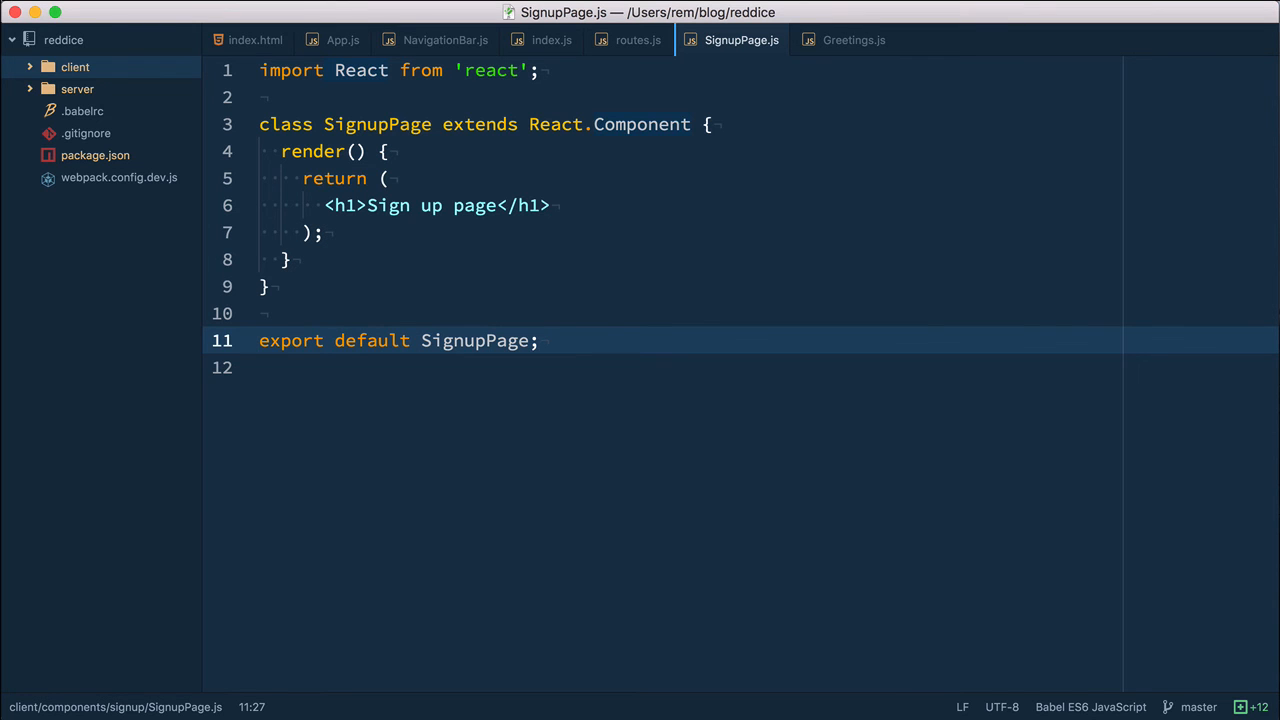
left_click(444, 40)
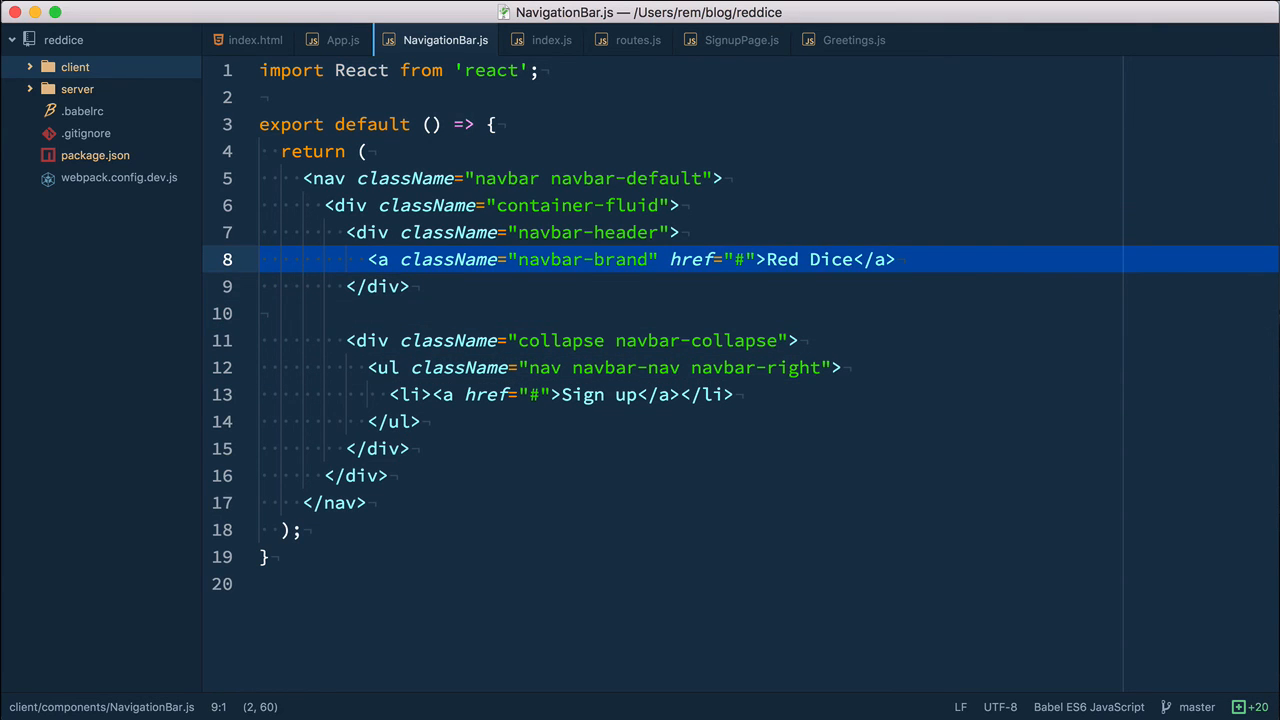
Step: Replace the Red Dice and Sign up anchors with <Link to="/"> and <Link to="/signup">
type("<L")
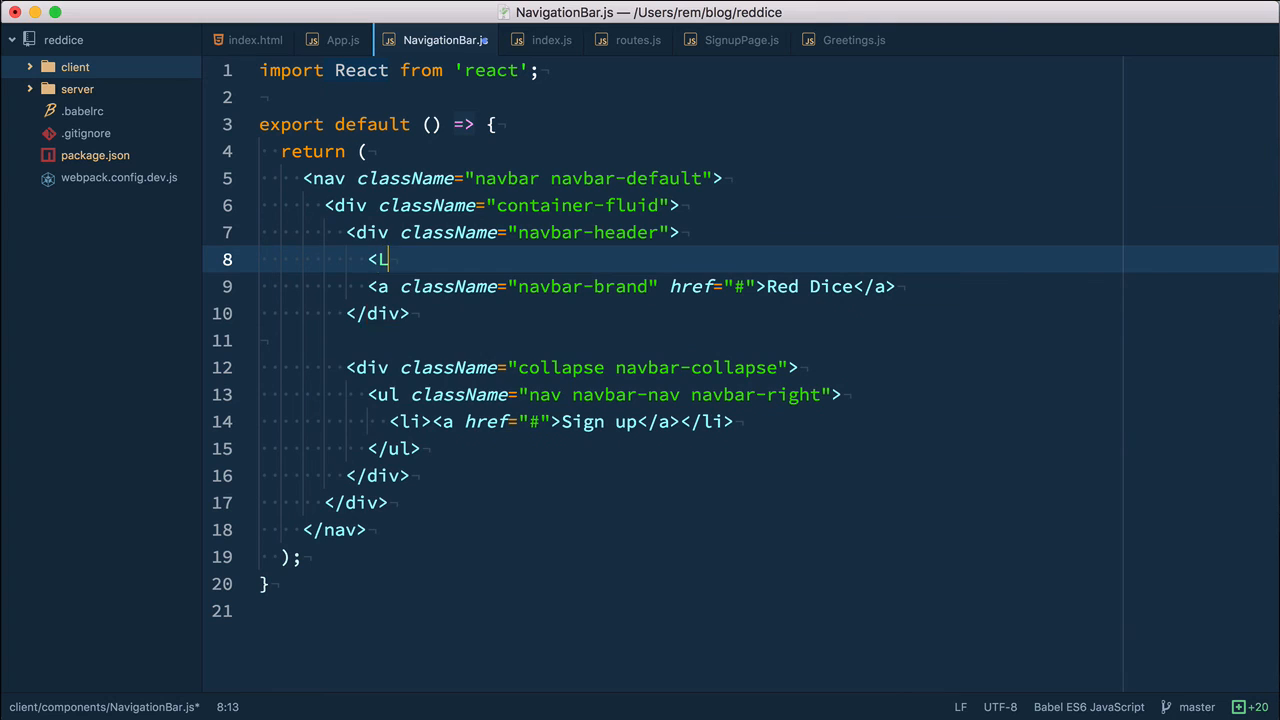
type("ink to=\"/\" classNa")
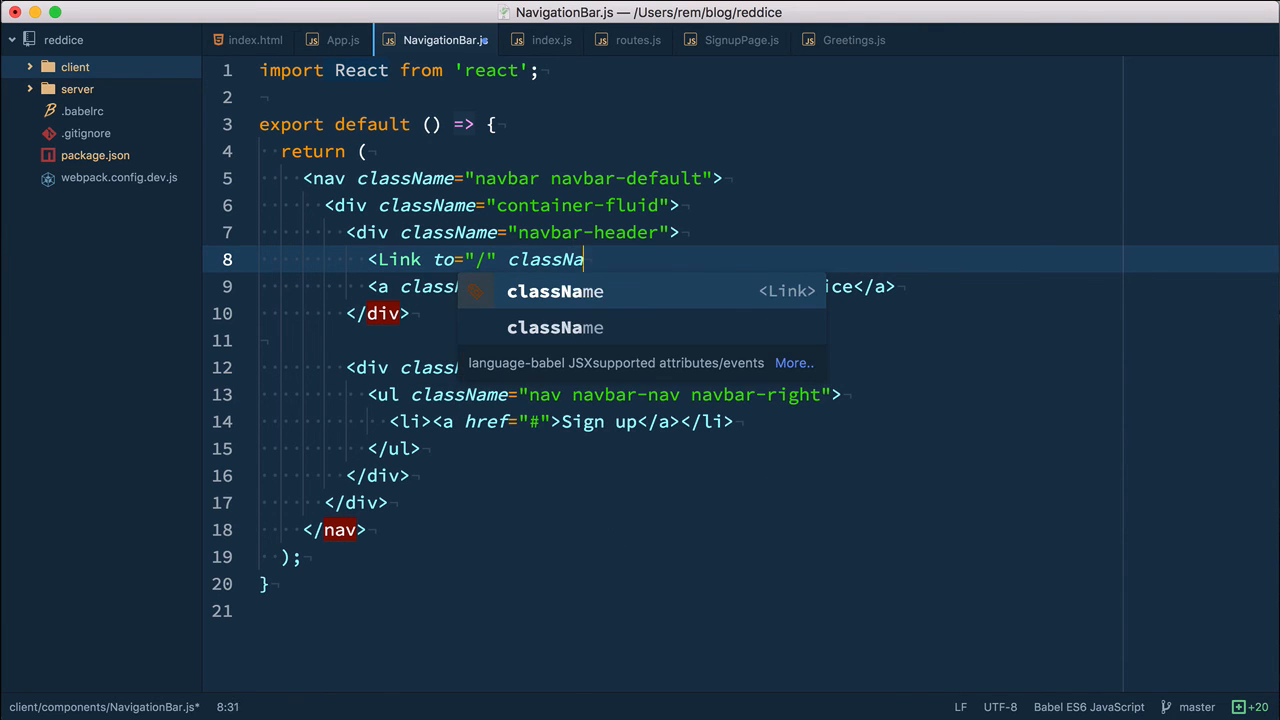
type("=\"navbar-brand\">Red Dice<")
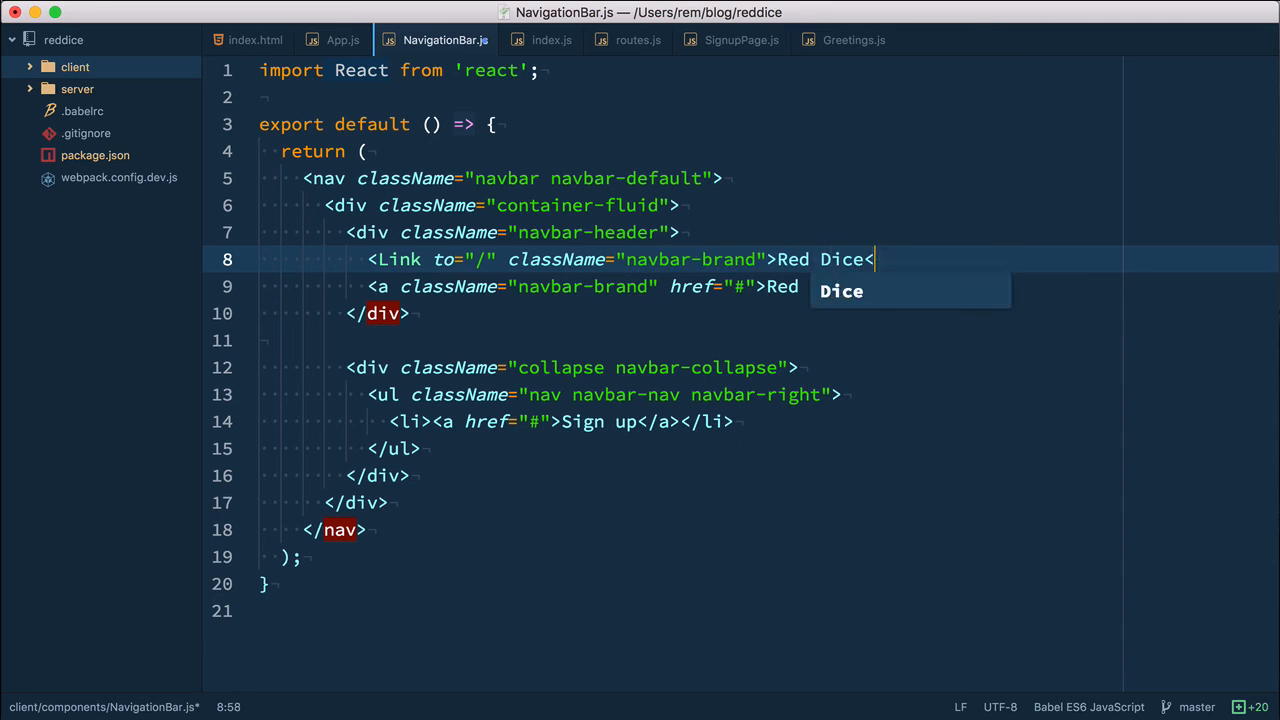
type("/Library/")
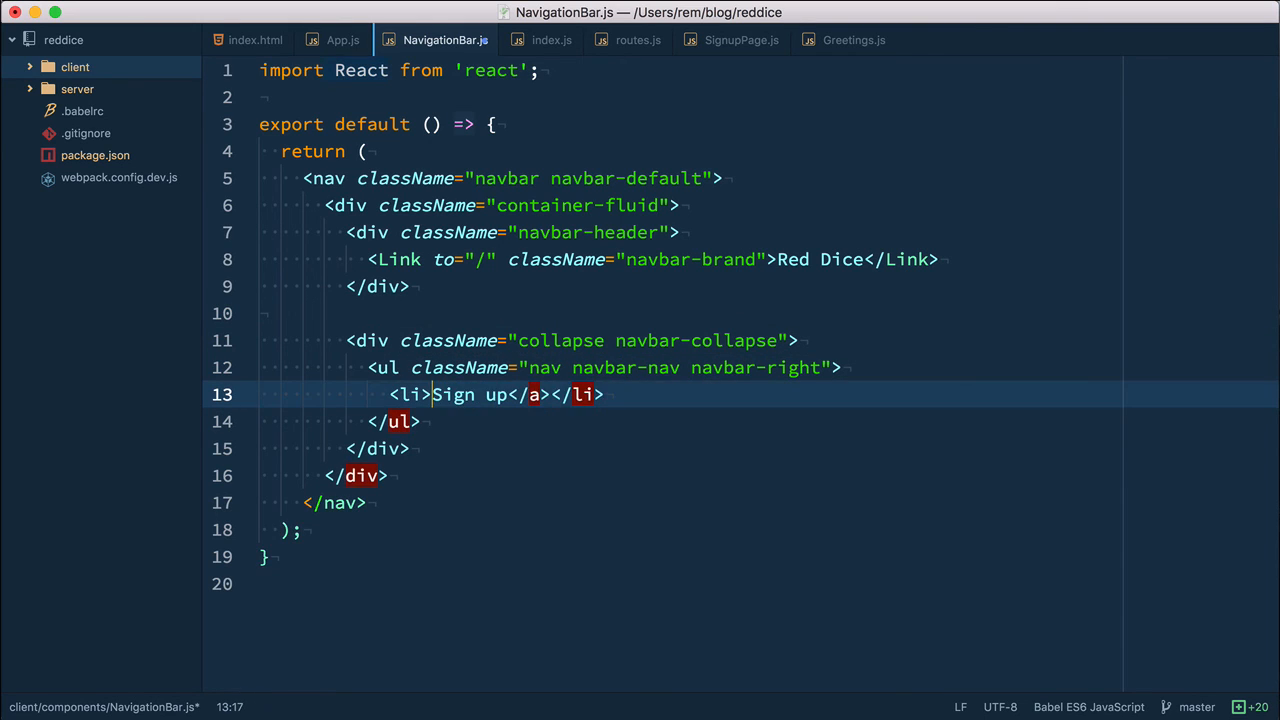
type("<Link to=\"/signup\"")
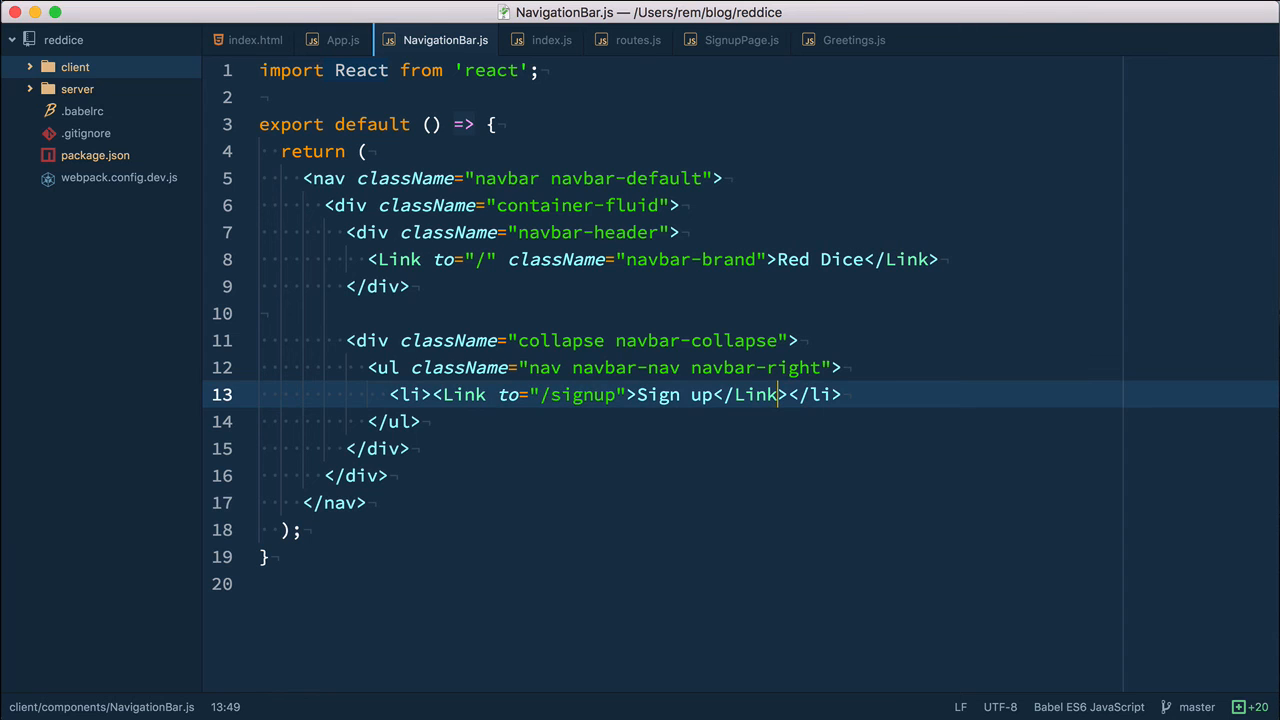
Step: Add import { Link } from 'react-router'; to NavigationBar.js
type("im")
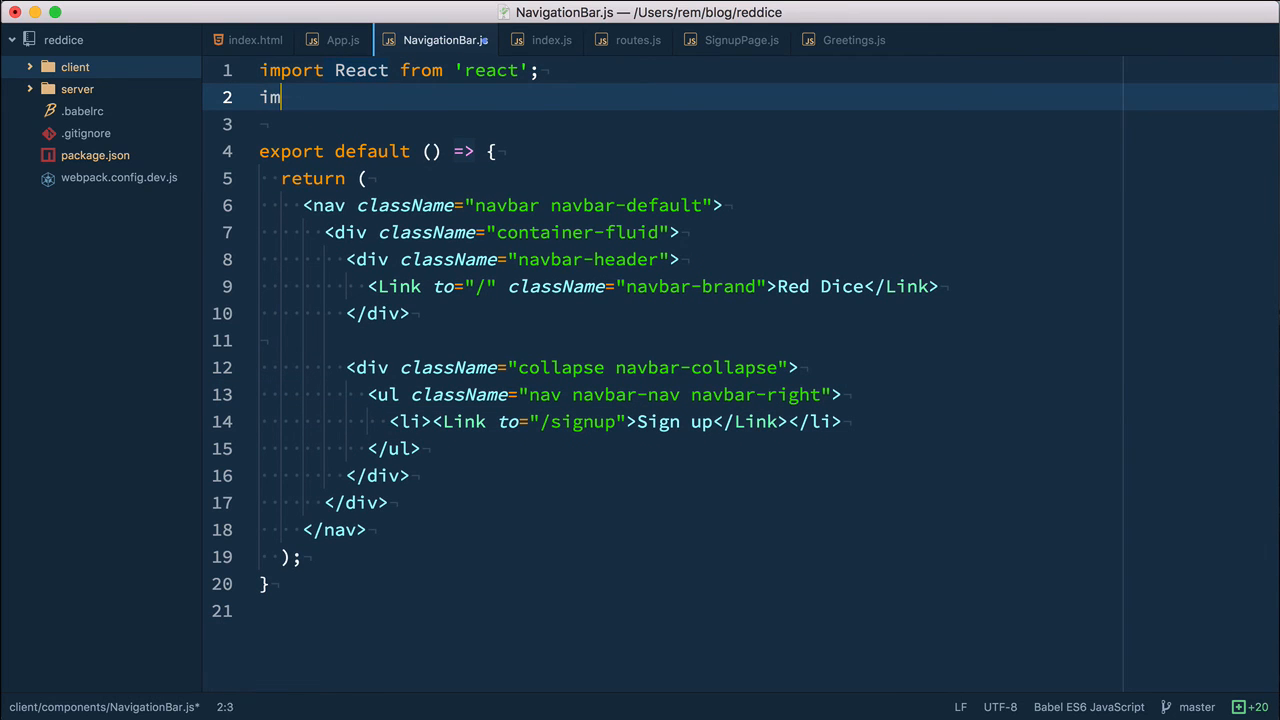
type("port { Lin")
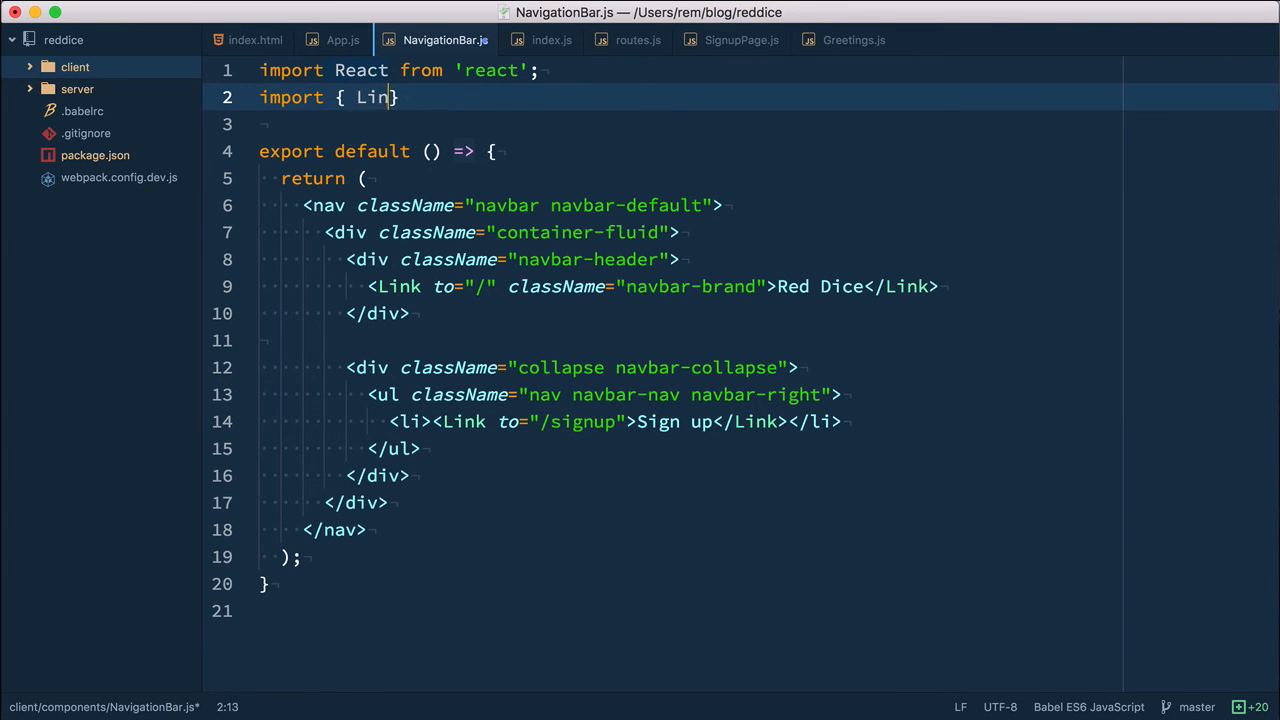
type("k } from")
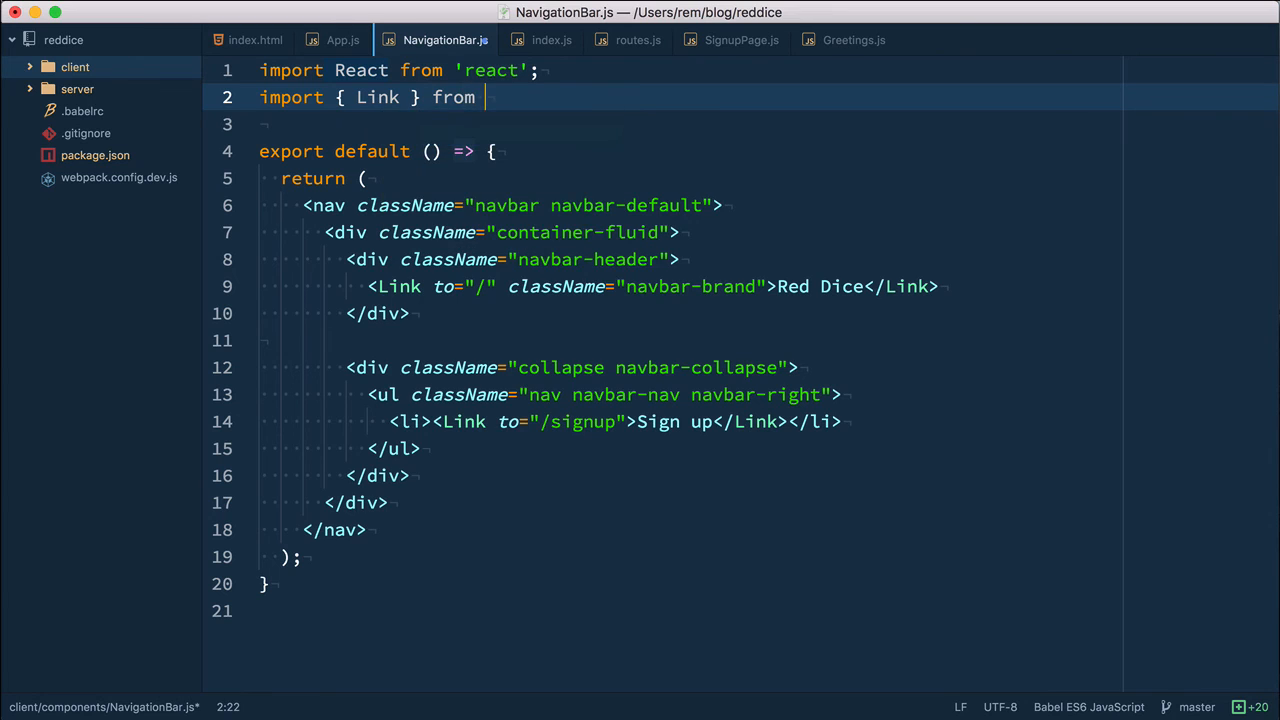
type("'react-router';")
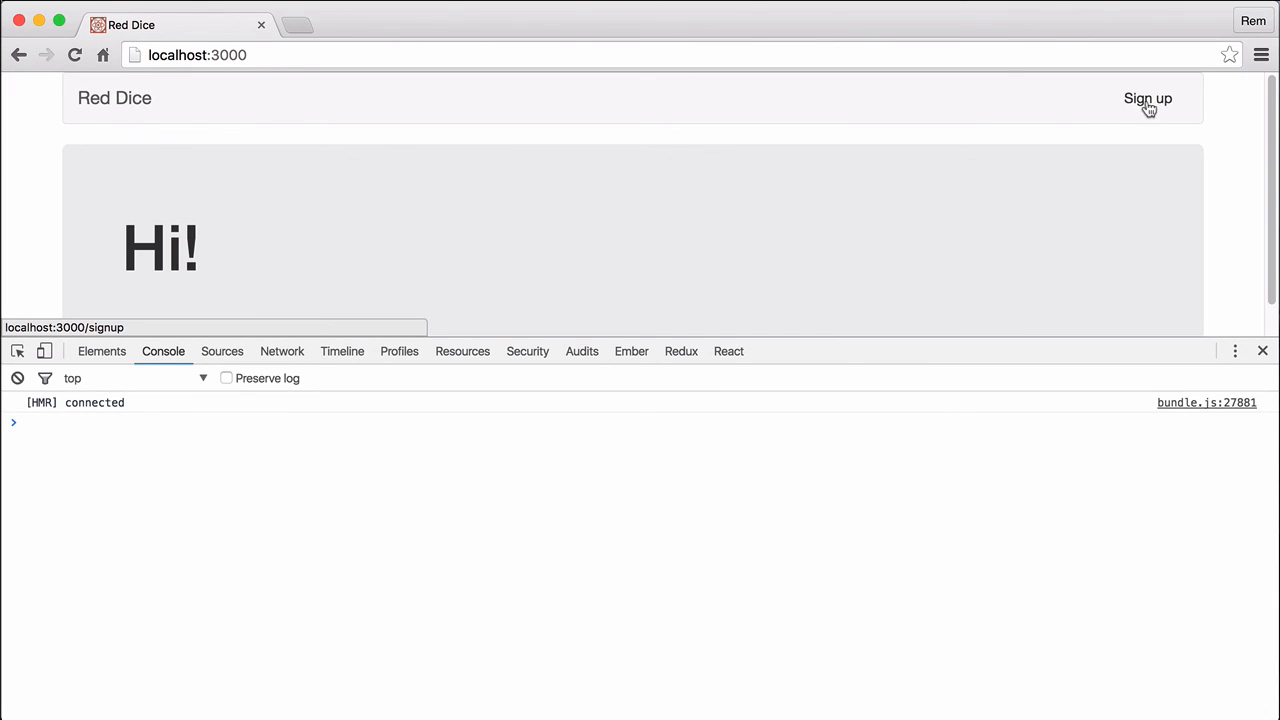
mouse_move(1022, 104)
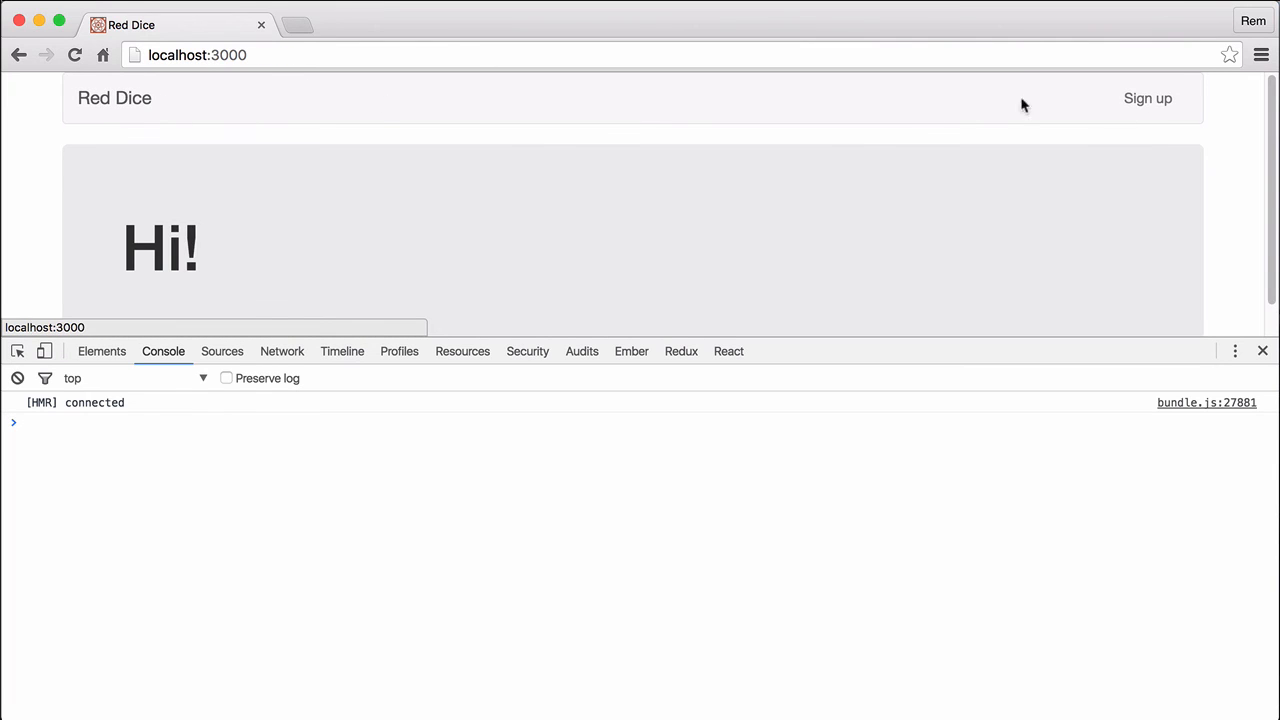
Step: Follow the navbar Sign up link to /signup, then the Red Dice link back home
left_click(1148, 98)
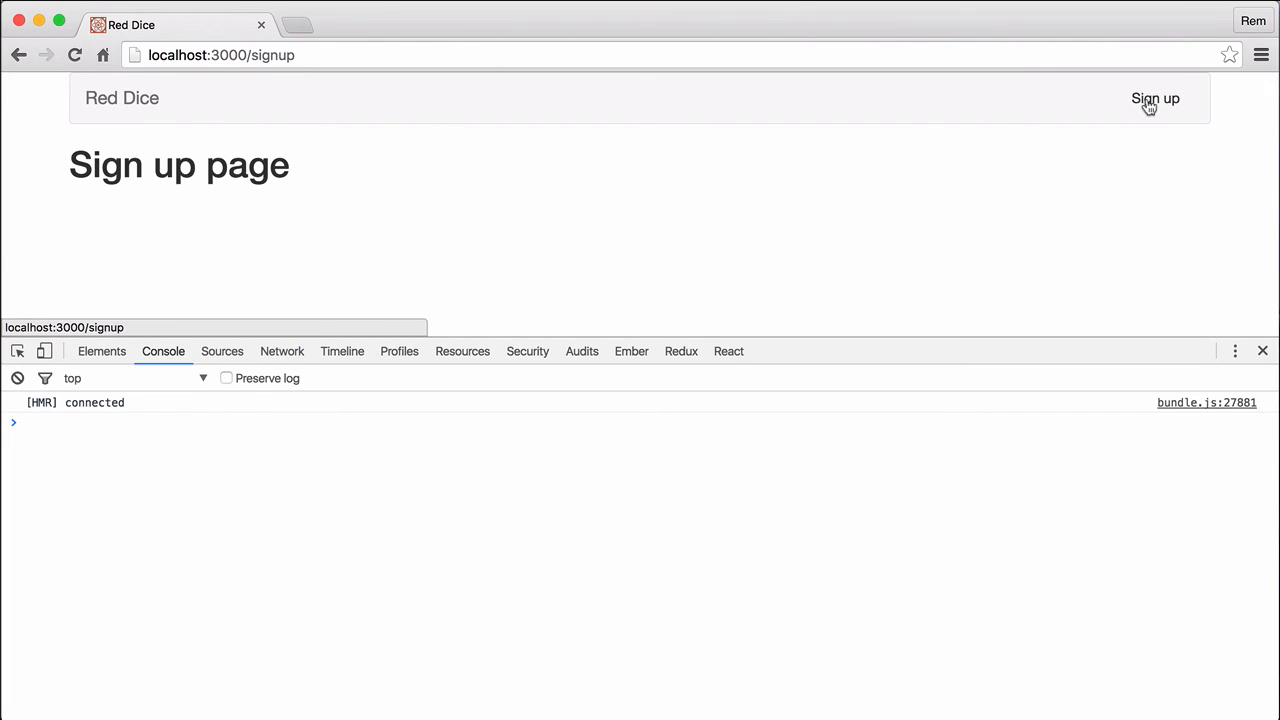
left_click(114, 98)
type("git cm \"React router and basic navigation between pages\"")
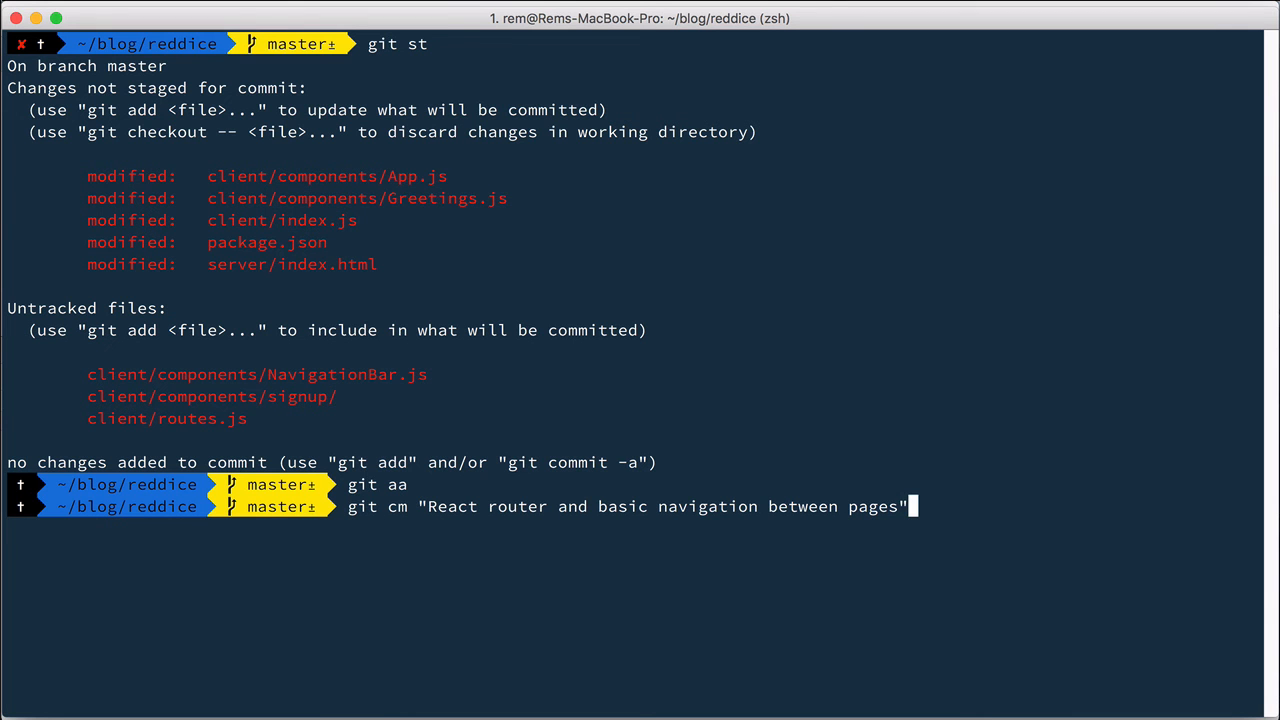
Step: Run git cm "React router and basic navigation between pages" to record the commit
key("Return")
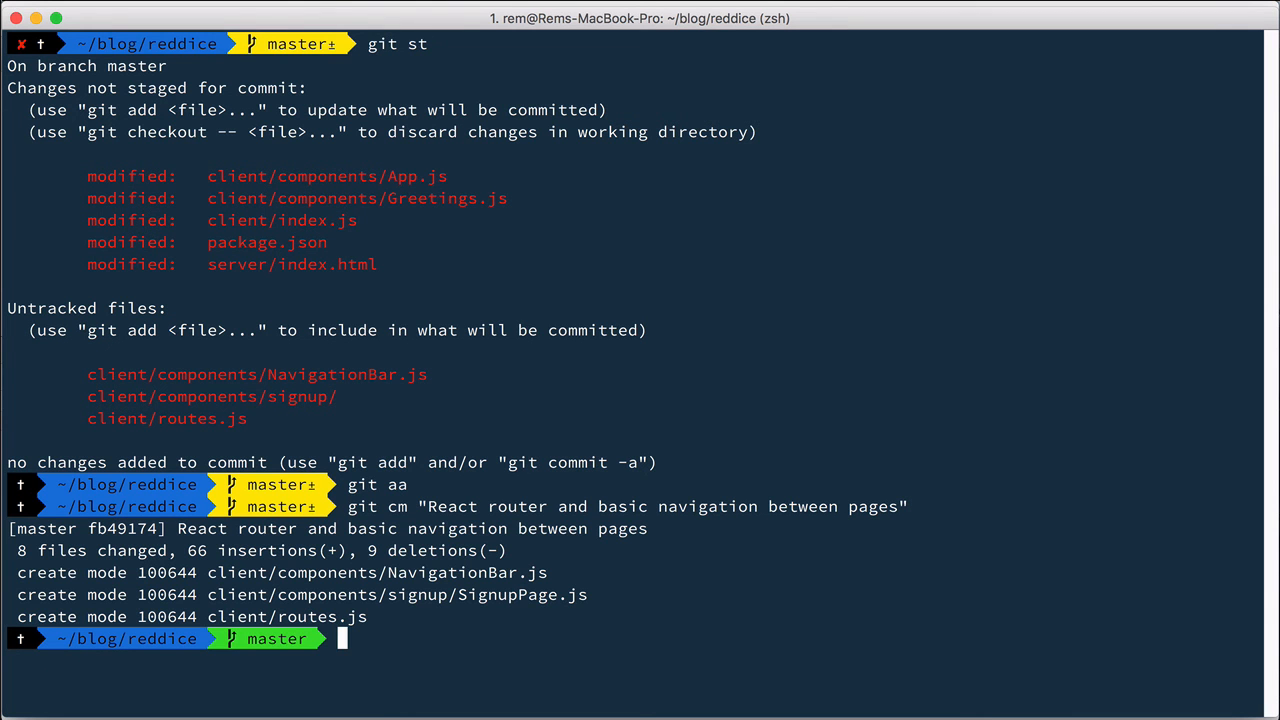